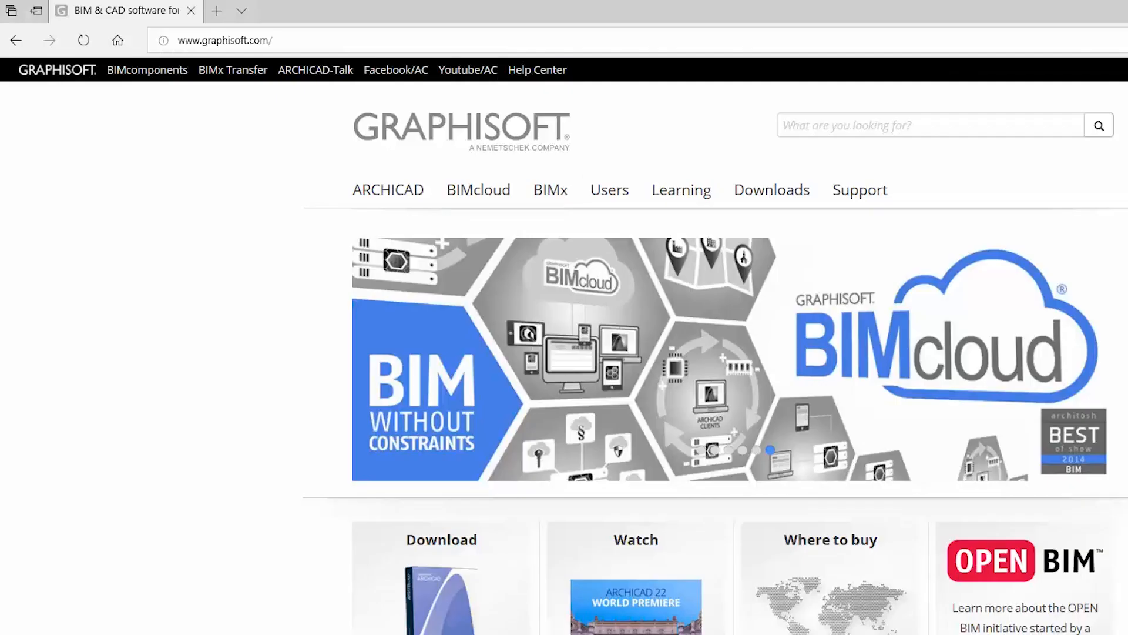
mouse_move(707, 281)
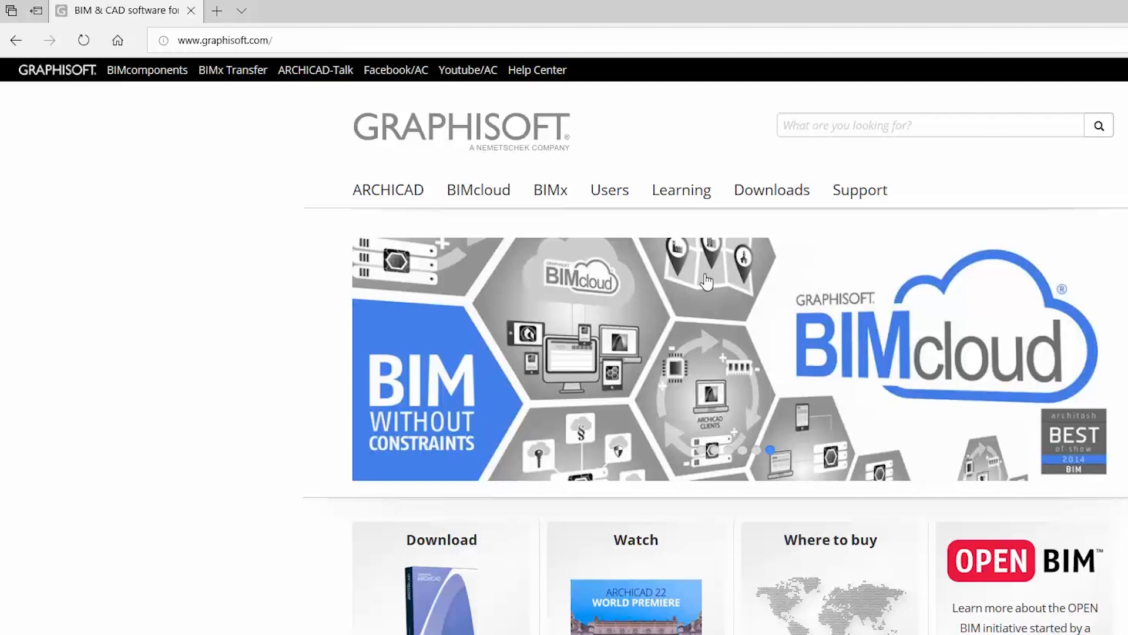
Download 'BIMcloud 2018.2 for Windows' from Graphisoft's BIMcloud downloads page and run it.
left_click(771, 189)
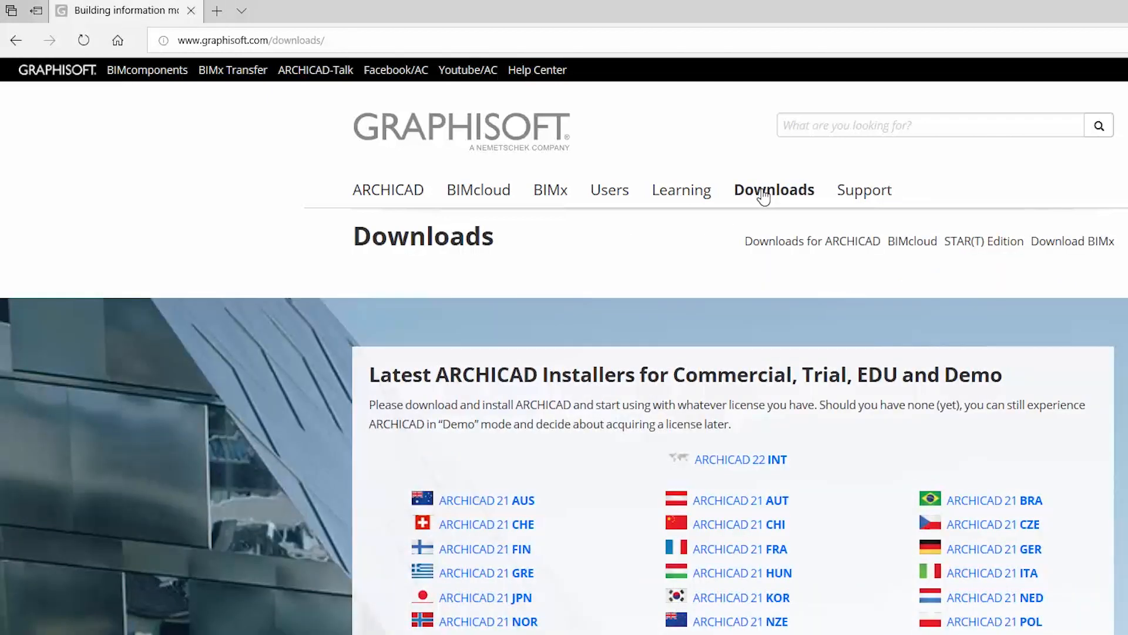
left_click(912, 241)
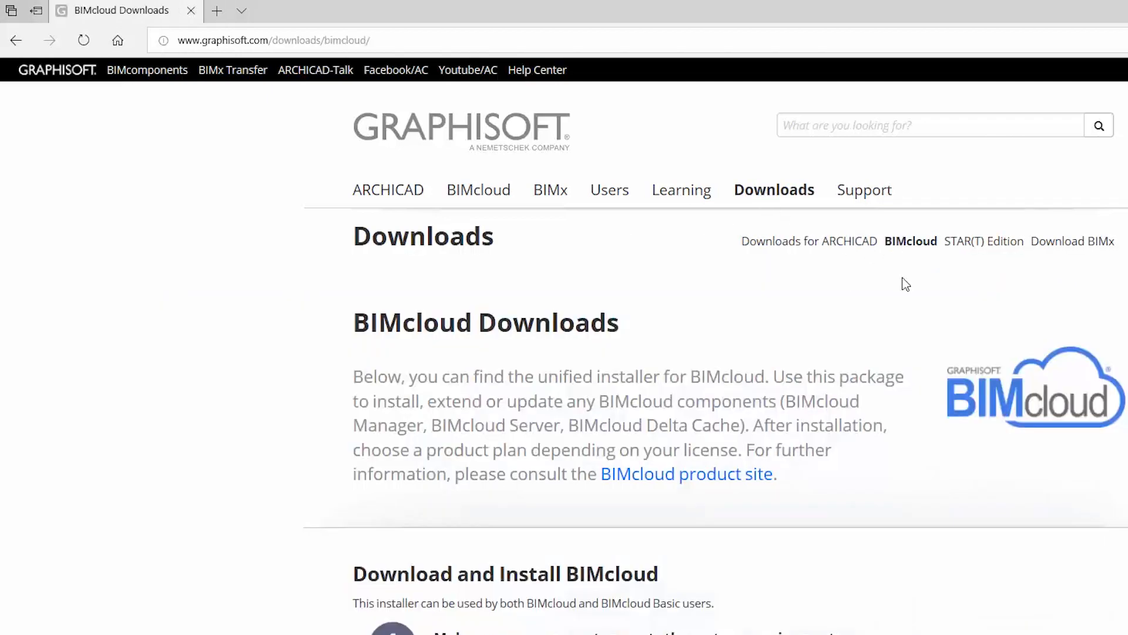
scroll("down", 3)
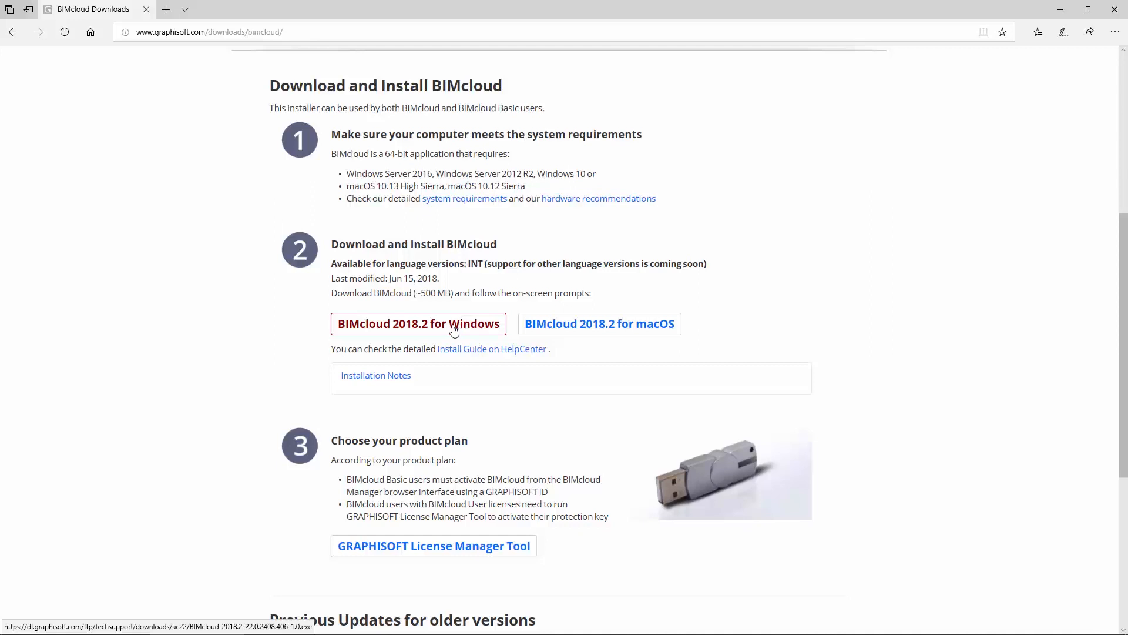
left_click(418, 323)
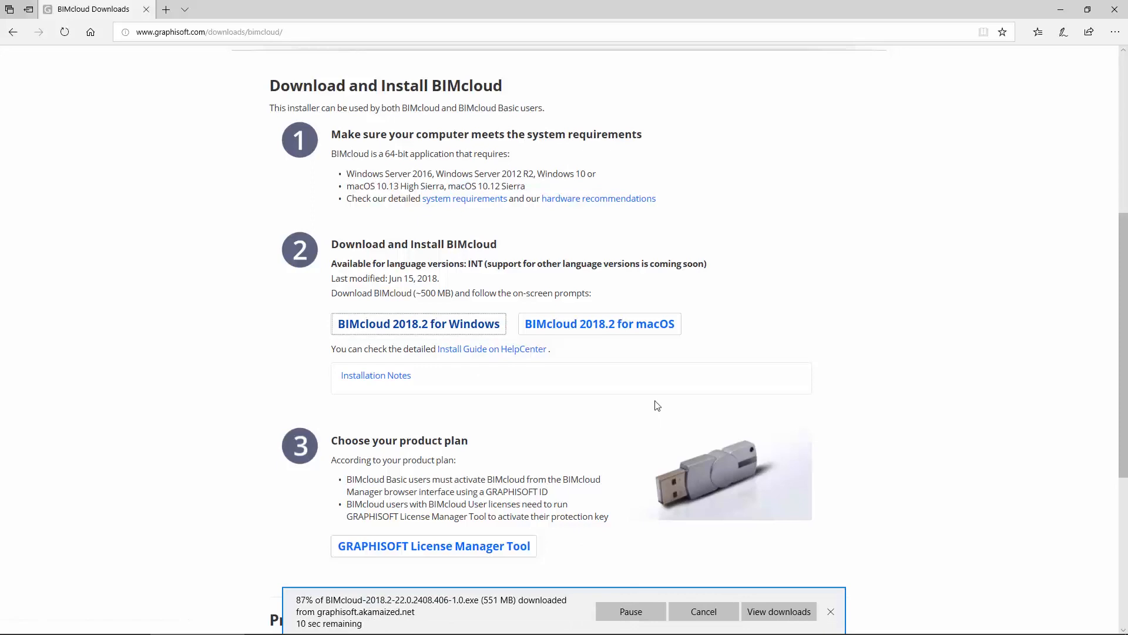
left_click(831, 611)
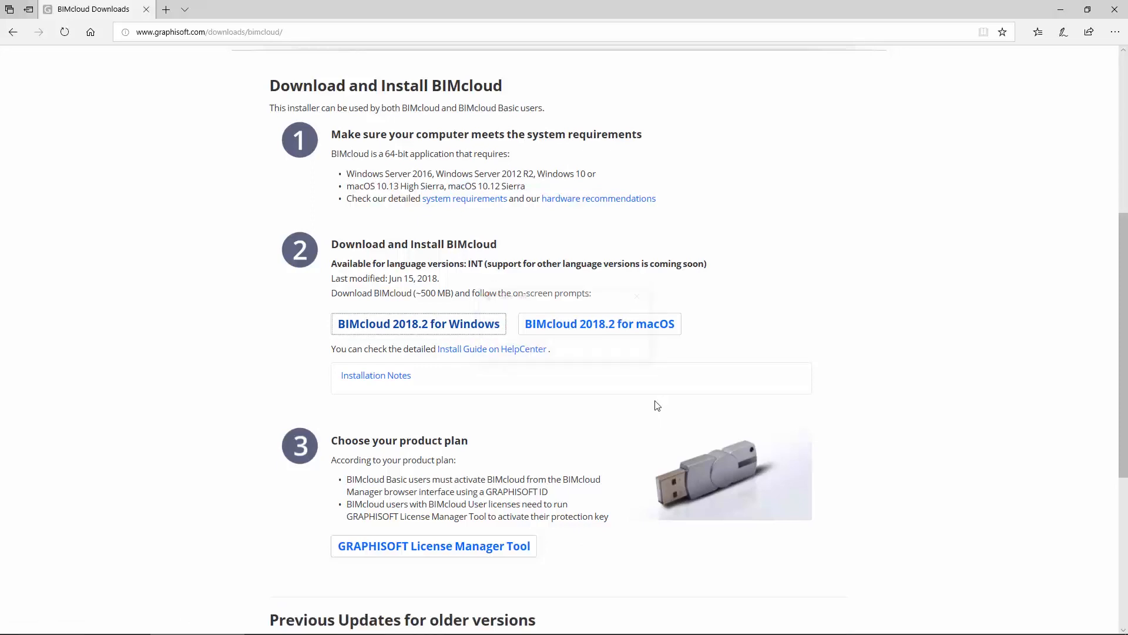
Start the installer, keep 'Install new BIMcloud' and accept the license agreement.
left_click(419, 323)
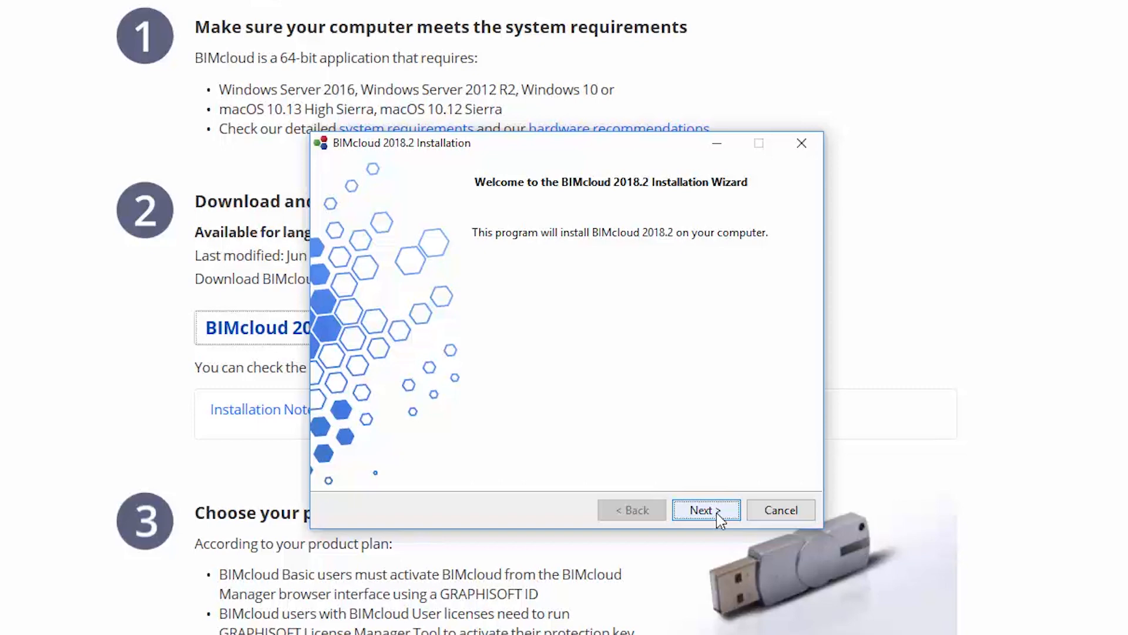
left_click(706, 509)
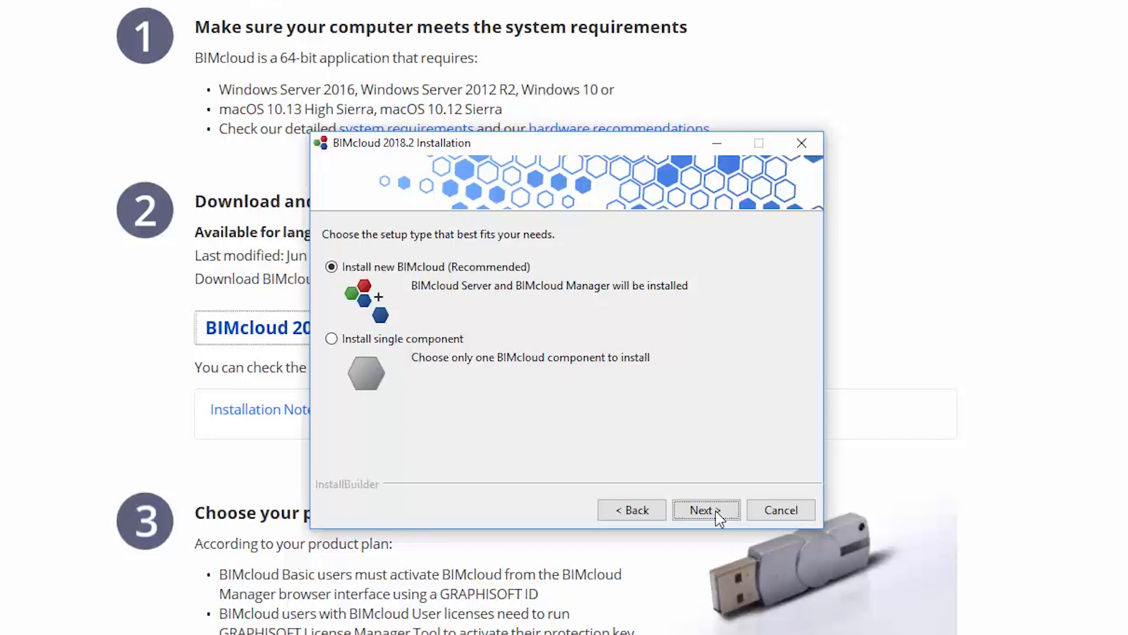
left_click(705, 509)
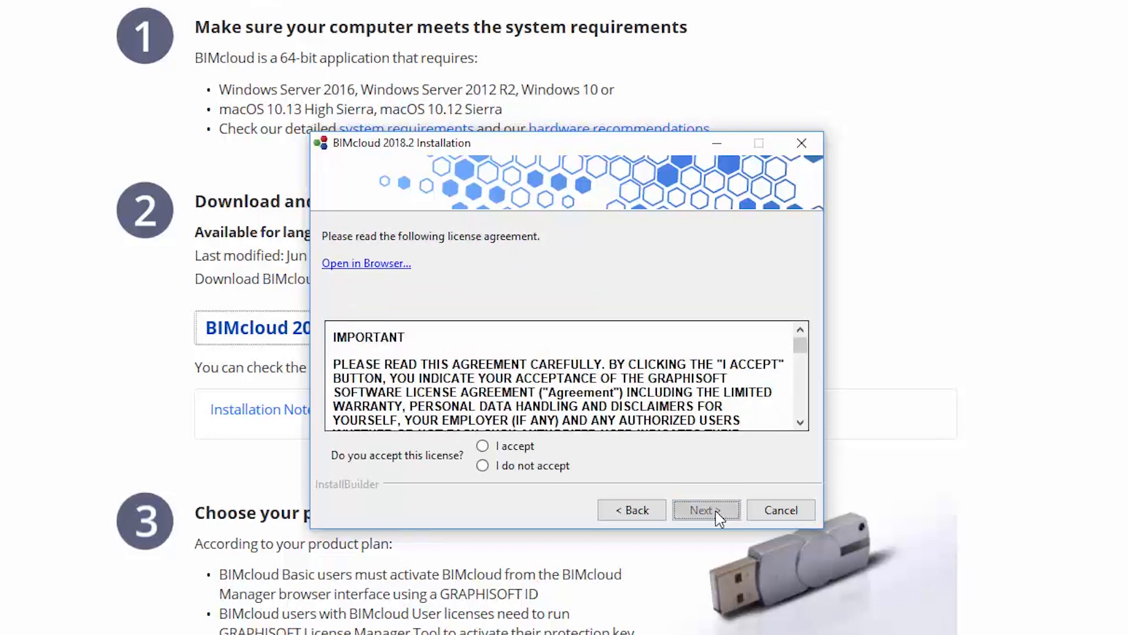
left_click(482, 446)
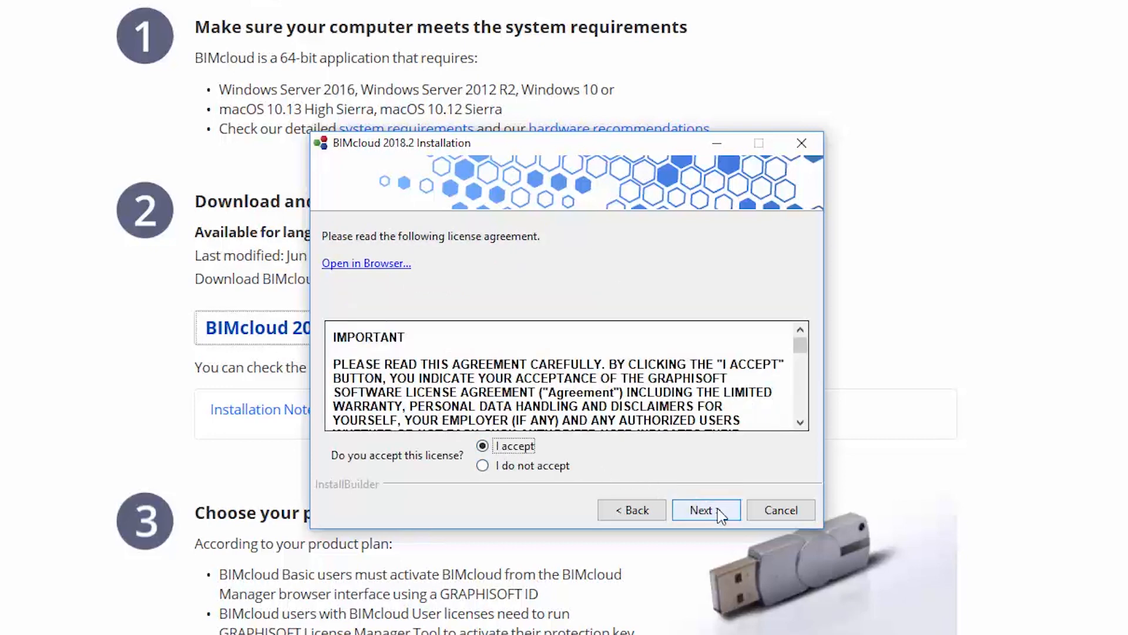
left_click(705, 509)
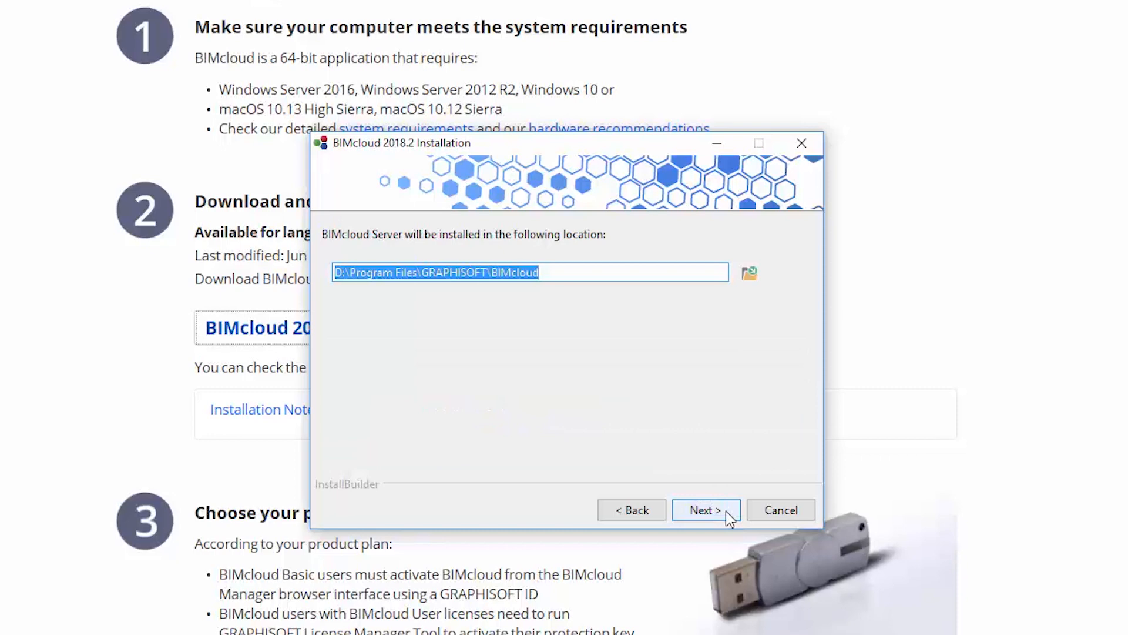
Install BIMcloud Server in the default Program Files location.
left_click(705, 509)
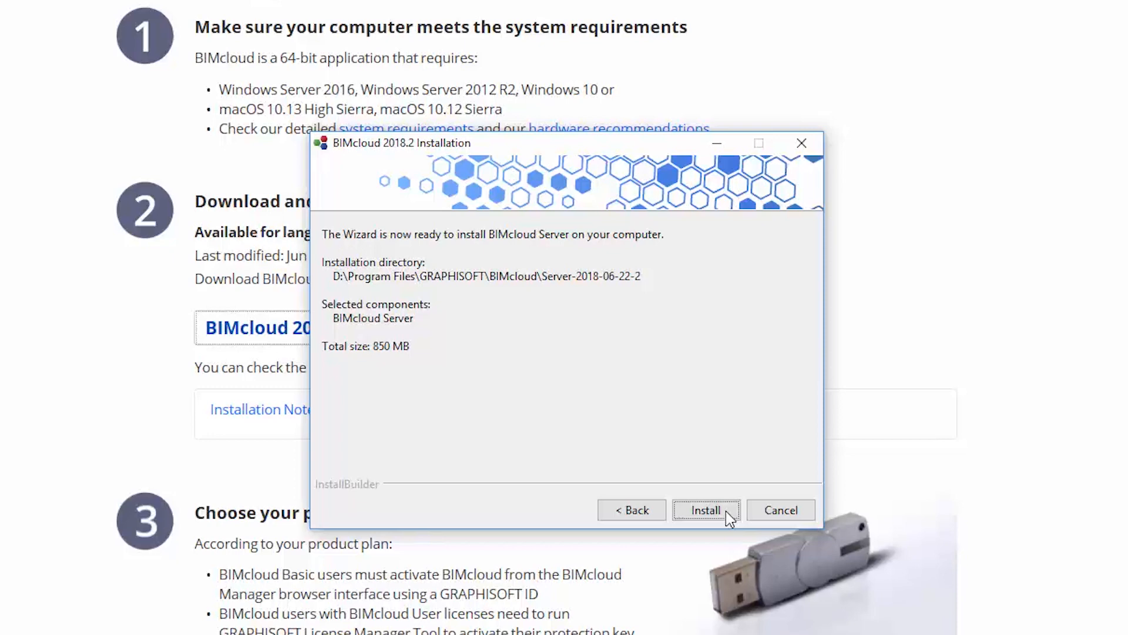
left_click(706, 509)
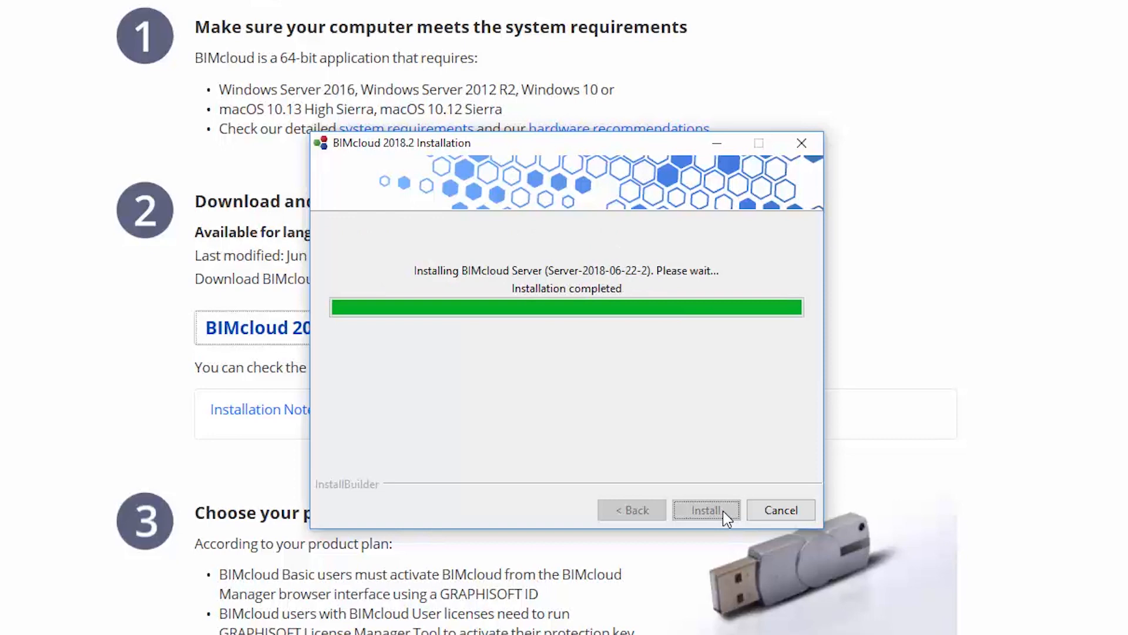
left_click(706, 510)
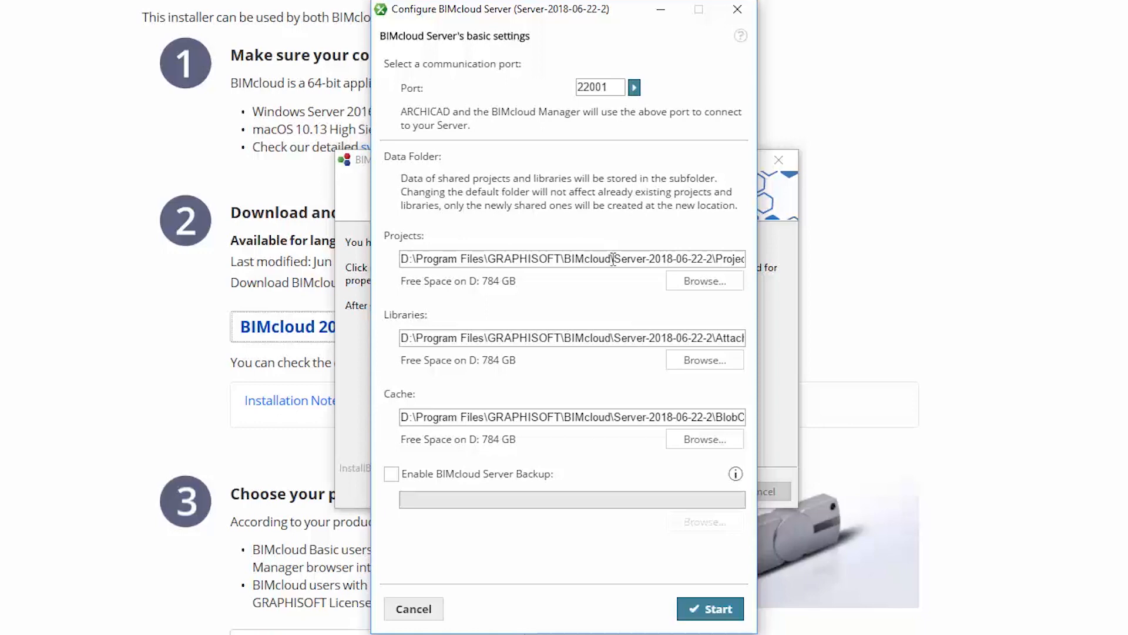
Start BIMcloud Server on port 22001 with default project, library and cache folders, no backup.
triple_click(573, 258)
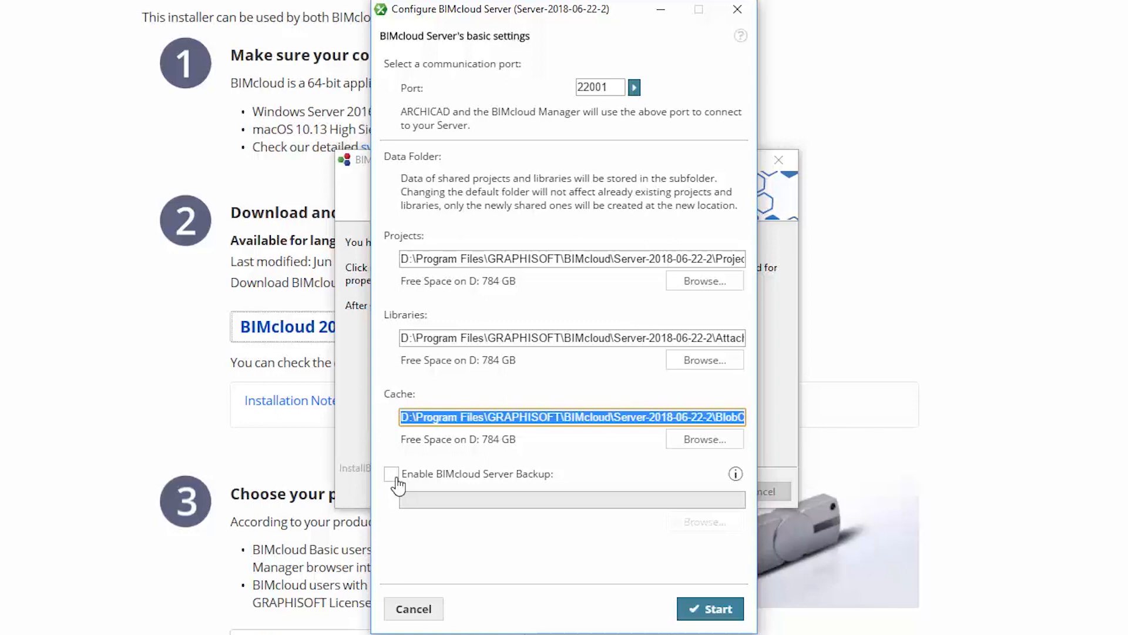
mouse_move(549, 472)
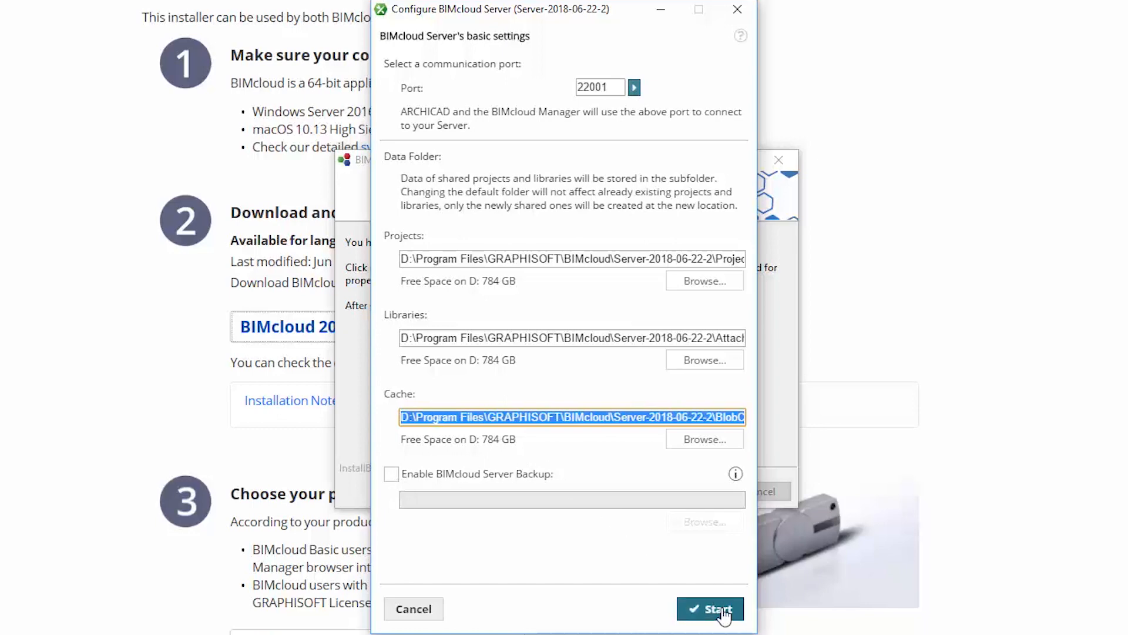
left_click(710, 607)
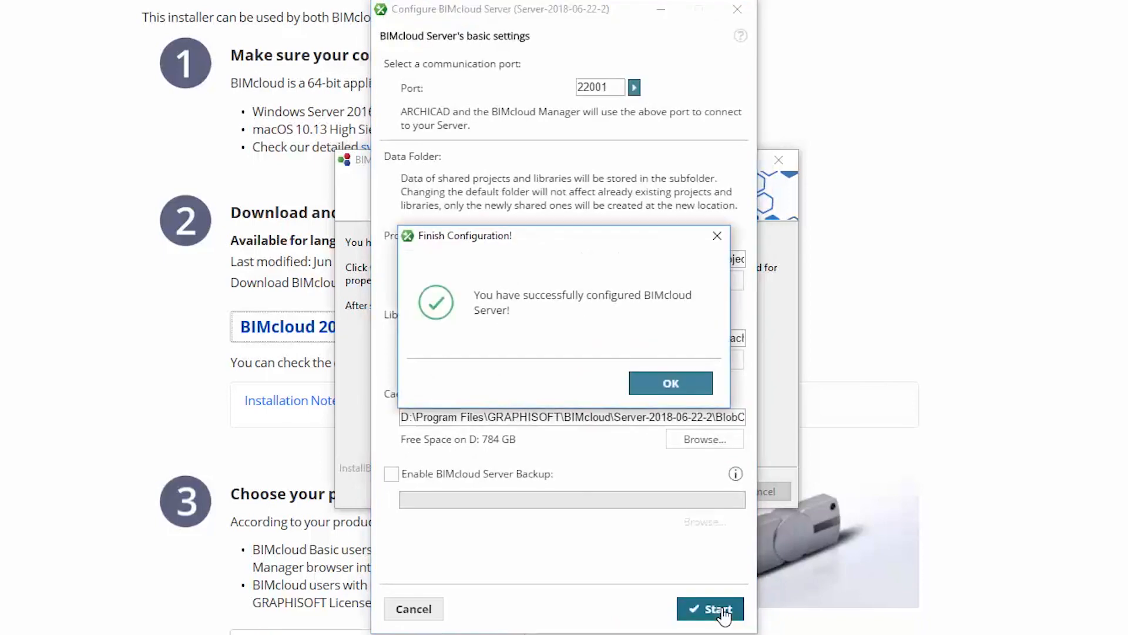
mouse_move(670, 383)
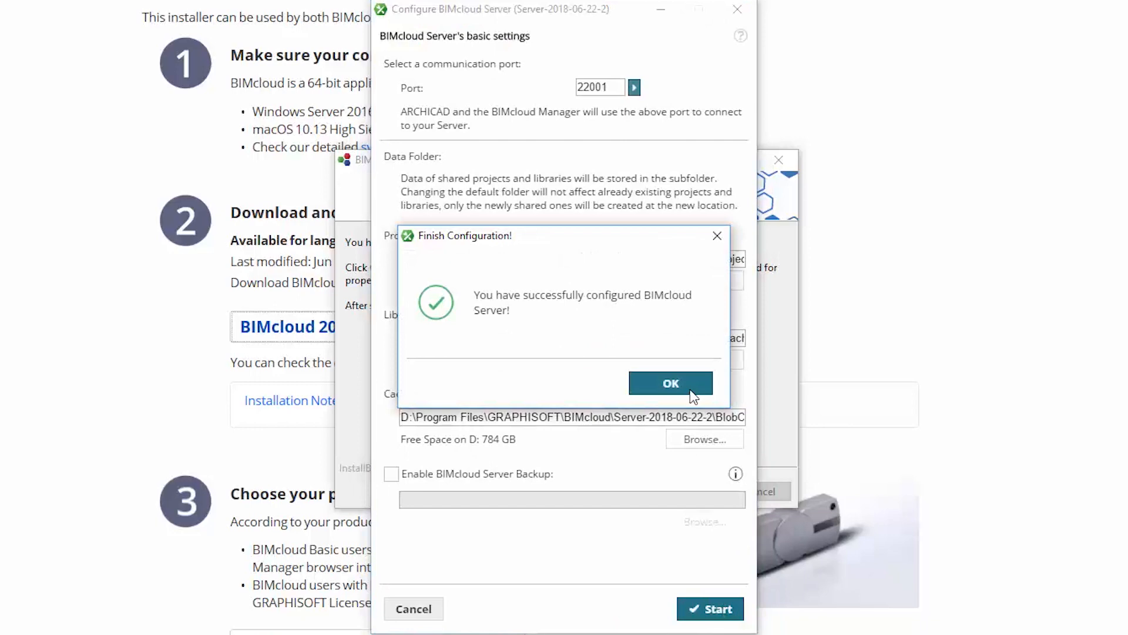
Begin the BIMcloud Manager installation keeping English as the default language.
left_click(670, 383)
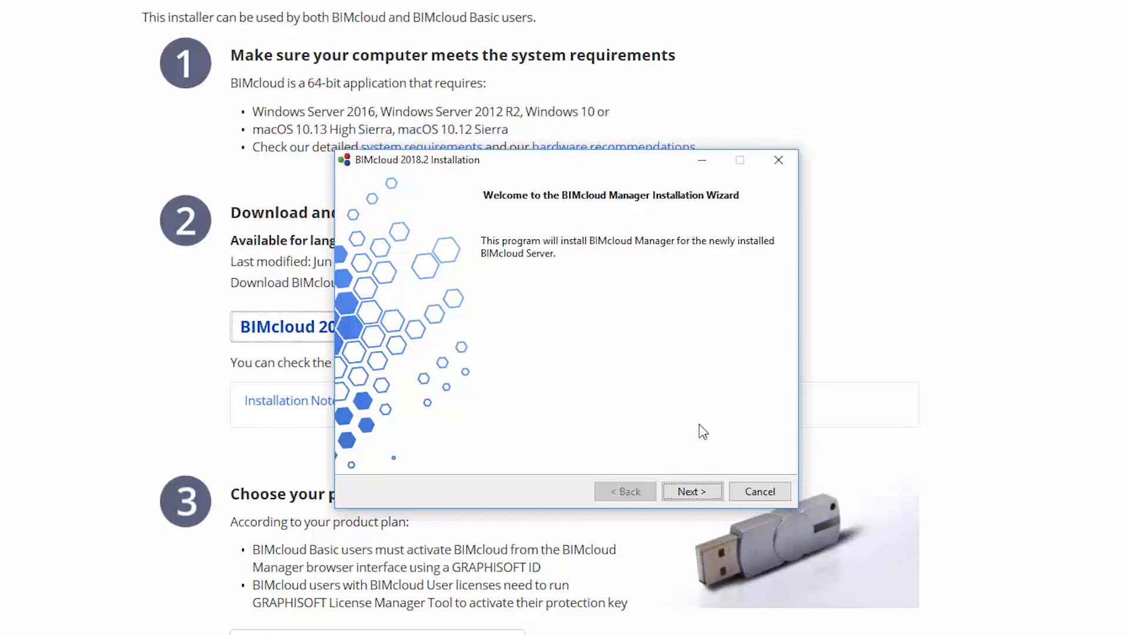
left_click(691, 491)
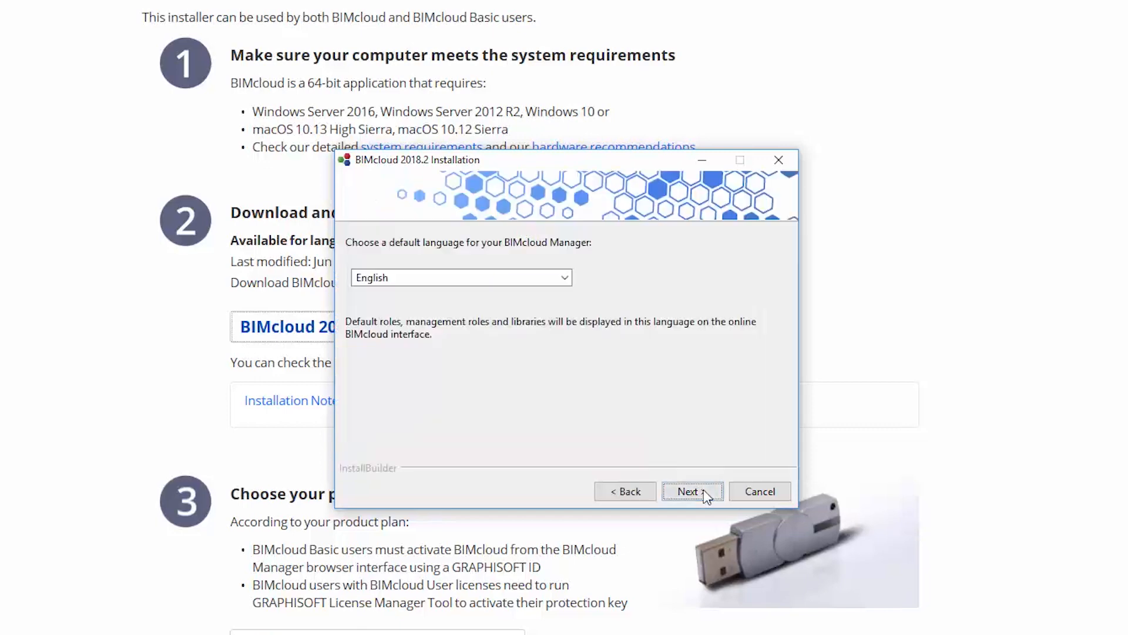
left_click(565, 277)
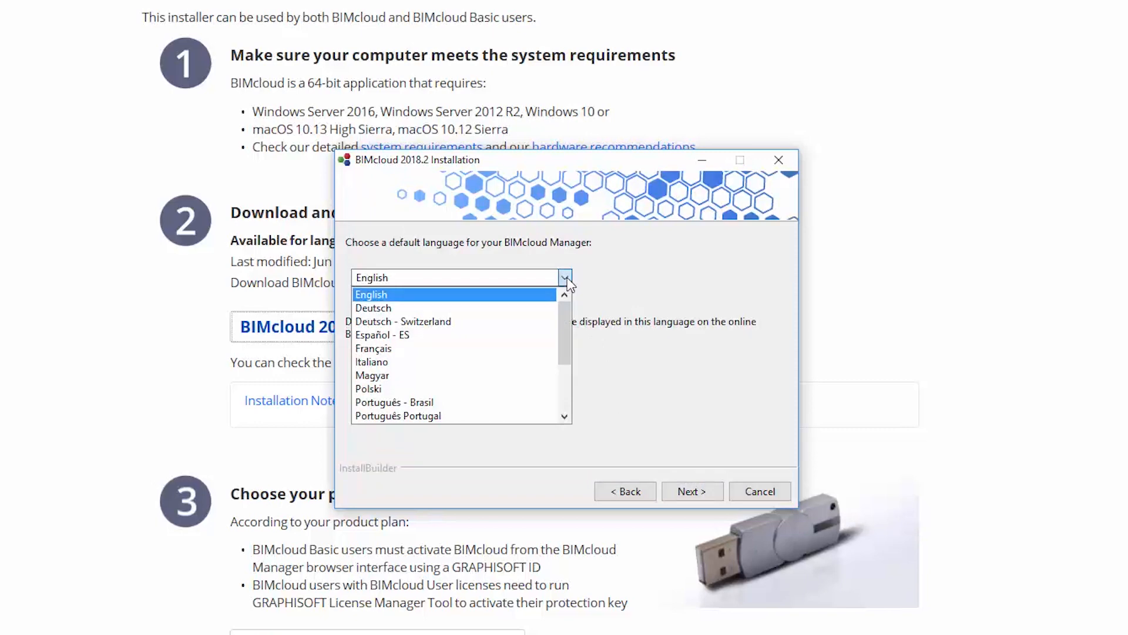
left_click(371, 293)
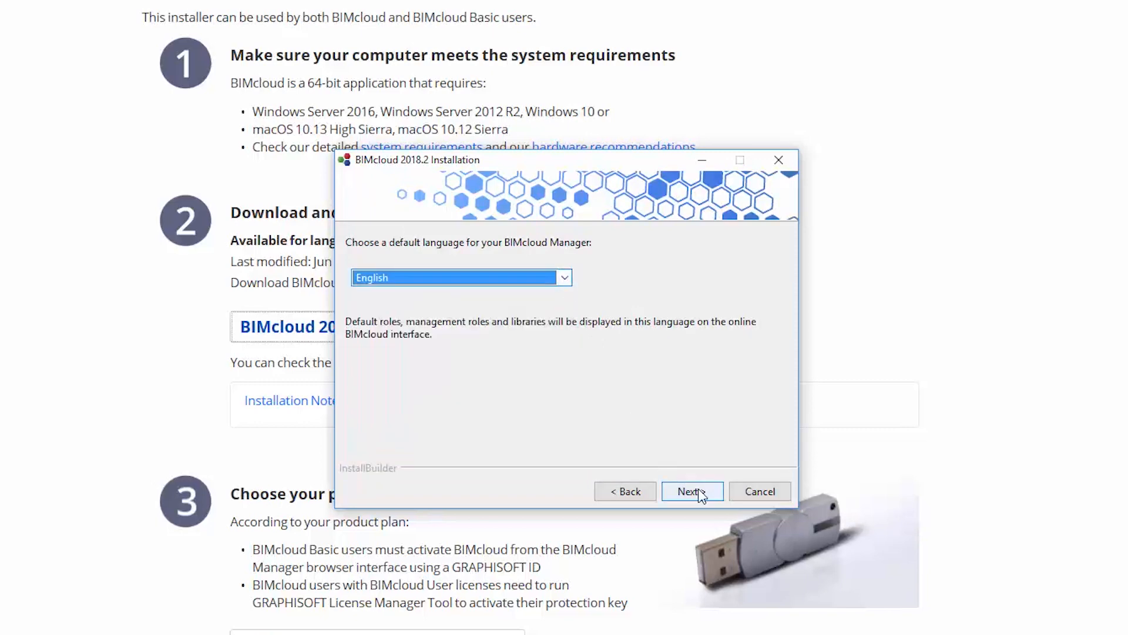
left_click(690, 492)
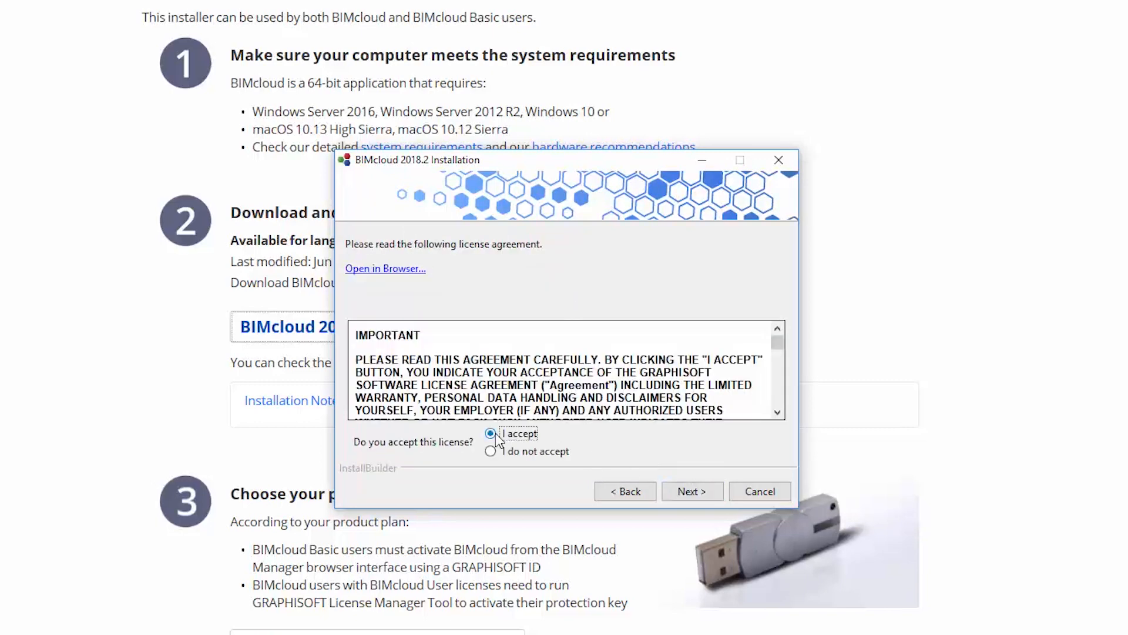
Accept the license, install BIMcloud Manager in the default location and launch its configuration.
left_click(691, 492)
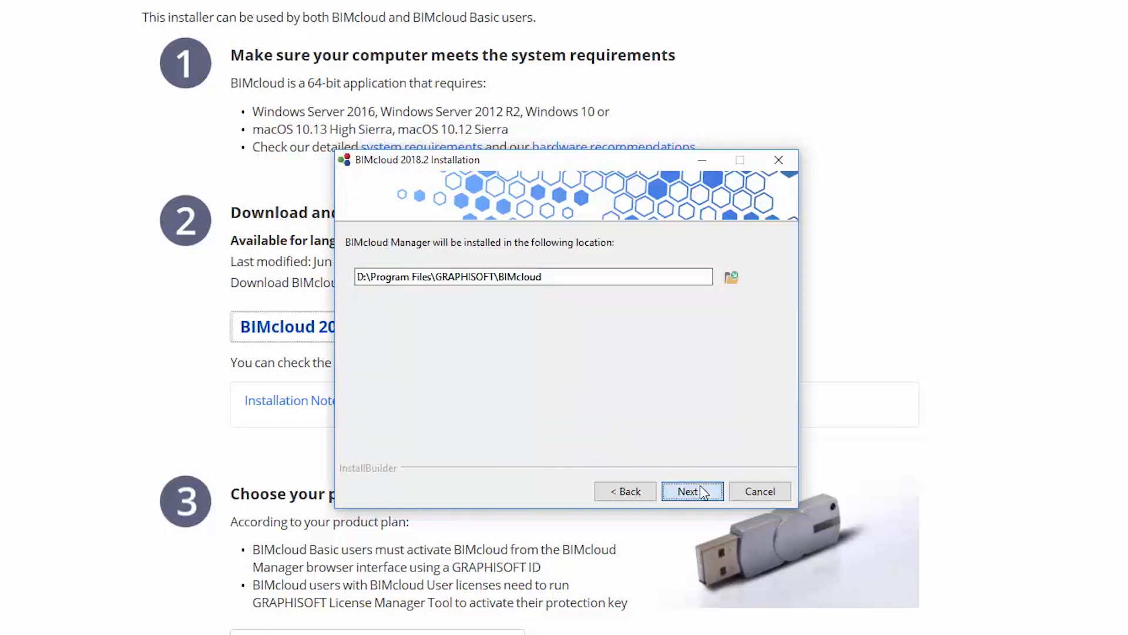
left_click(691, 491)
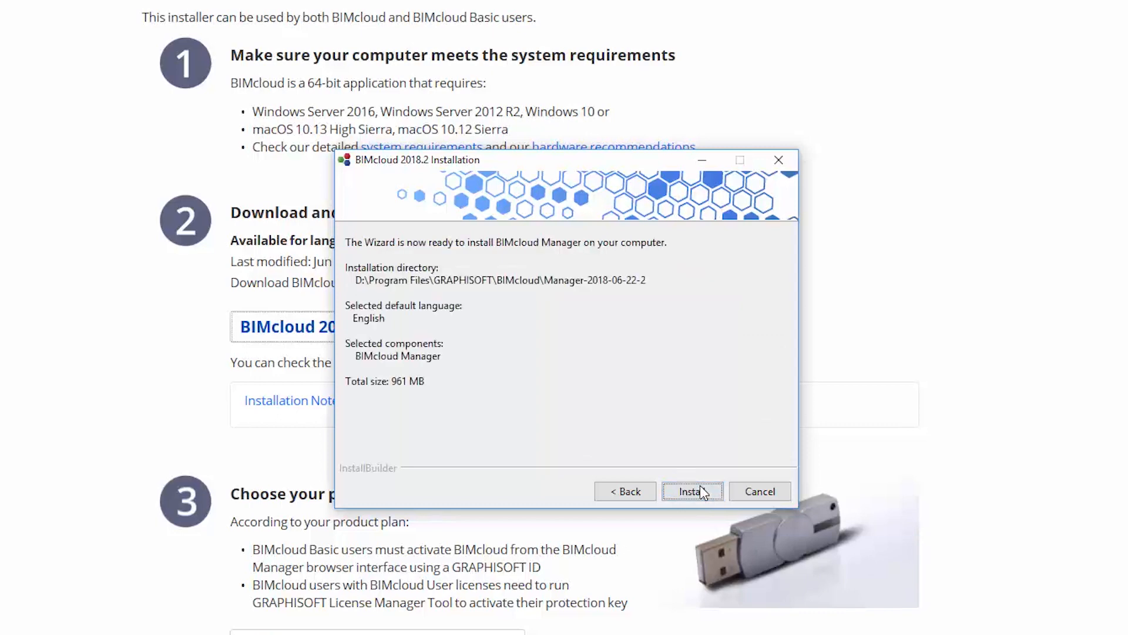
left_click(691, 492)
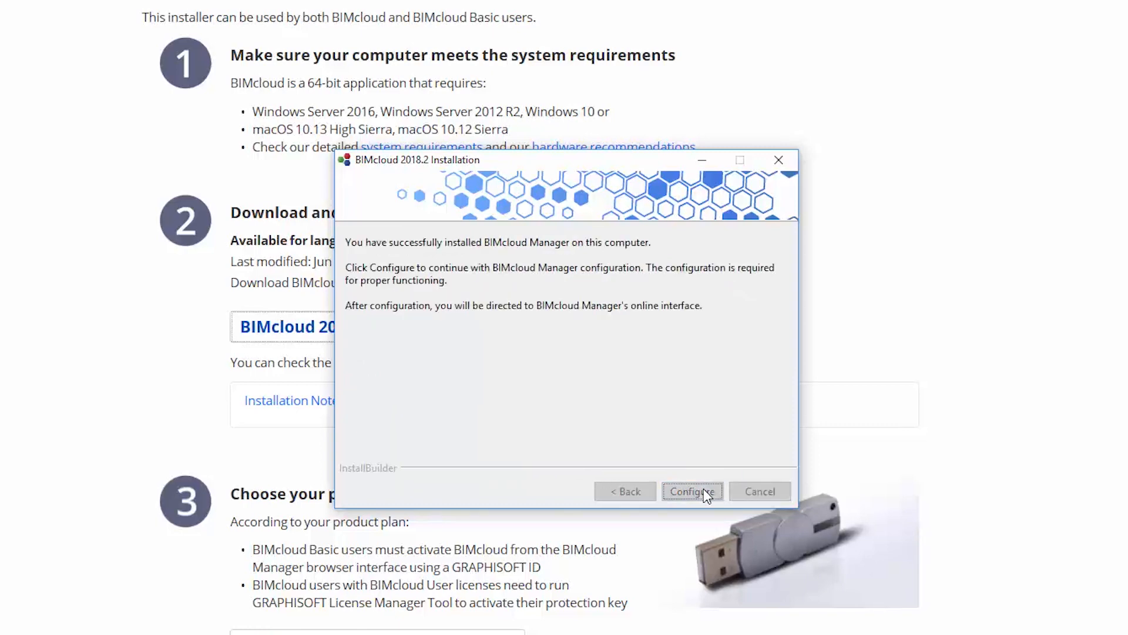
left_click(691, 491)
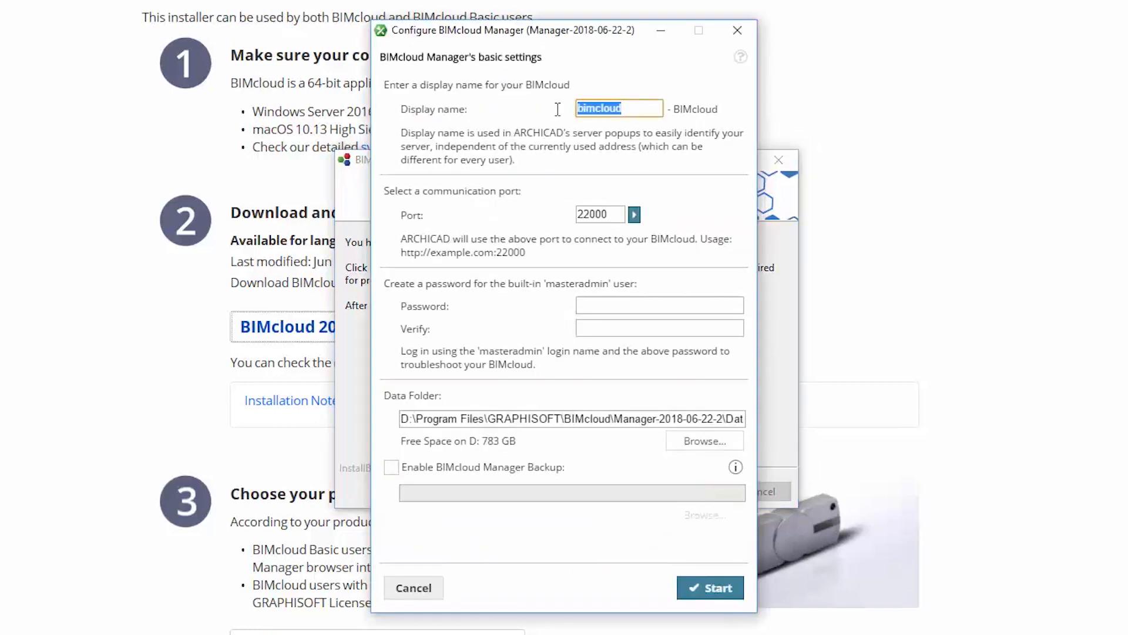
Name the BIMcloud GRAPHISOFT, set the masteradmin password and keep the default data folder.
type("GRAPHISOFT")
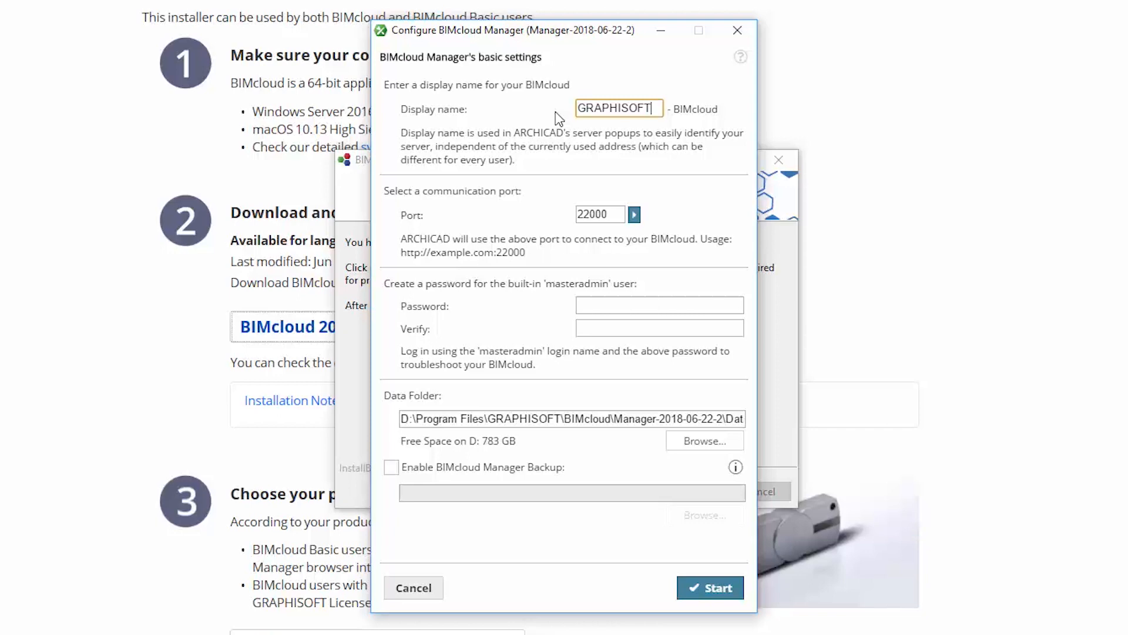
mouse_move(574, 279)
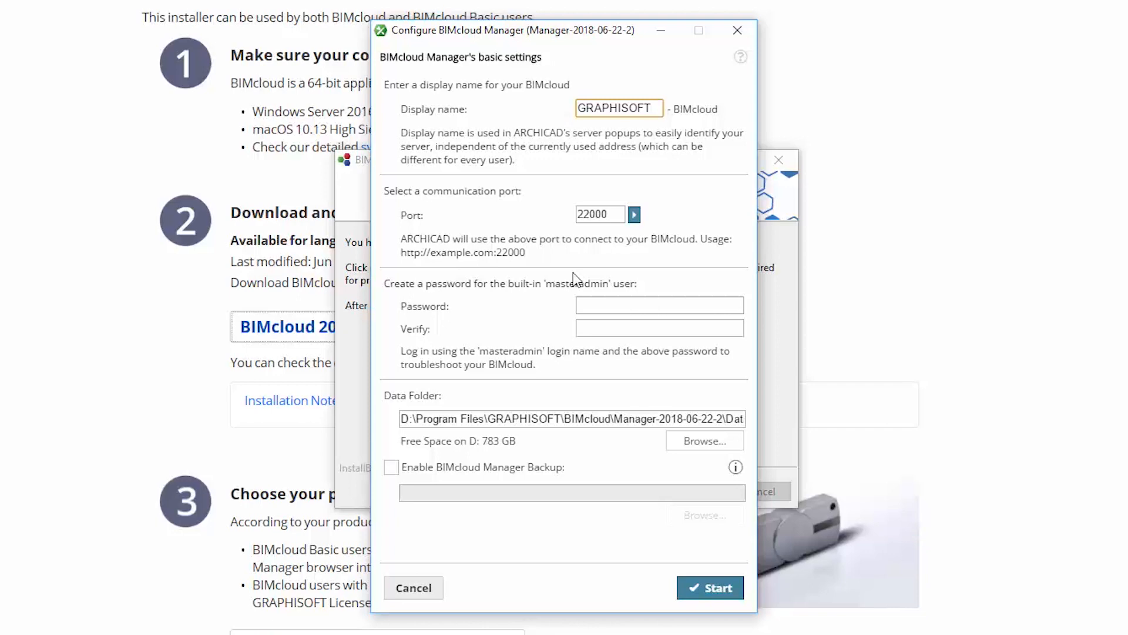
left_click(658, 306)
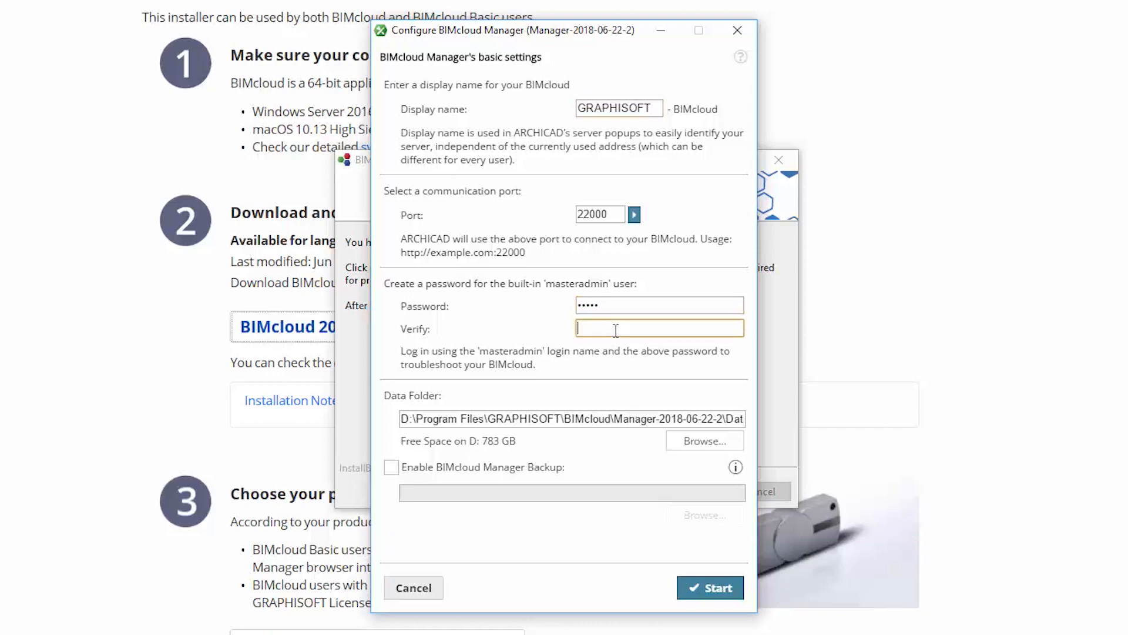
type("•••••")
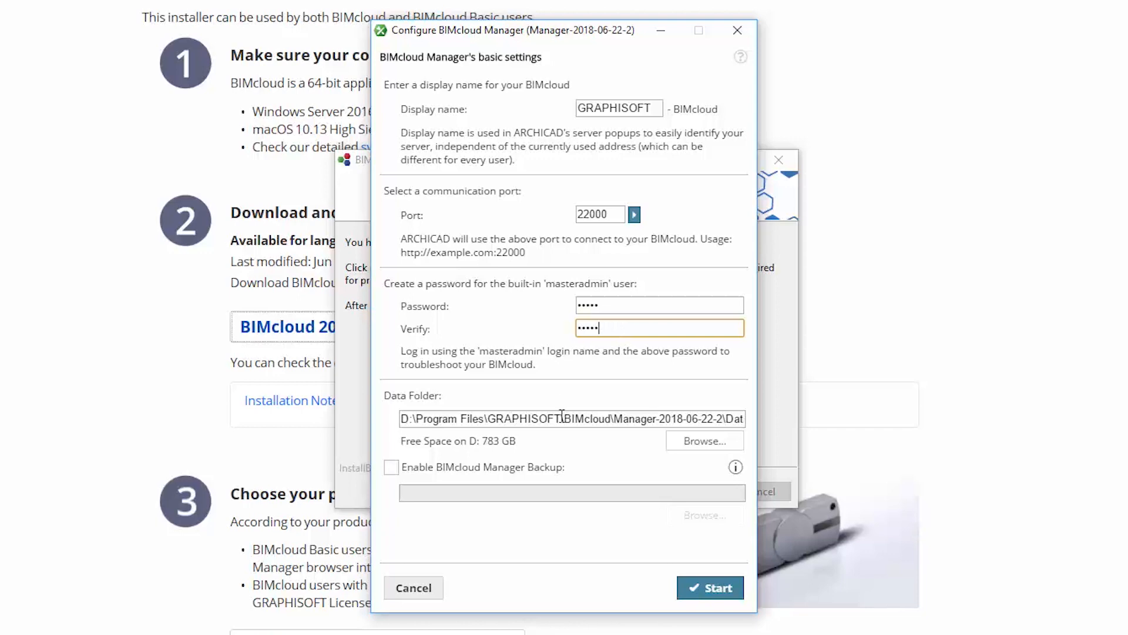
triple_click(571, 418)
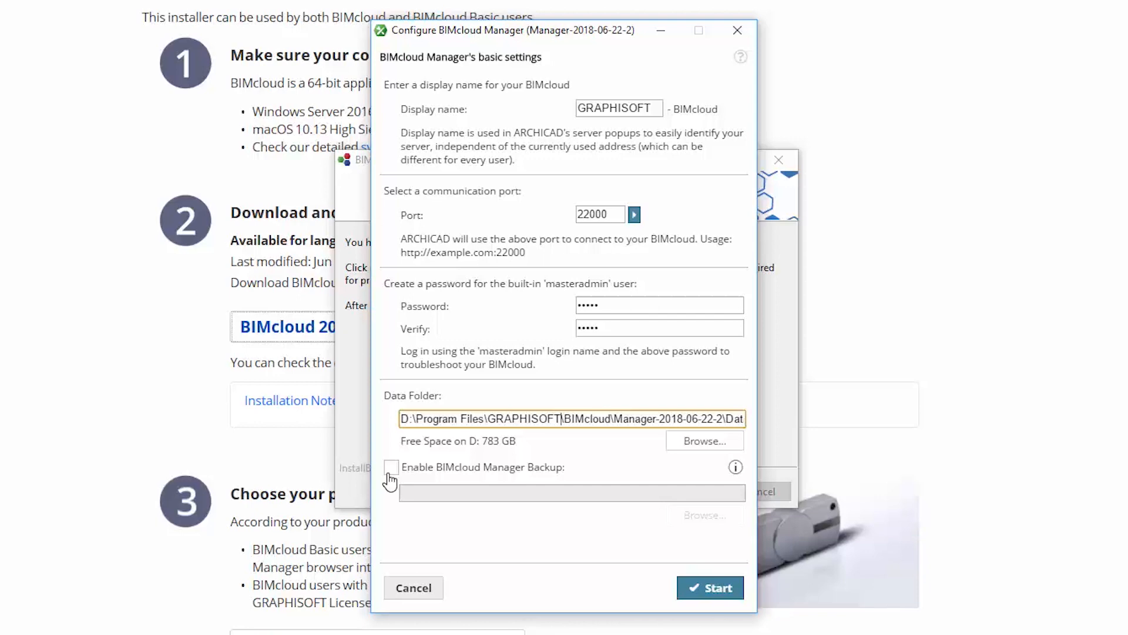
mouse_move(553, 480)
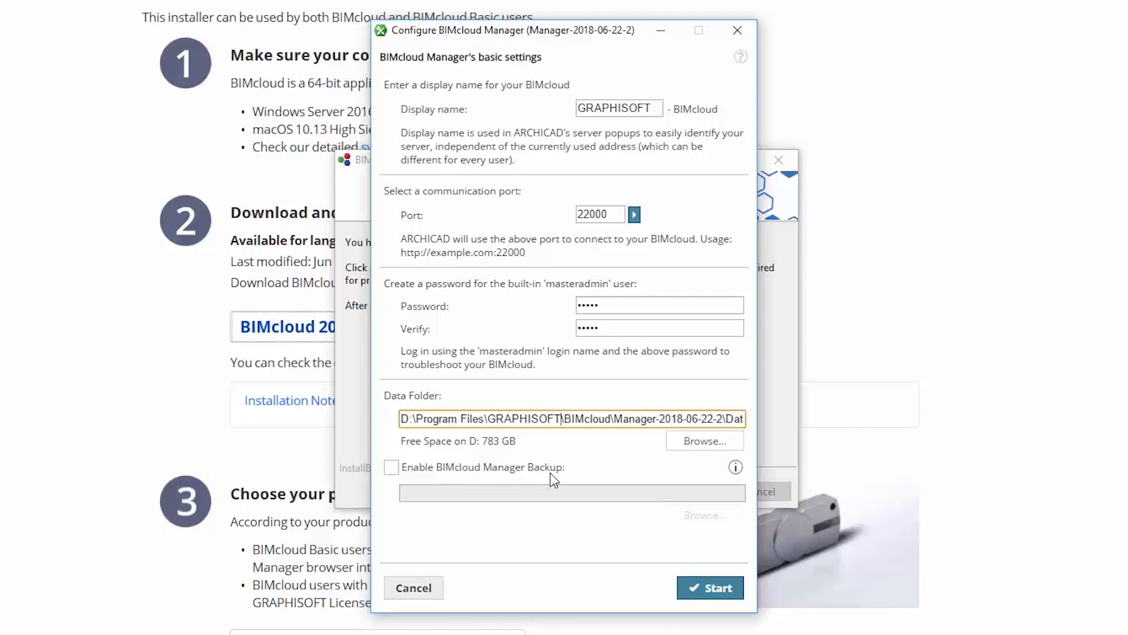
Finish the Manager configuration on port 22000 and acknowledge the success message.
left_click(710, 588)
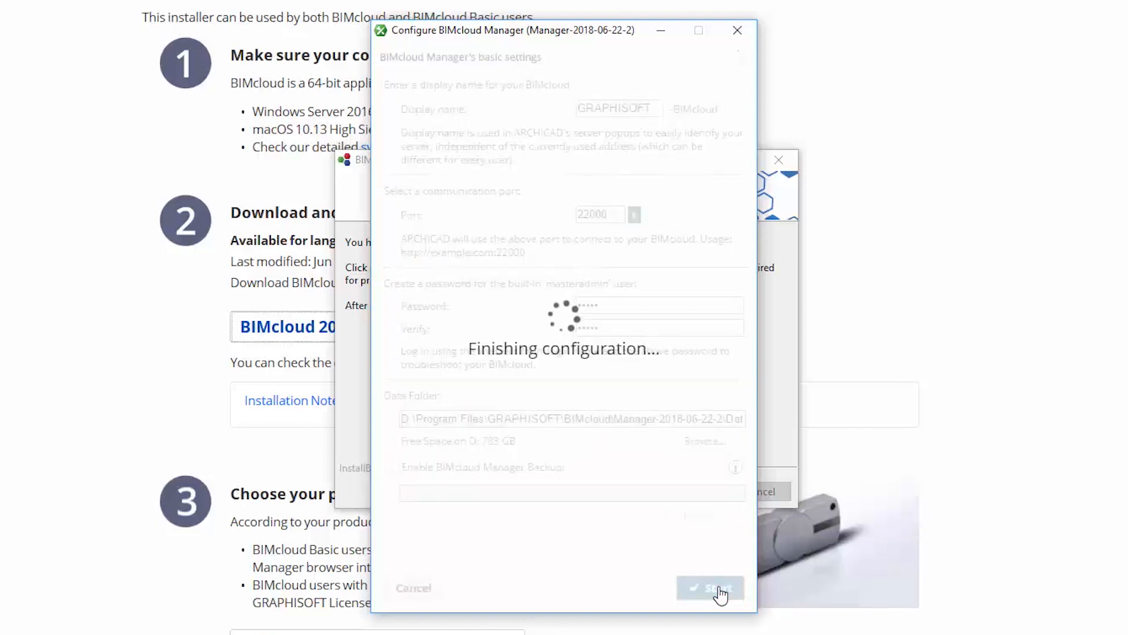
left_click(710, 587)
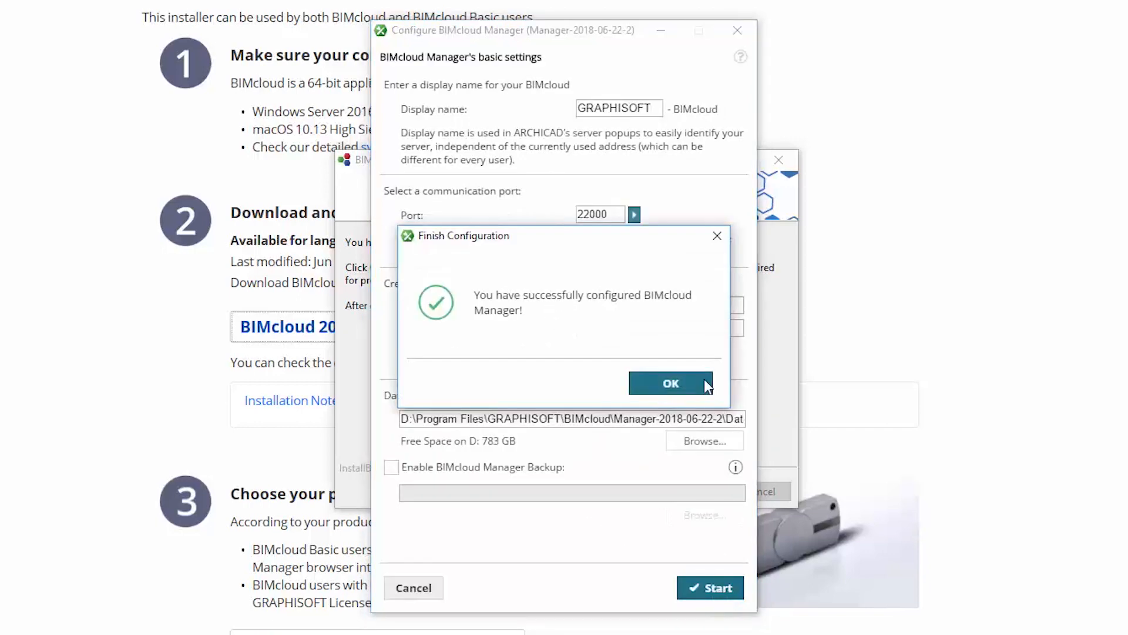
left_click(670, 383)
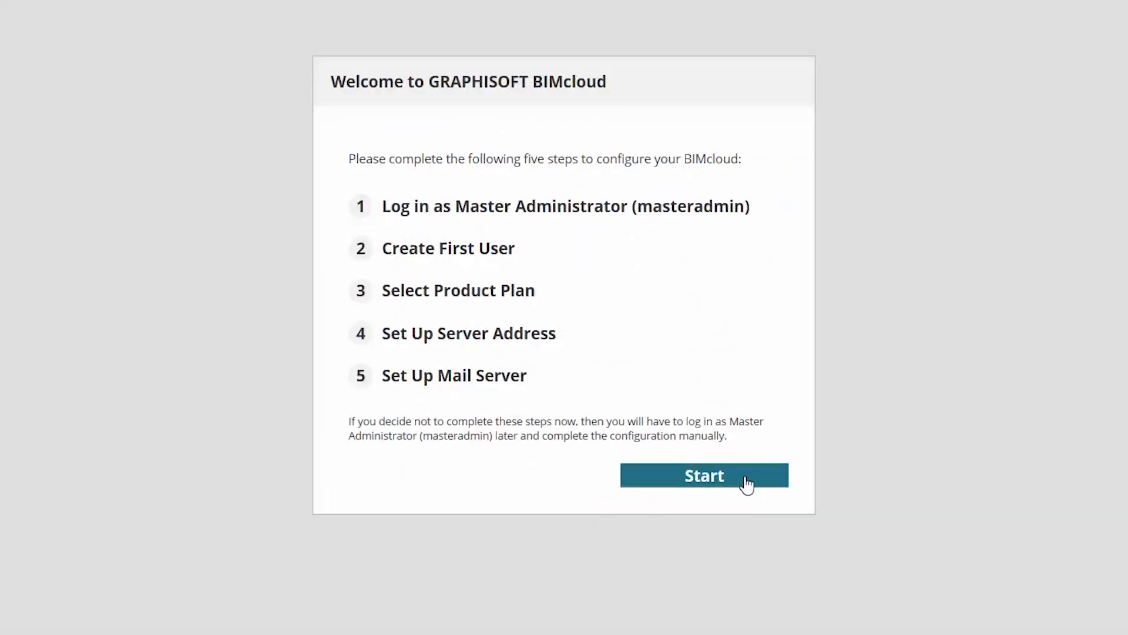
Start the five-step setup and log in with the masteradmin password.
left_click(703, 475)
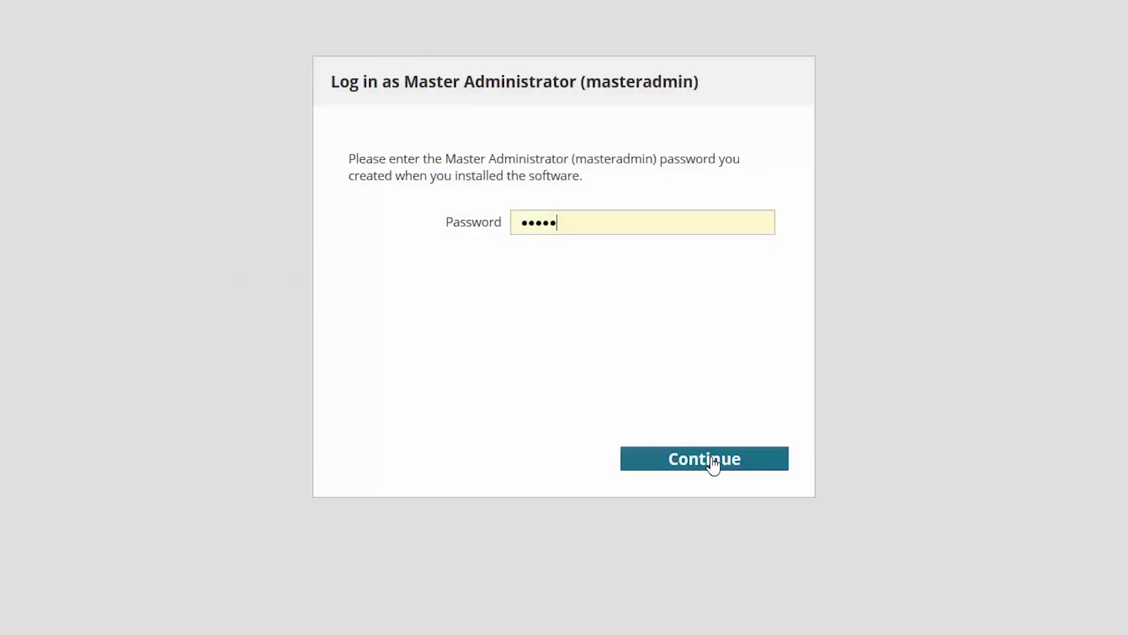
left_click(704, 458)
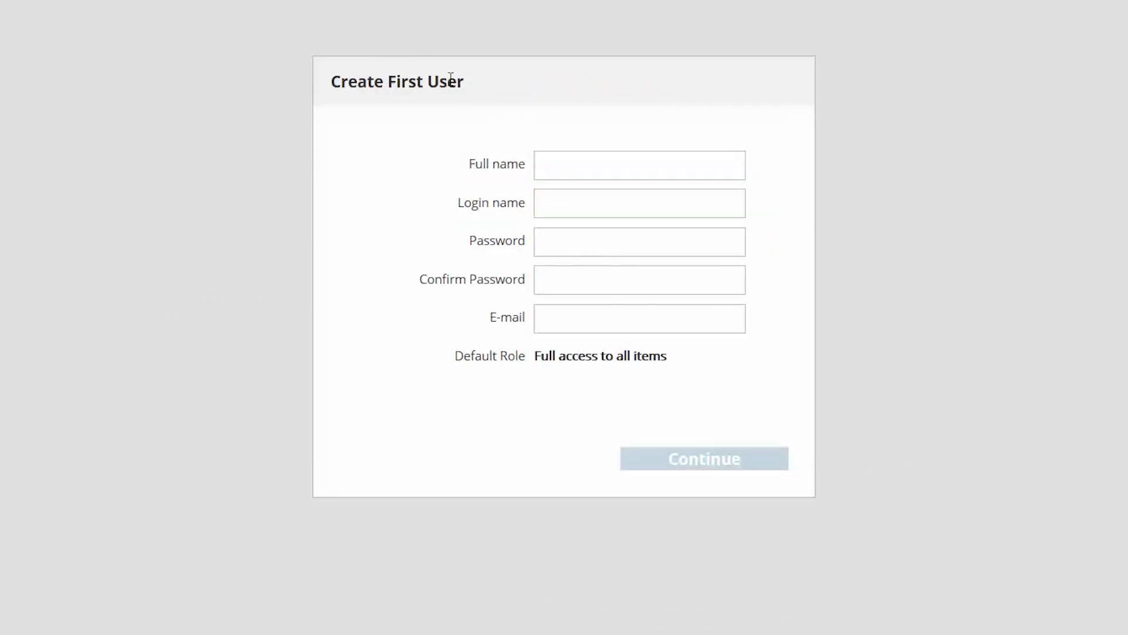
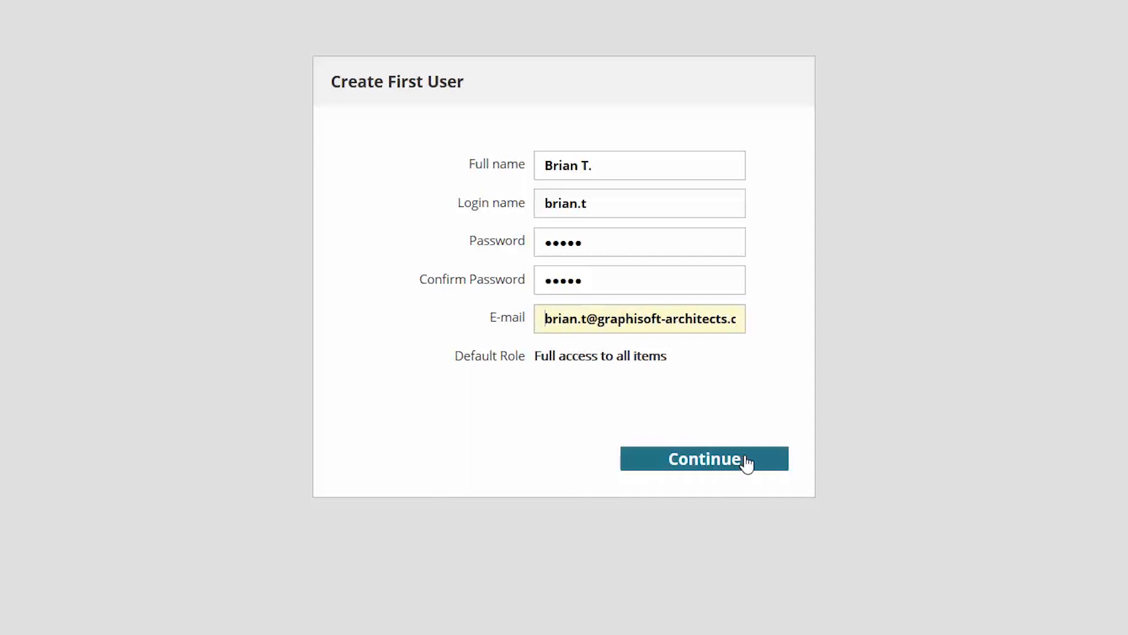
left_click(704, 458)
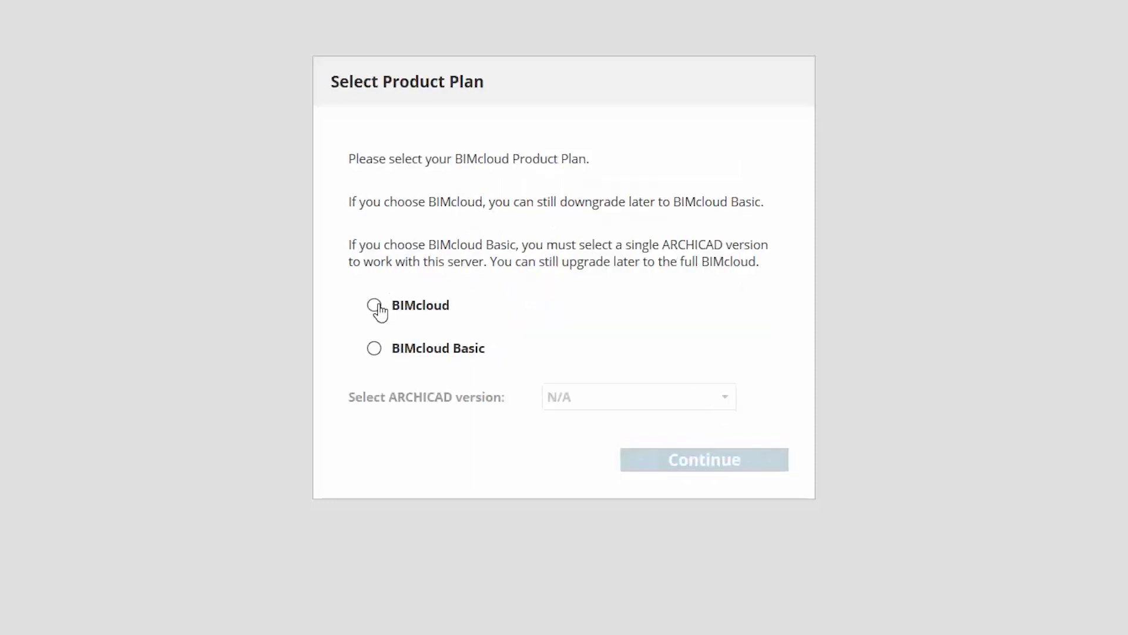
Choose the BIMcloud Basic plan with ARCHICAD version 22.
left_click(373, 305)
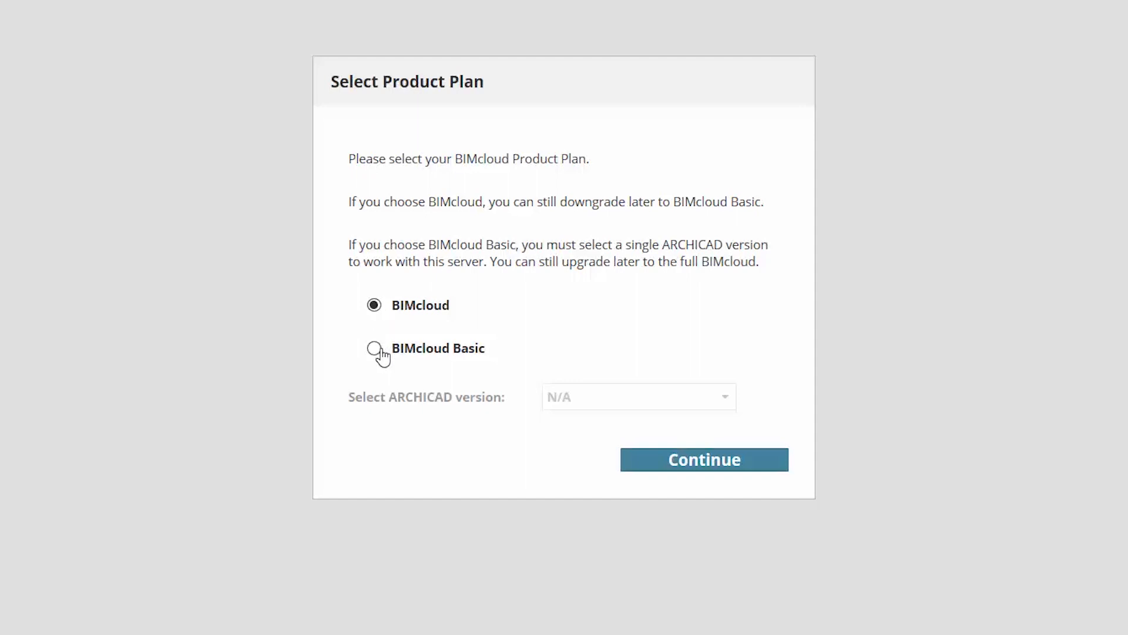
left_click(374, 348)
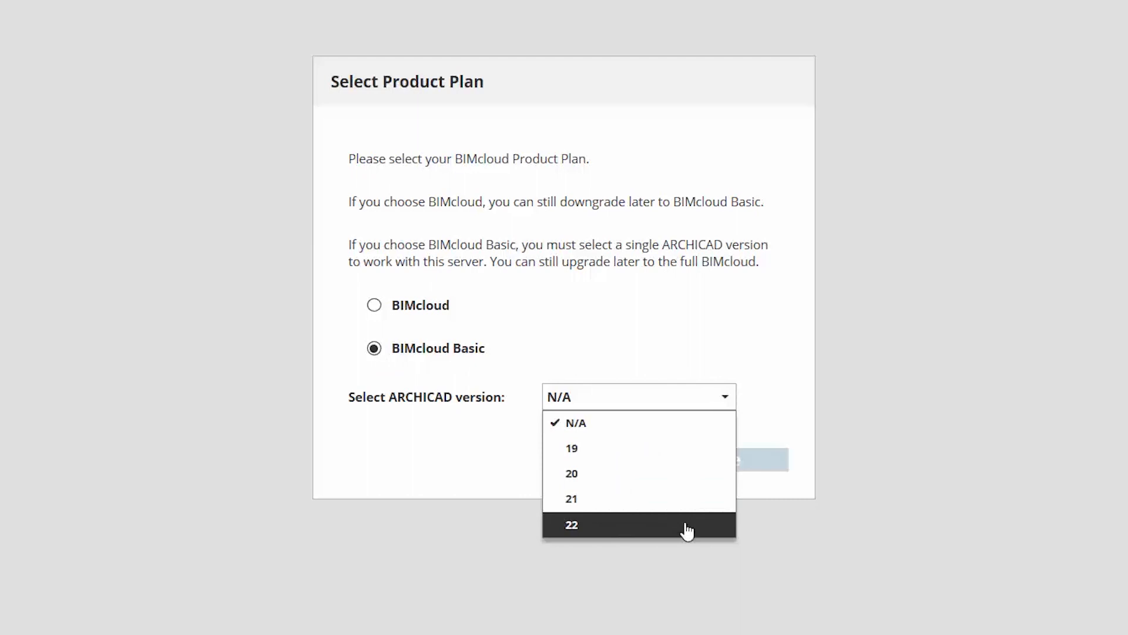
left_click(571, 524)
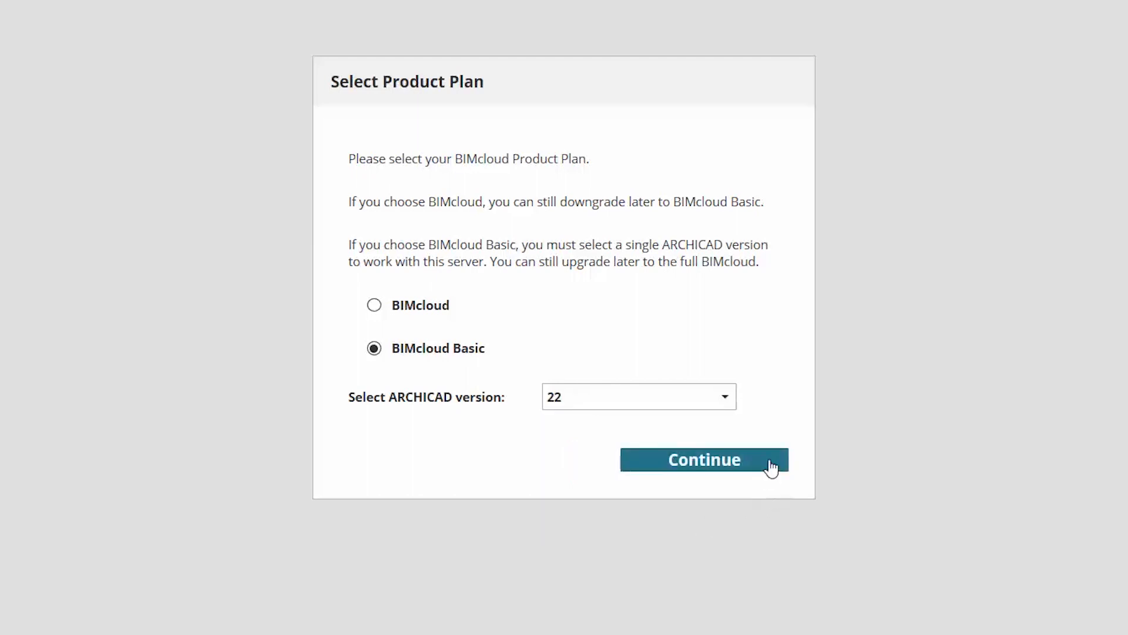
Review current addresses and set the server address to bimcloud.graphisoft-architects.com on port 22000.
left_click(703, 460)
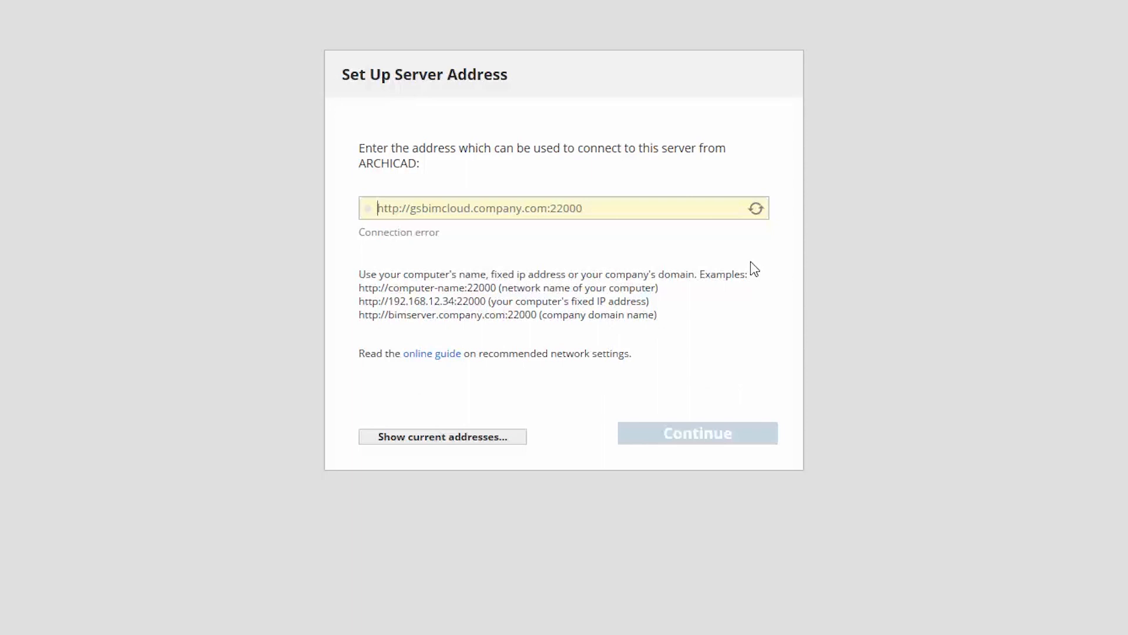
mouse_move(513, 437)
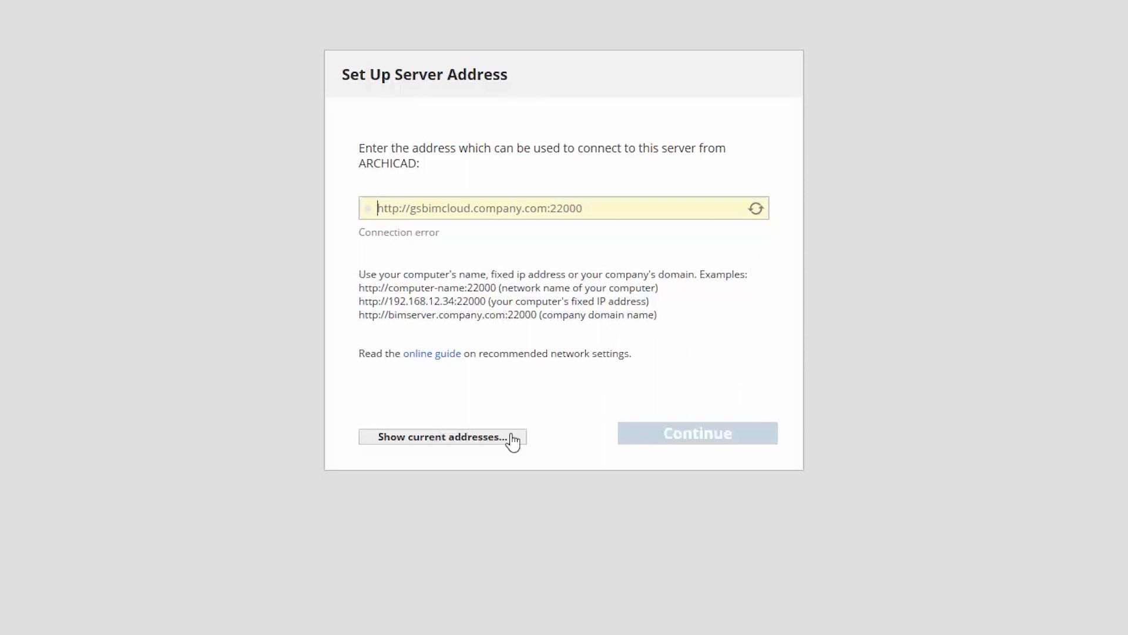
left_click(442, 438)
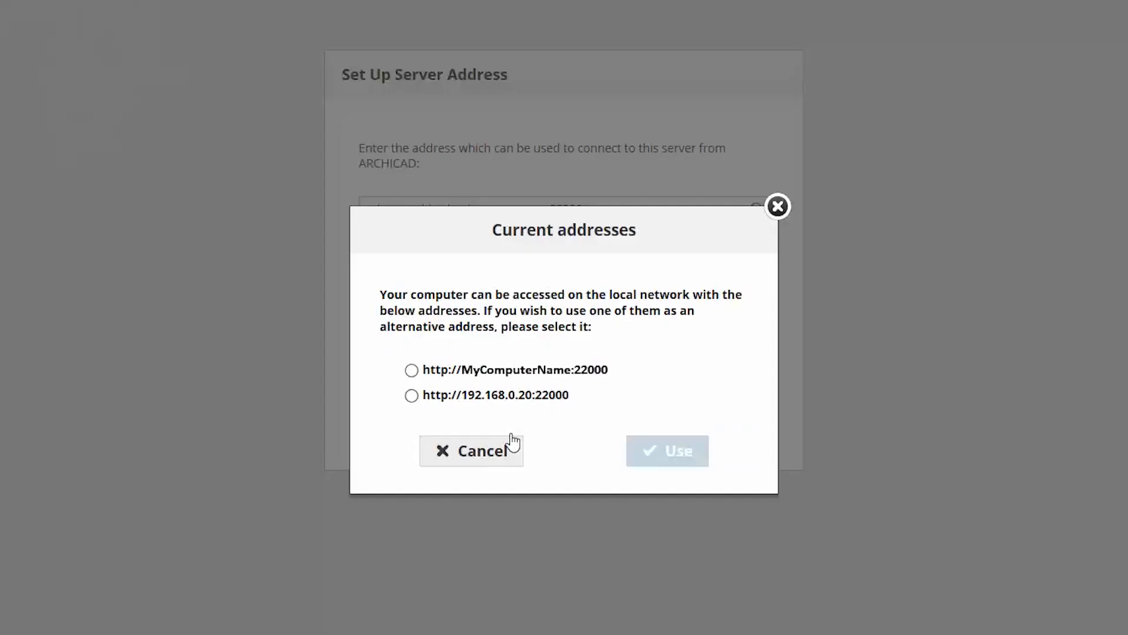
left_click(411, 369)
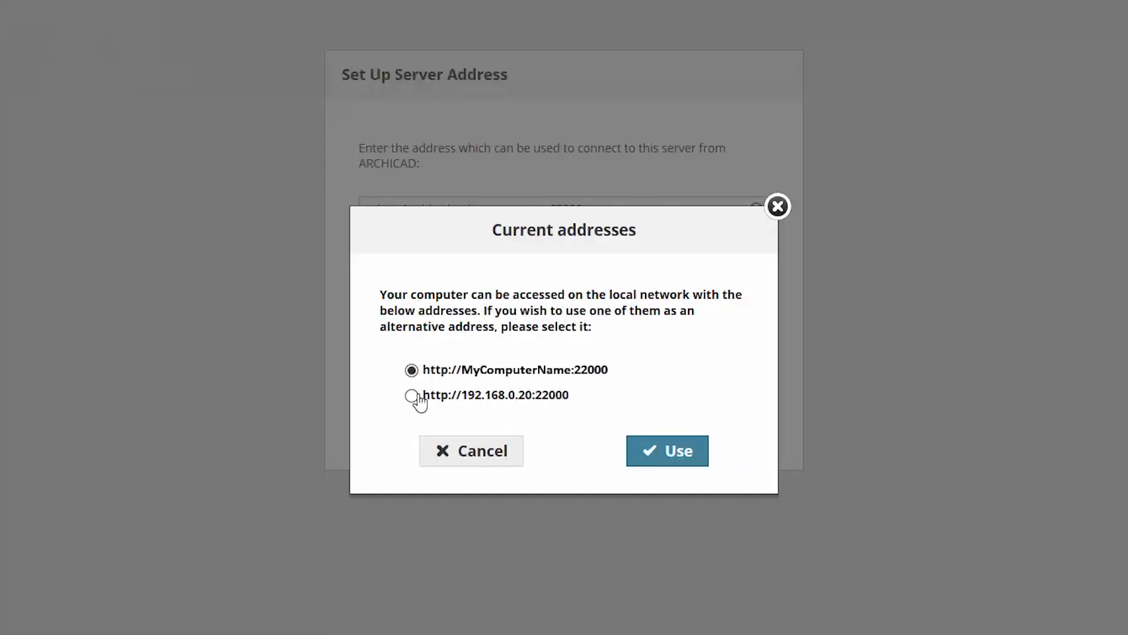
left_click(412, 395)
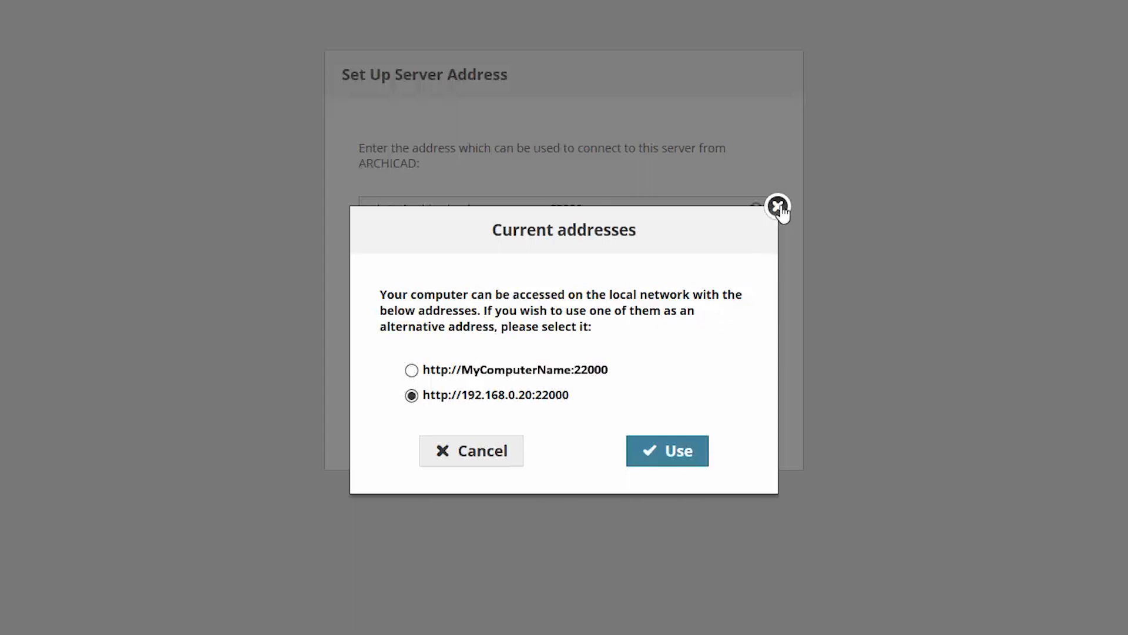
left_click(778, 207)
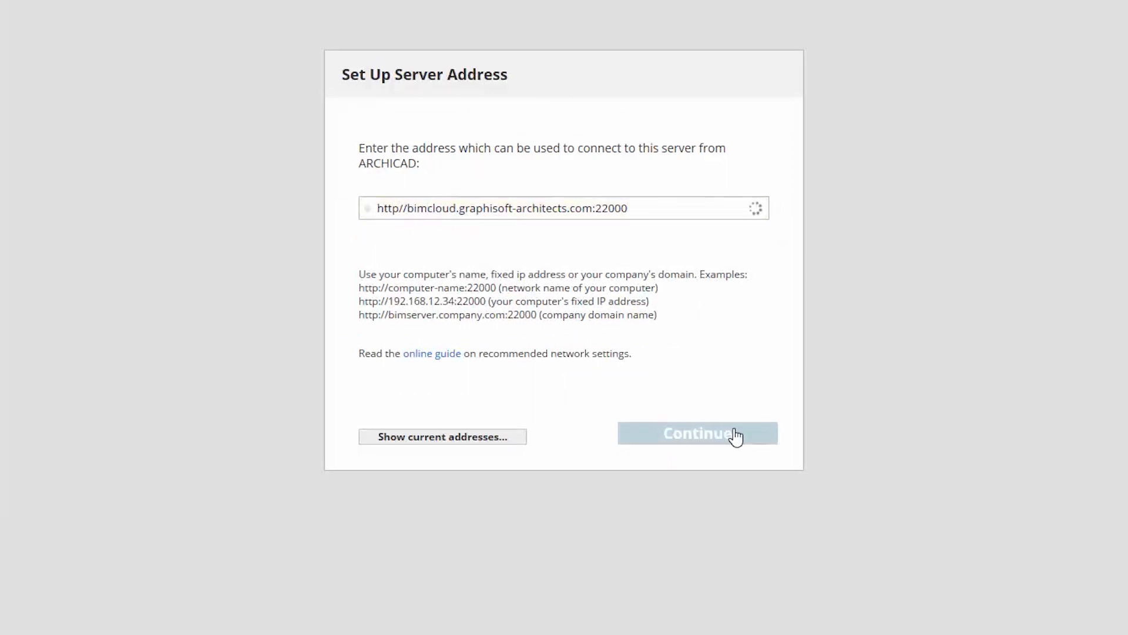
left_click(697, 433)
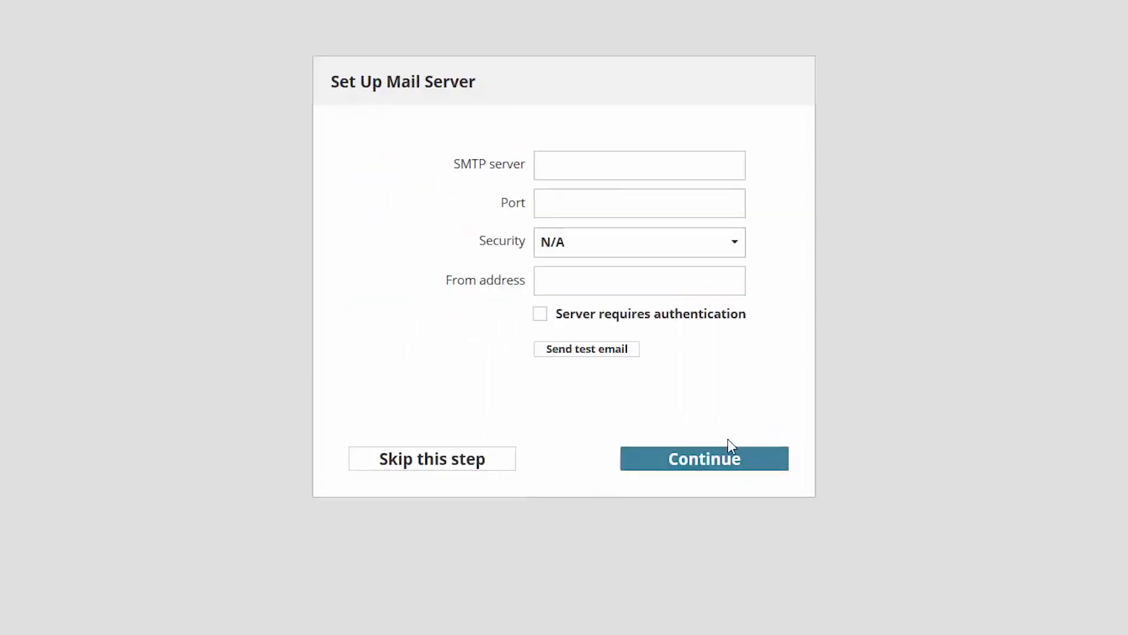
mouse_move(466, 107)
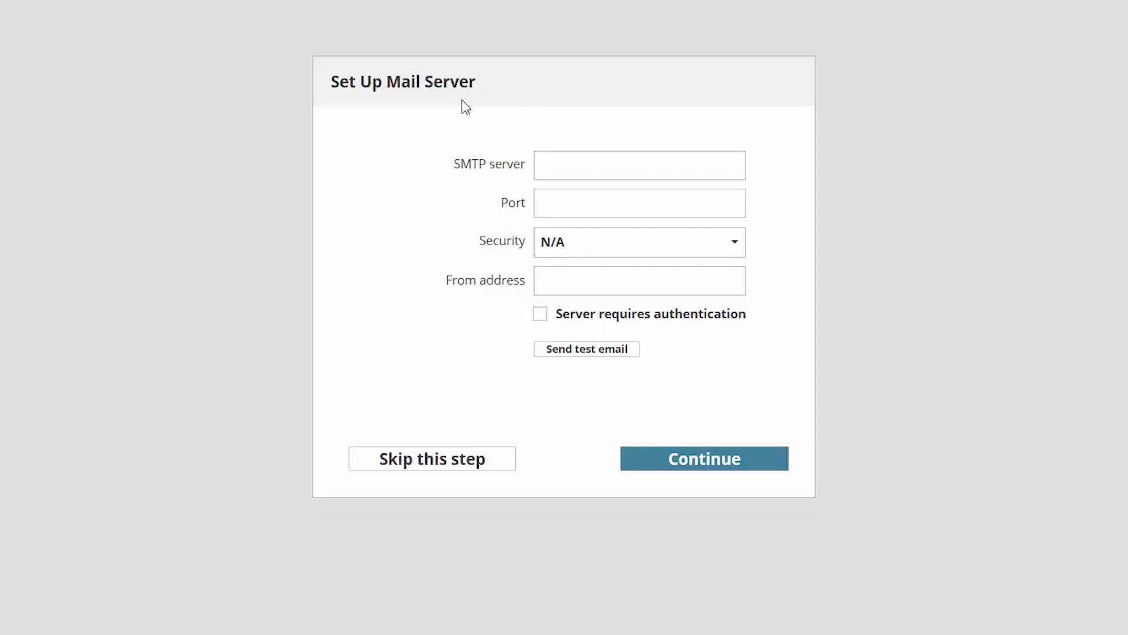
mouse_move(488, 432)
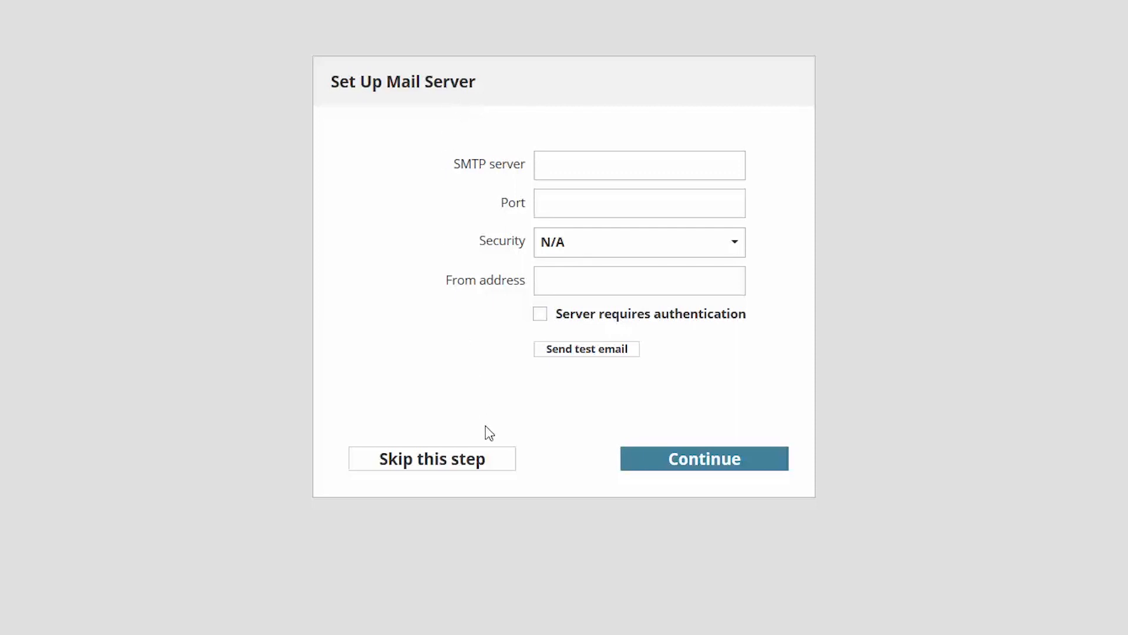
Skip the mail server step to reach the Configuration complete page.
left_click(432, 459)
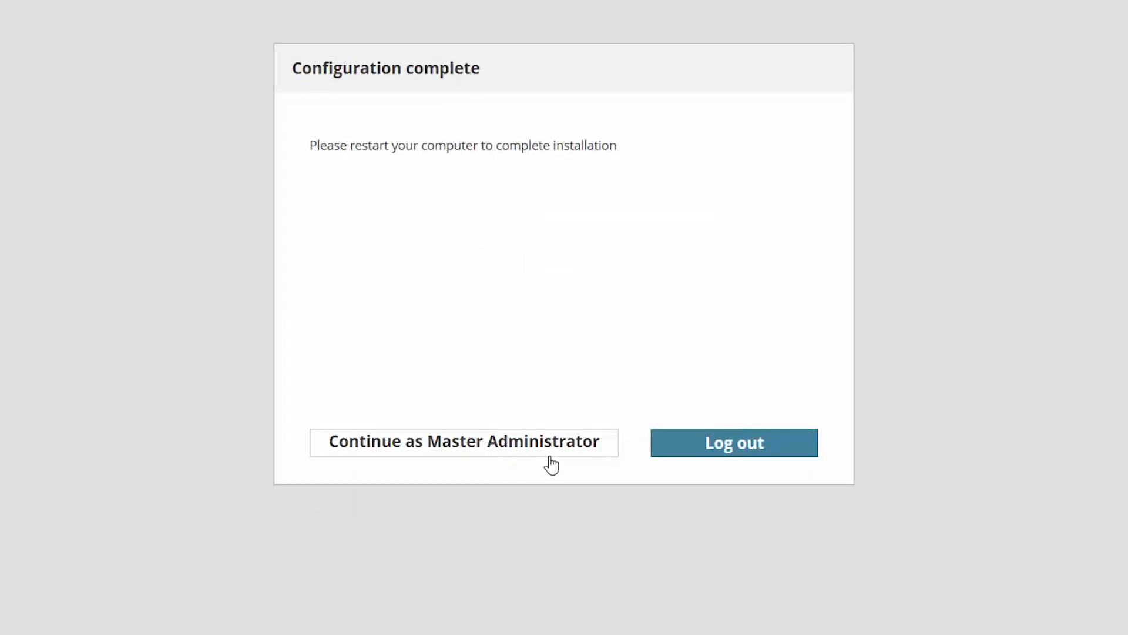
mouse_move(625, 469)
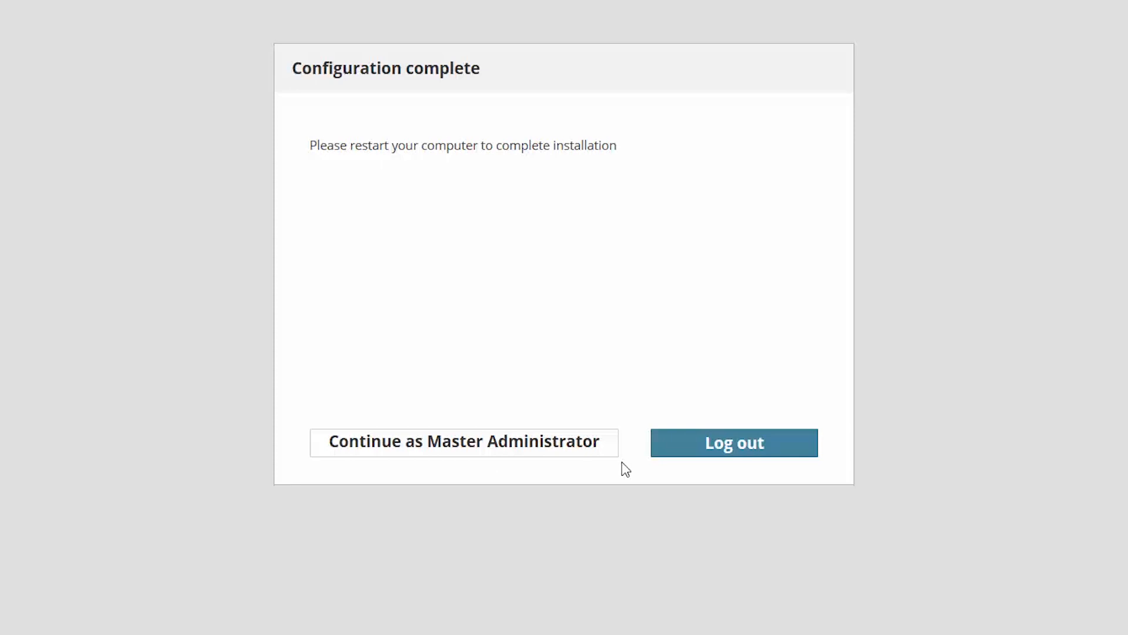
mouse_move(606, 424)
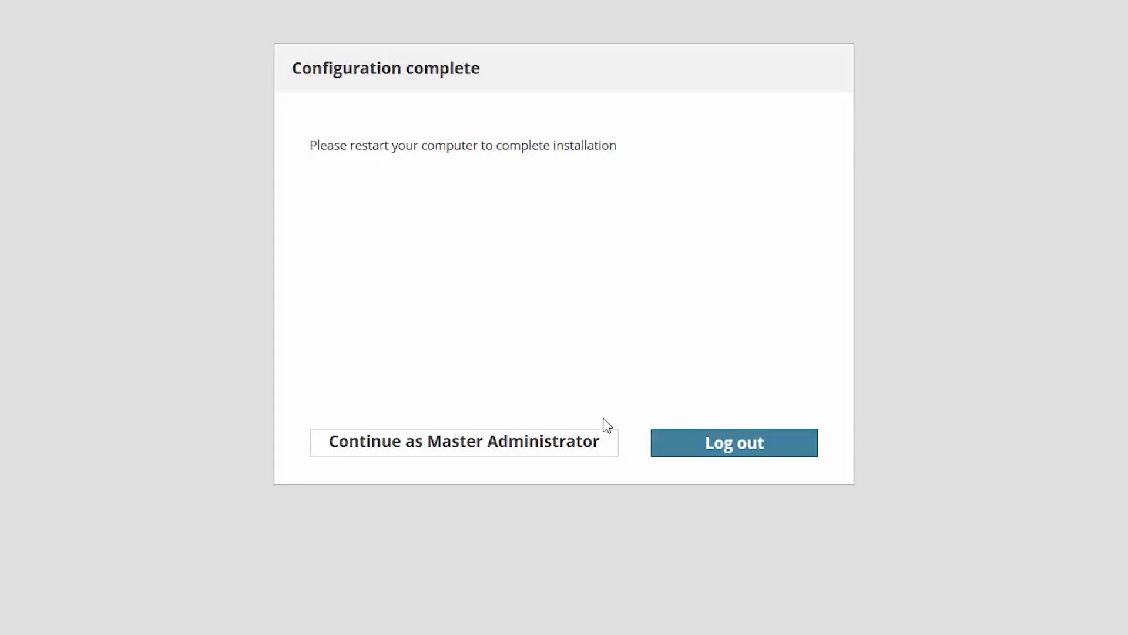
Enter BIMcloud Manager as Master Administrator and begin activating BIMcloud Basic from Licenses.
left_click(463, 441)
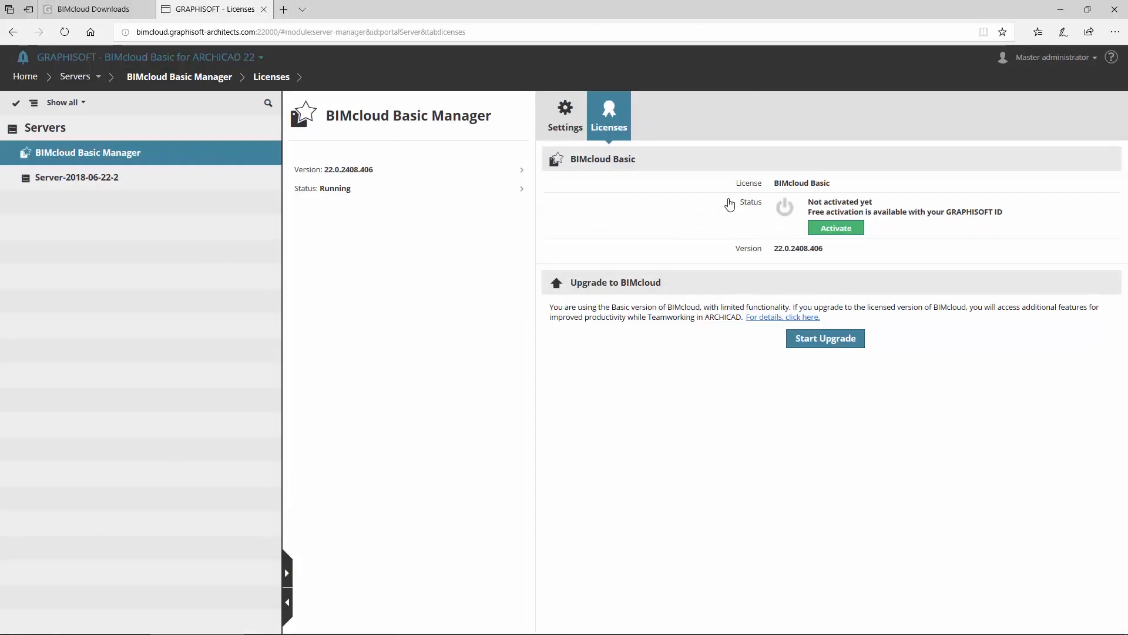
mouse_move(836, 227)
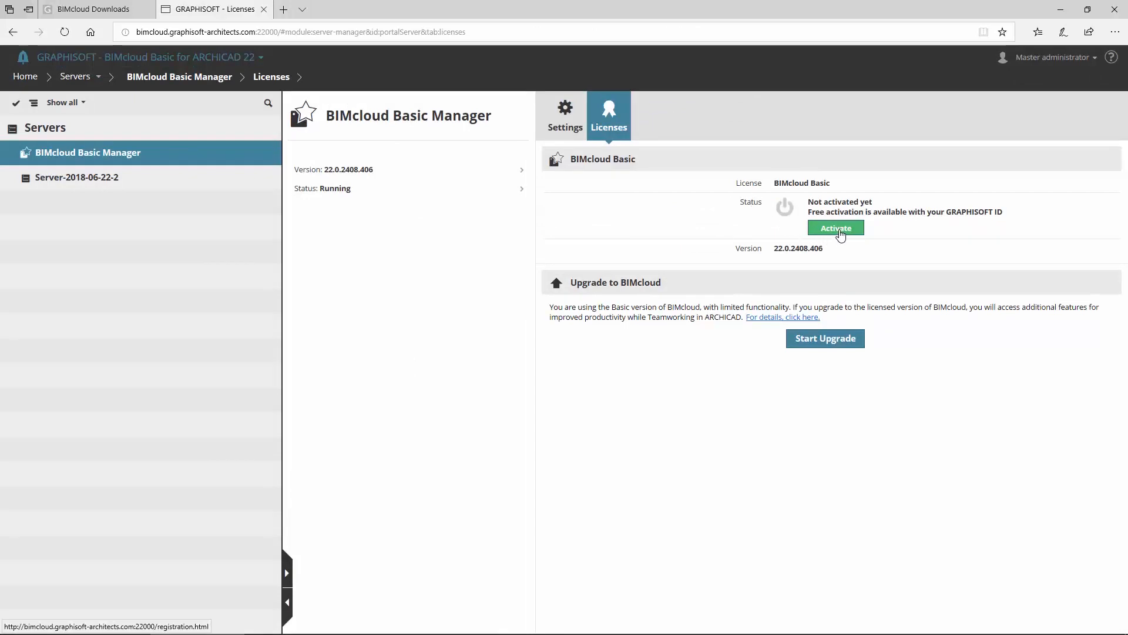
left_click(835, 227)
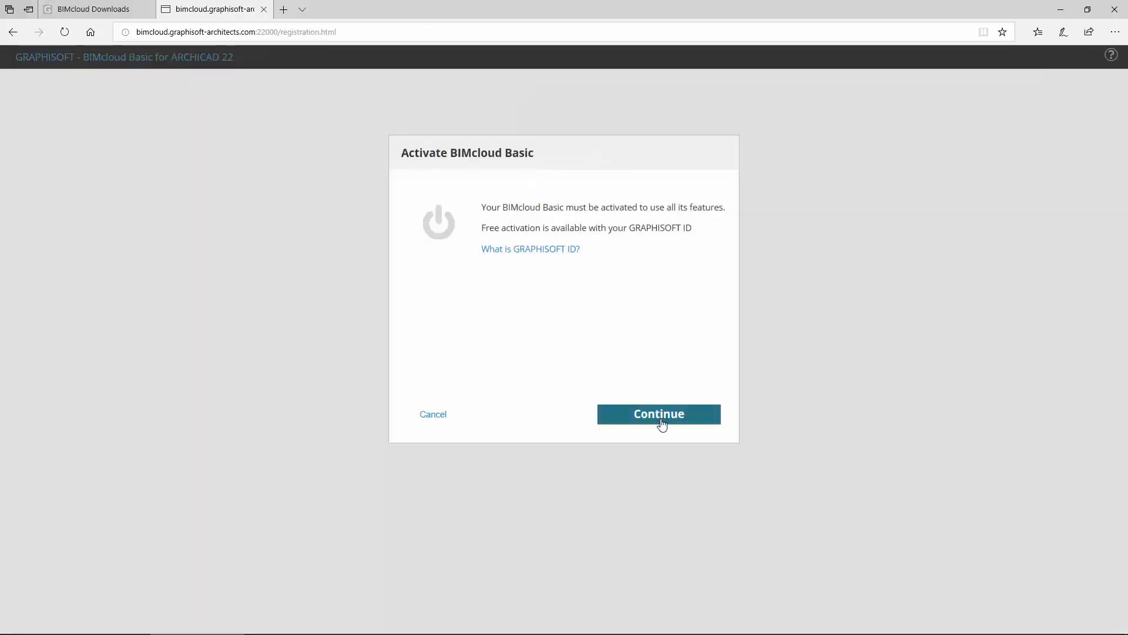
left_click(658, 414)
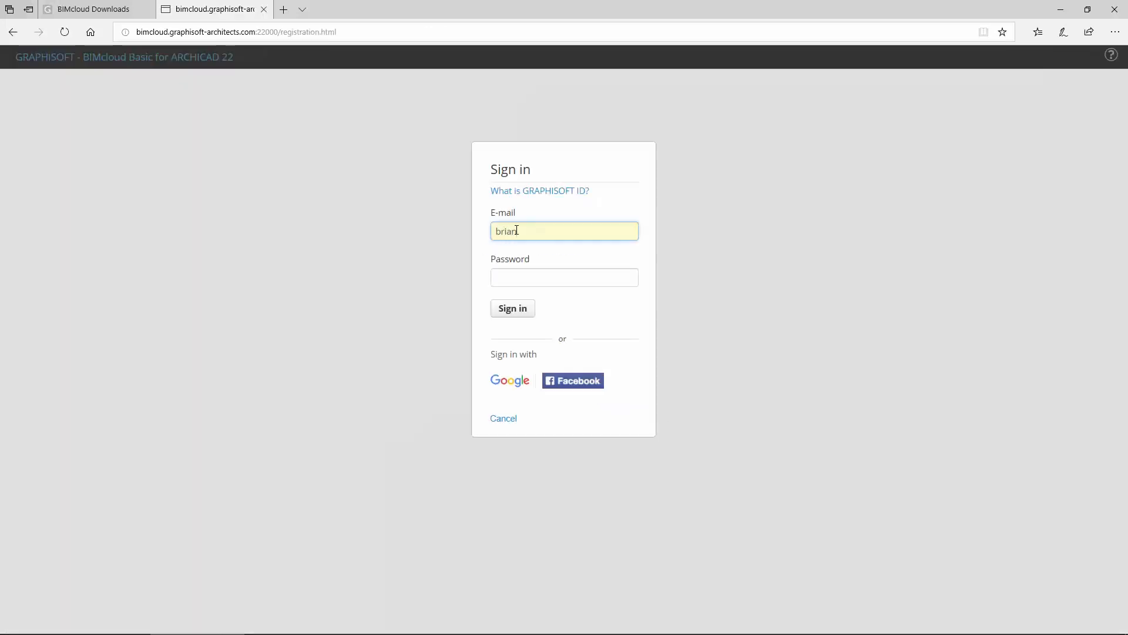
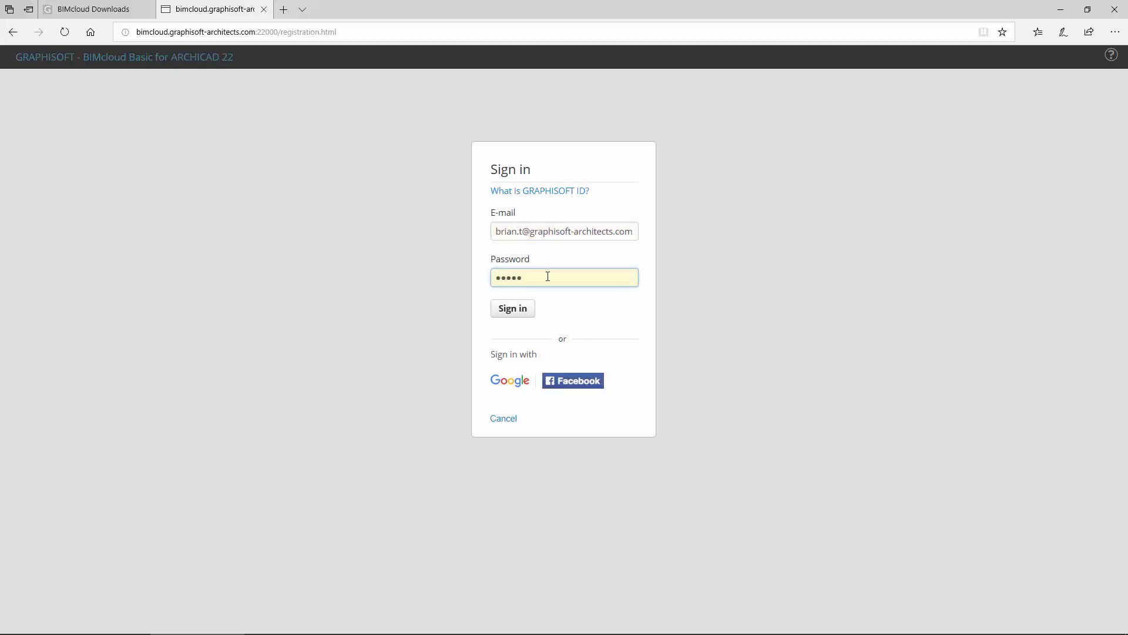
Sign in with the graphisoft-architects.com GRAPHISOFT ID, activate BIMcloud Basic and start it.
left_click(511, 308)
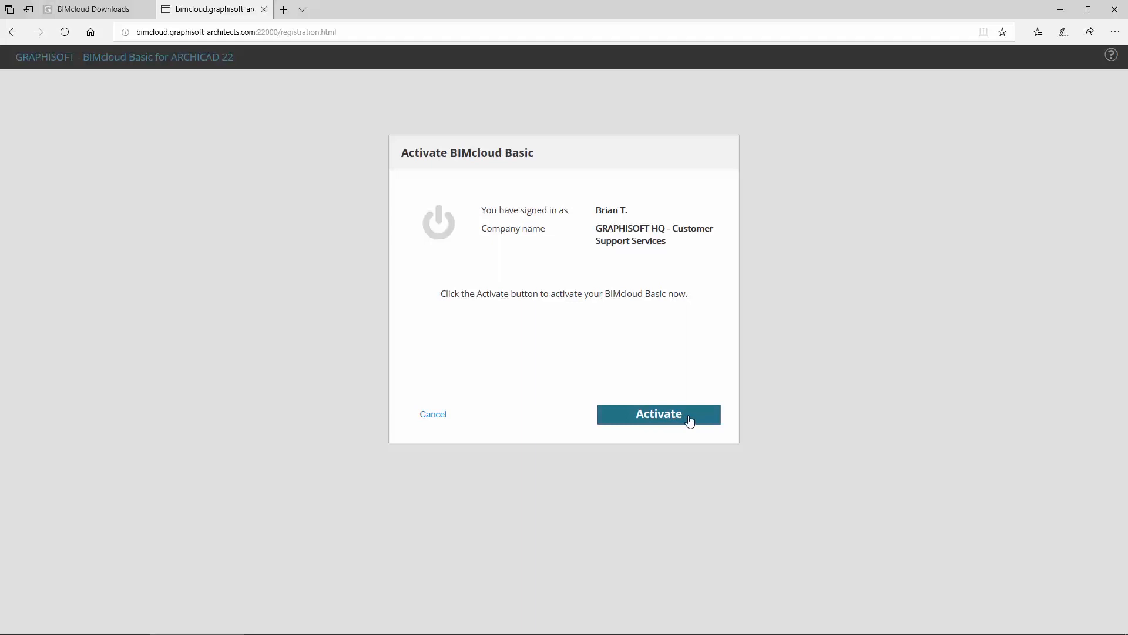
left_click(658, 414)
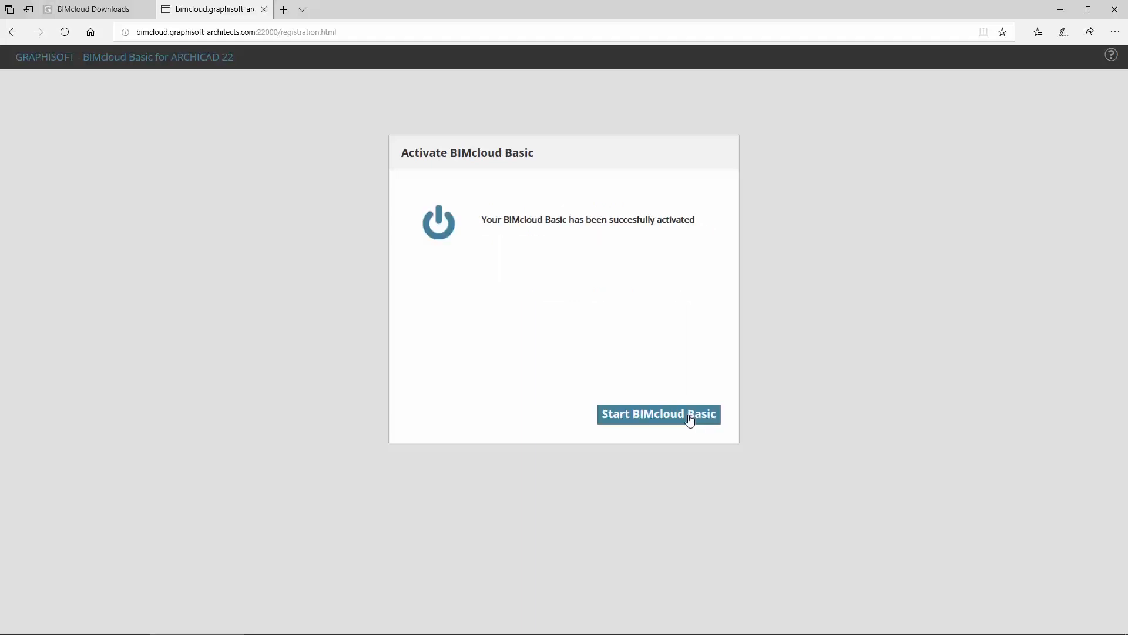
mouse_move(633, 422)
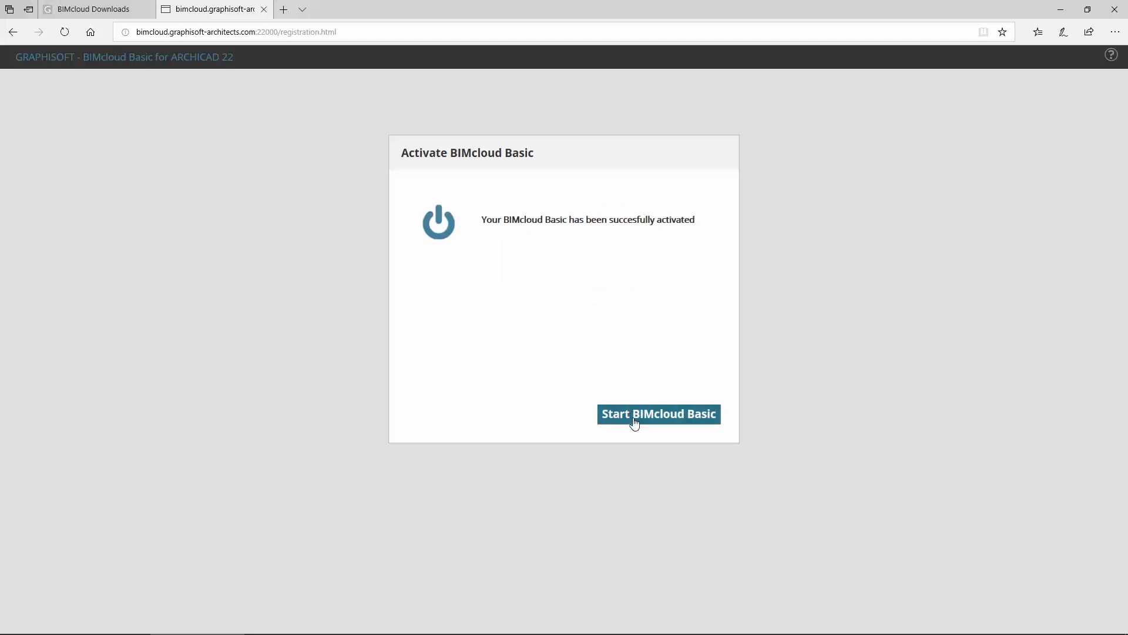
left_click(658, 413)
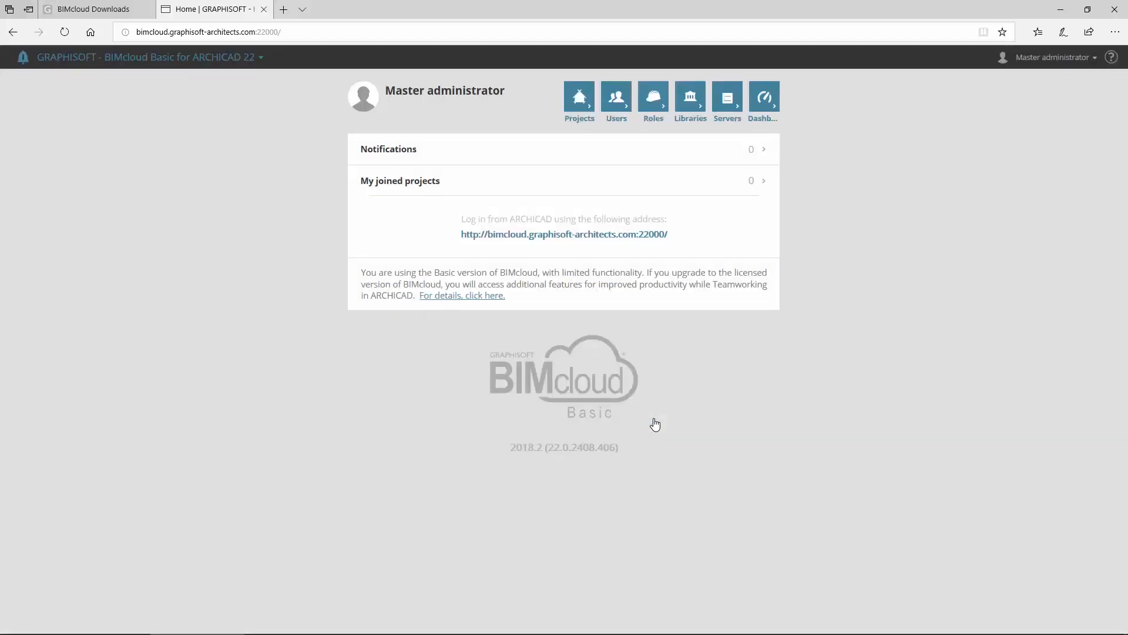
mouse_move(615, 98)
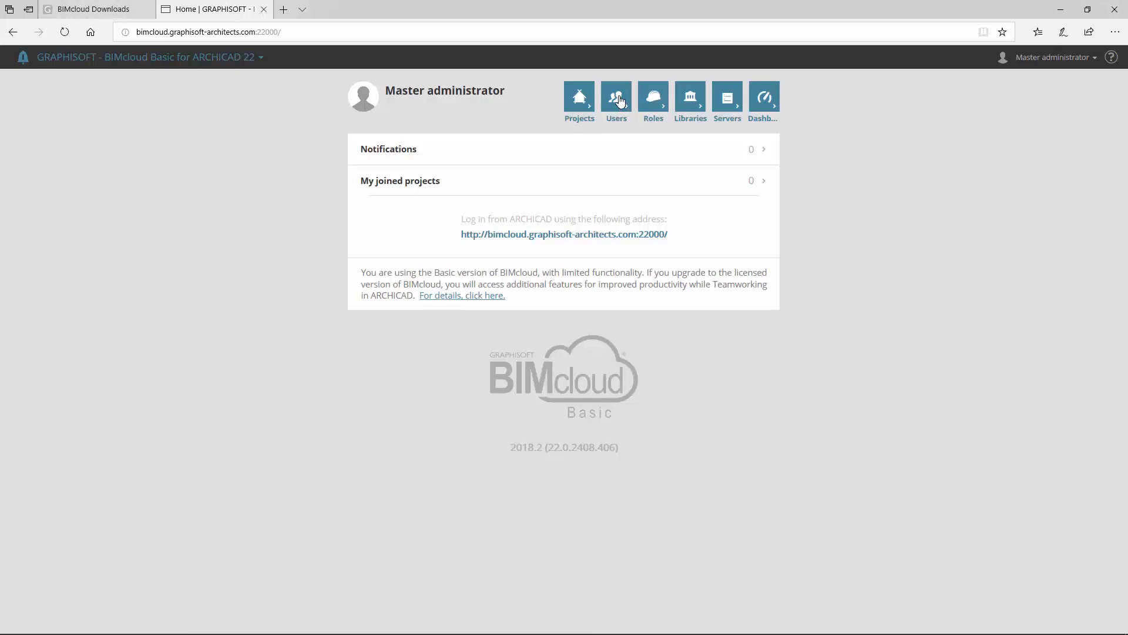
left_click(616, 97)
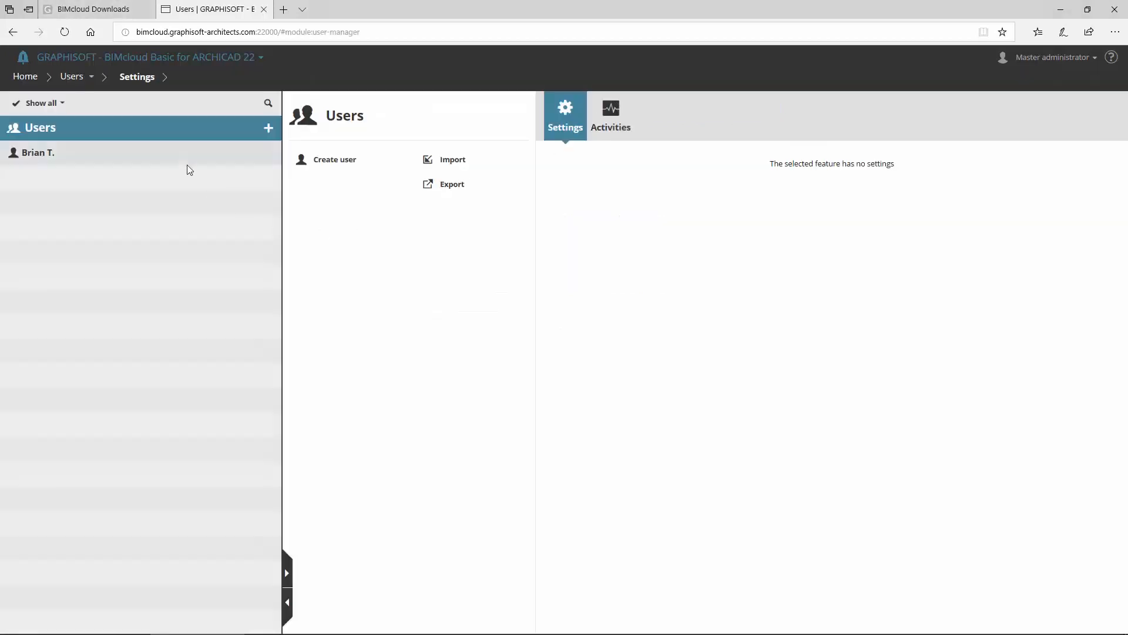
left_click(37, 153)
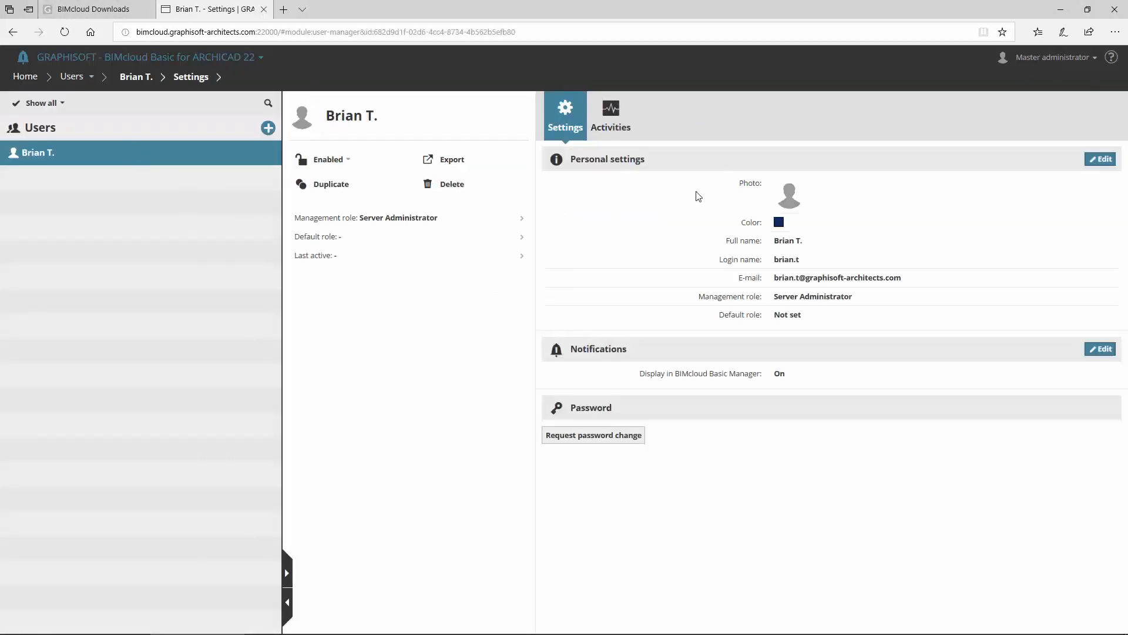
left_click(1100, 158)
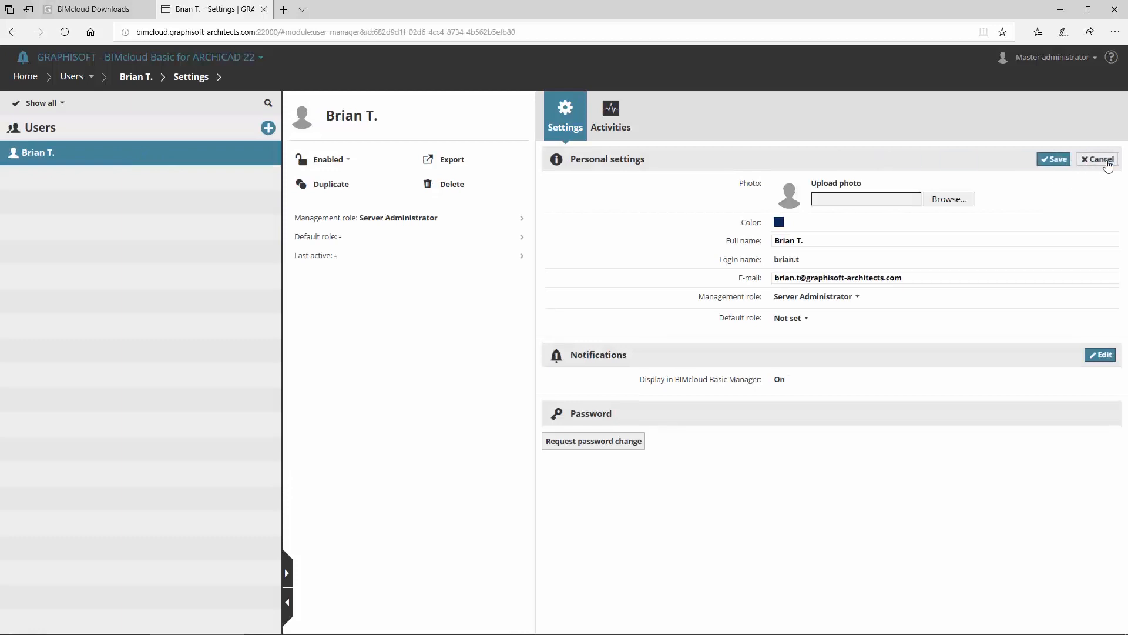
left_click(948, 199)
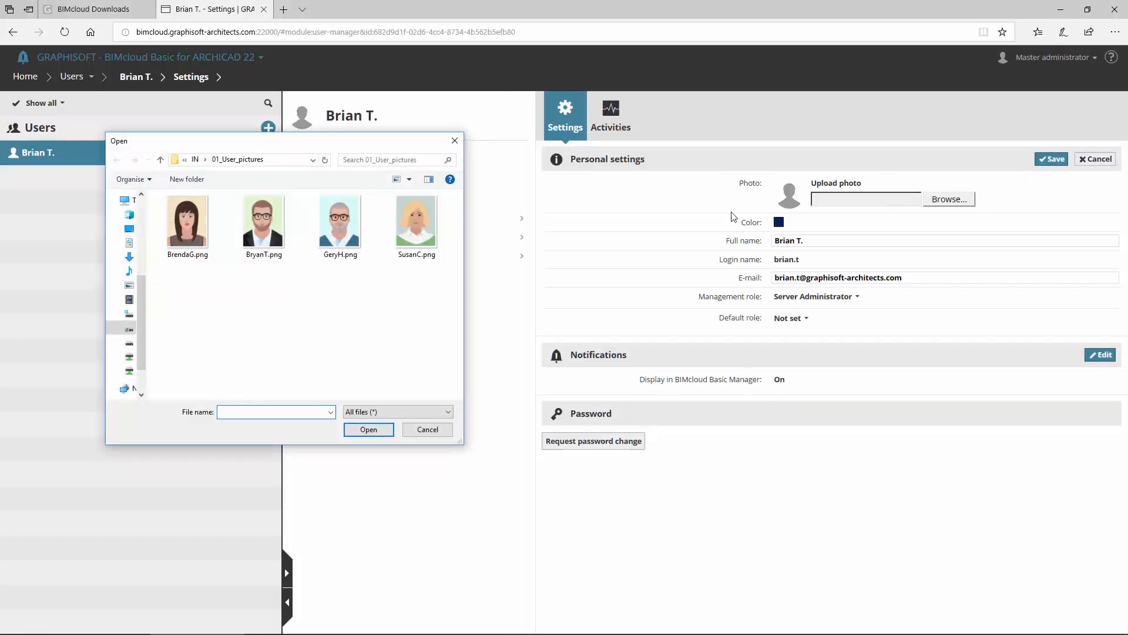
left_click(263, 220)
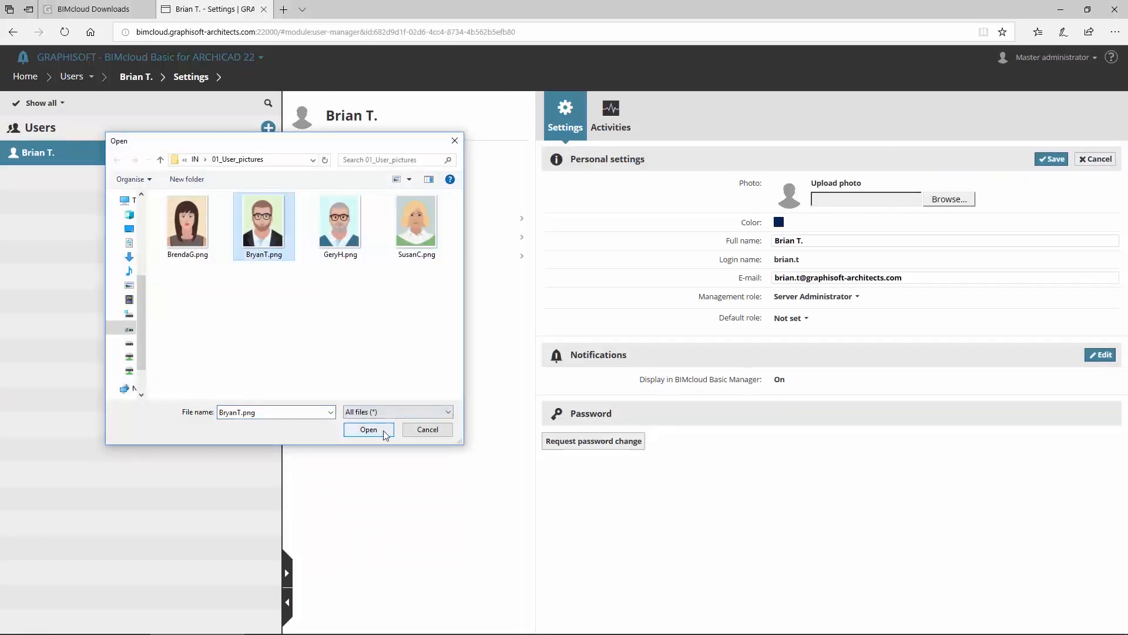
left_click(368, 429)
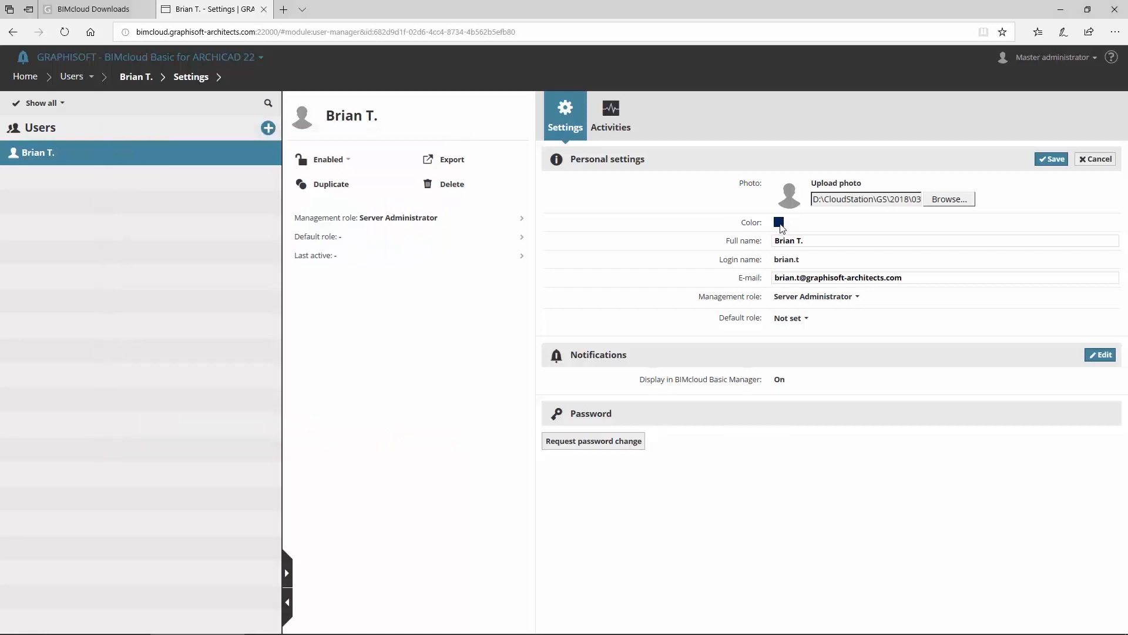
left_click(778, 222)
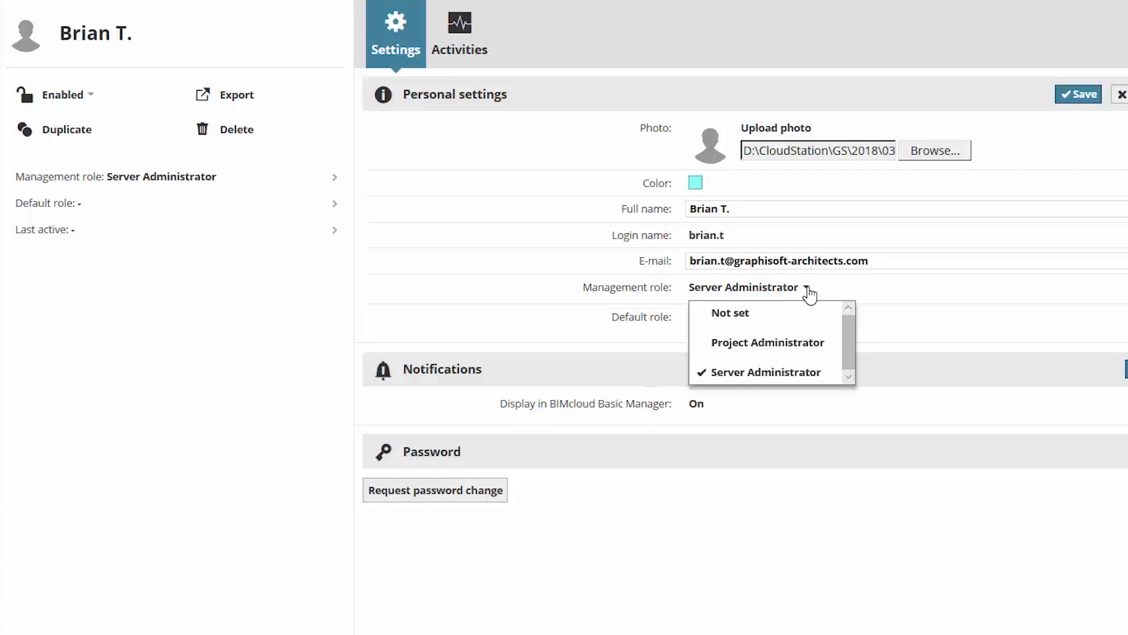
left_click(712, 316)
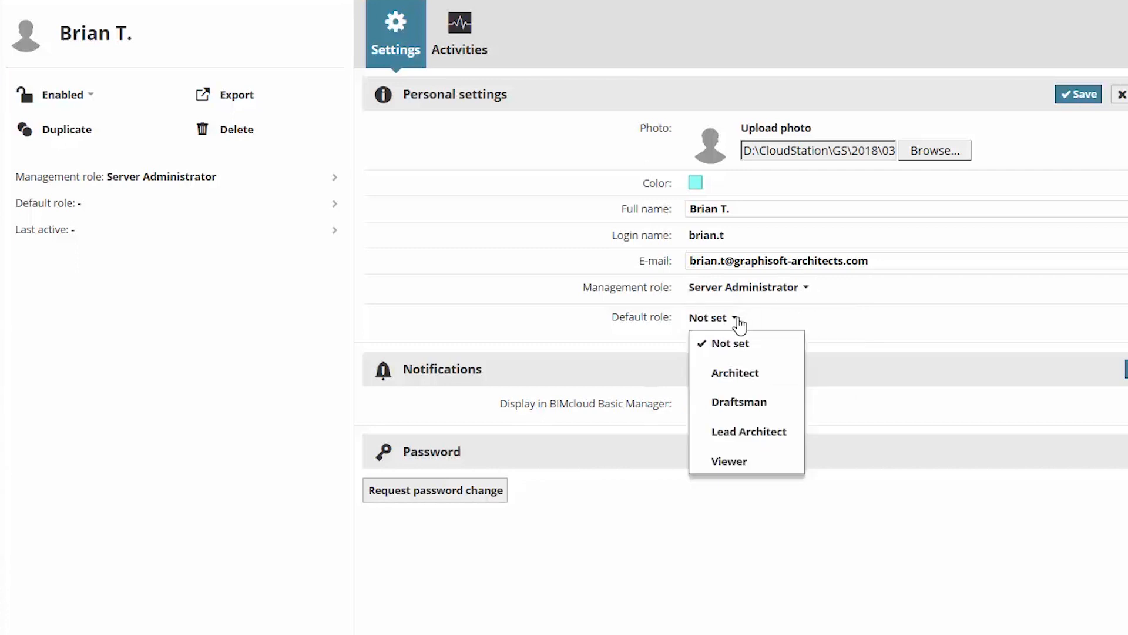
mouse_move(729, 461)
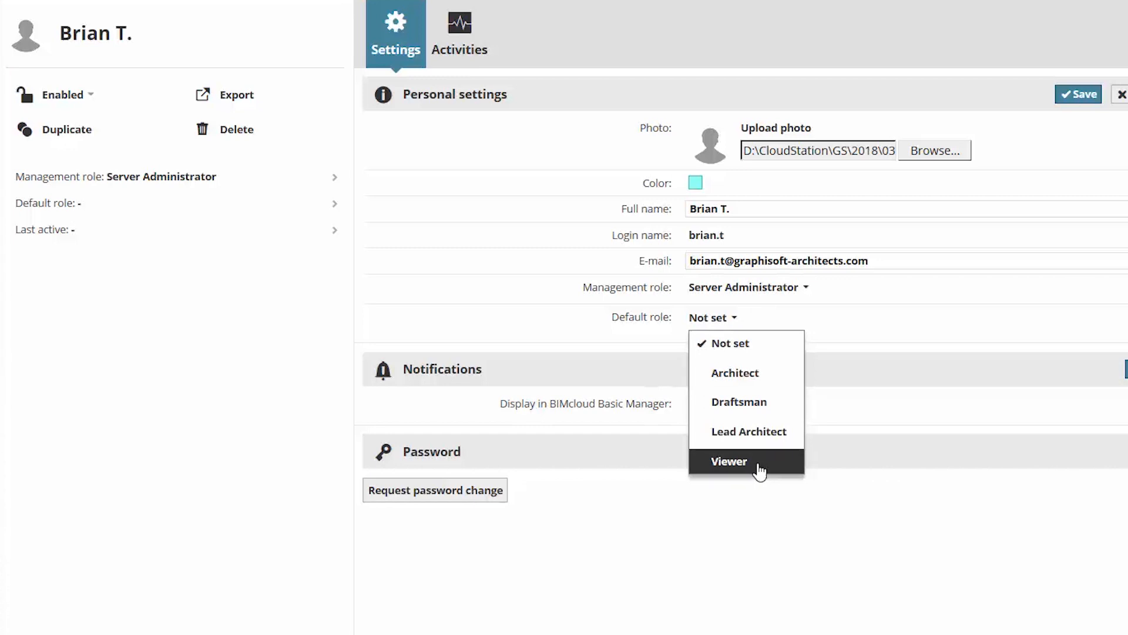
mouse_move(763, 468)
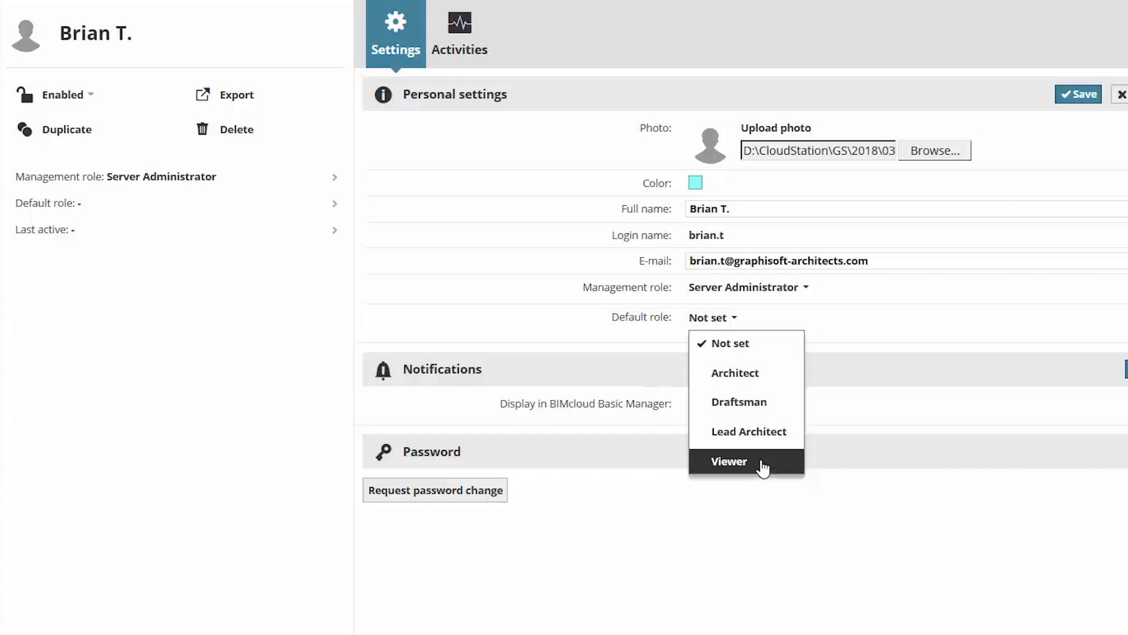
left_click(728, 460)
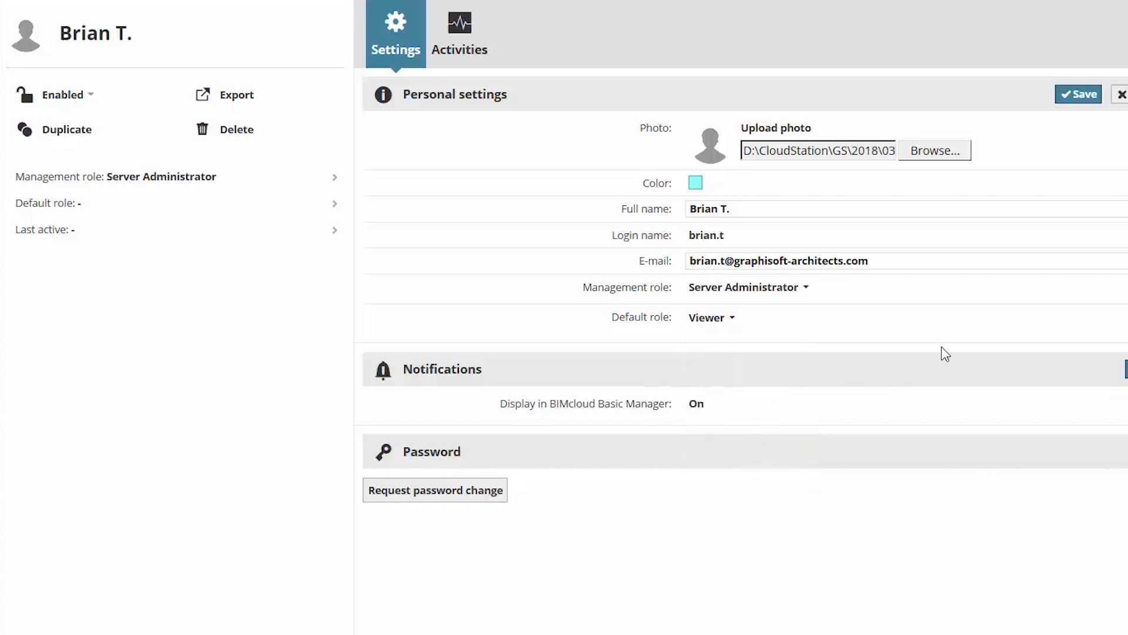
left_click(1079, 94)
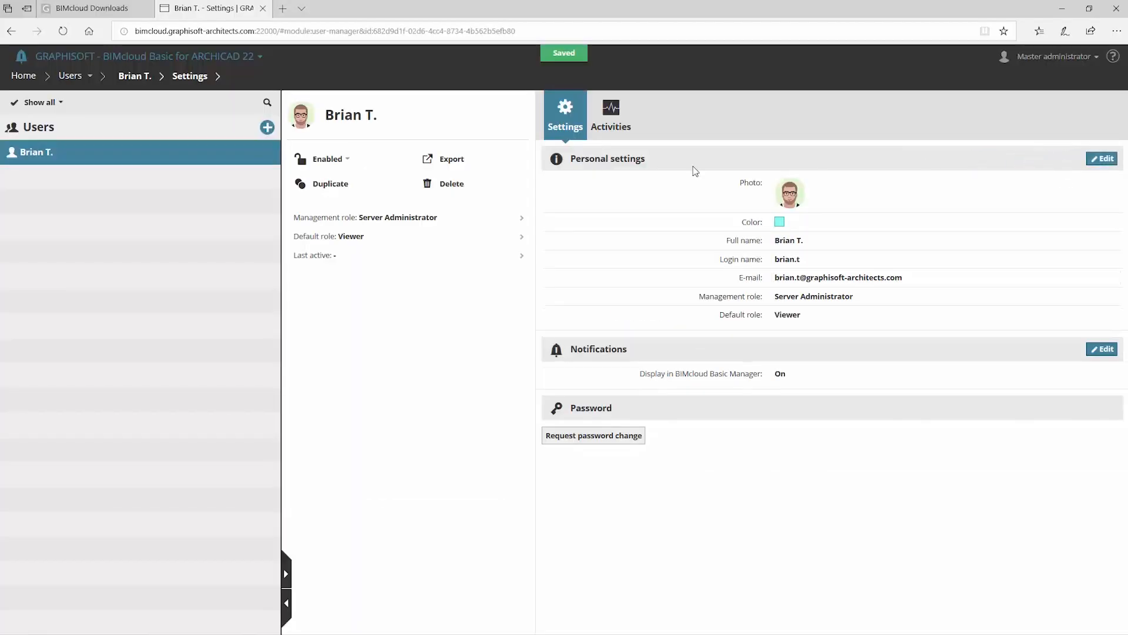
Create two new users, one with no management role and one with Draftsman as default role.
left_click(266, 127)
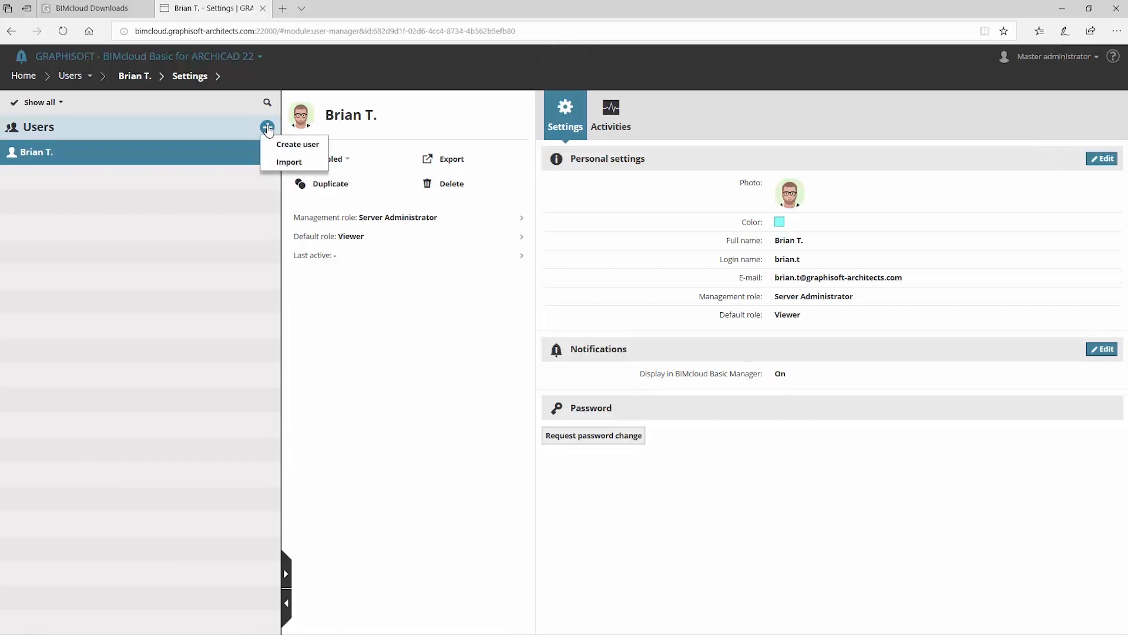
left_click(297, 144)
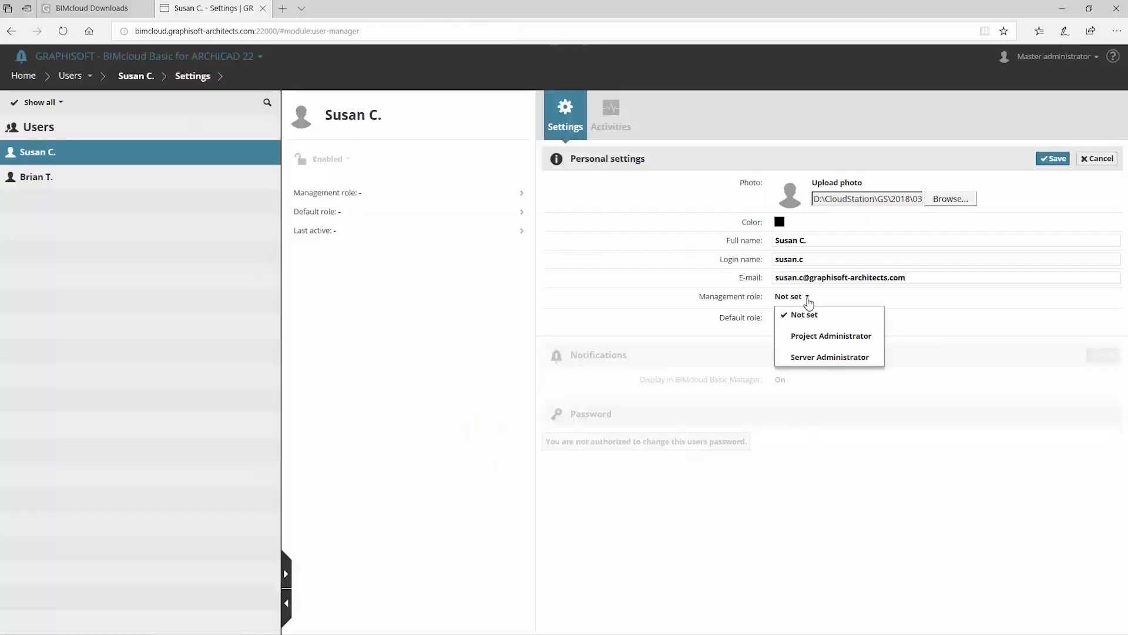
left_click(800, 315)
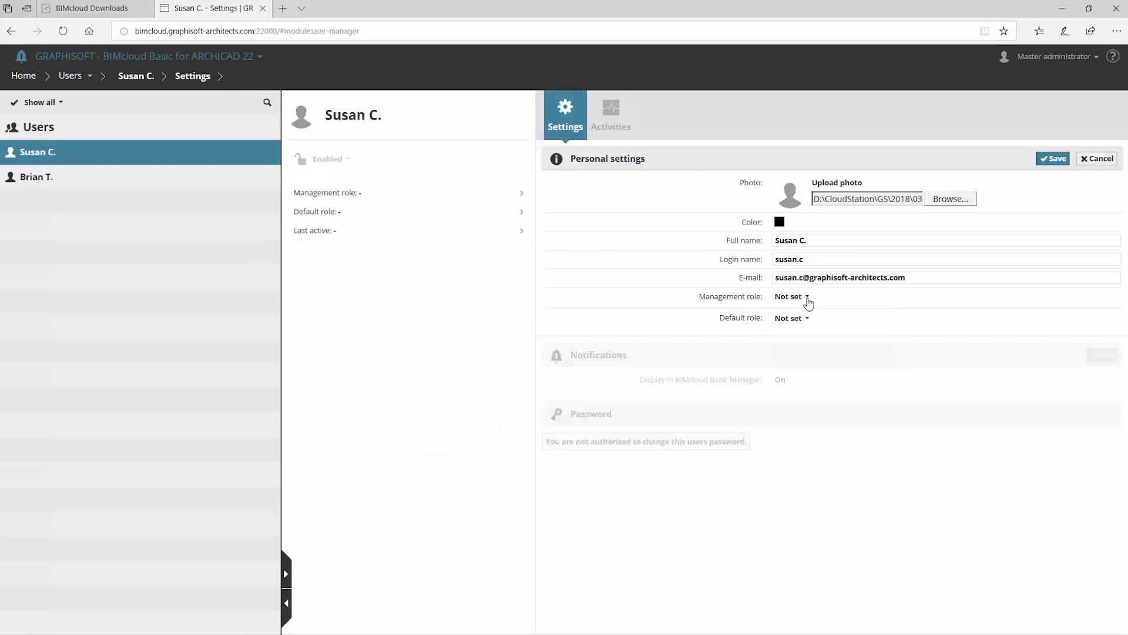
left_click(791, 317)
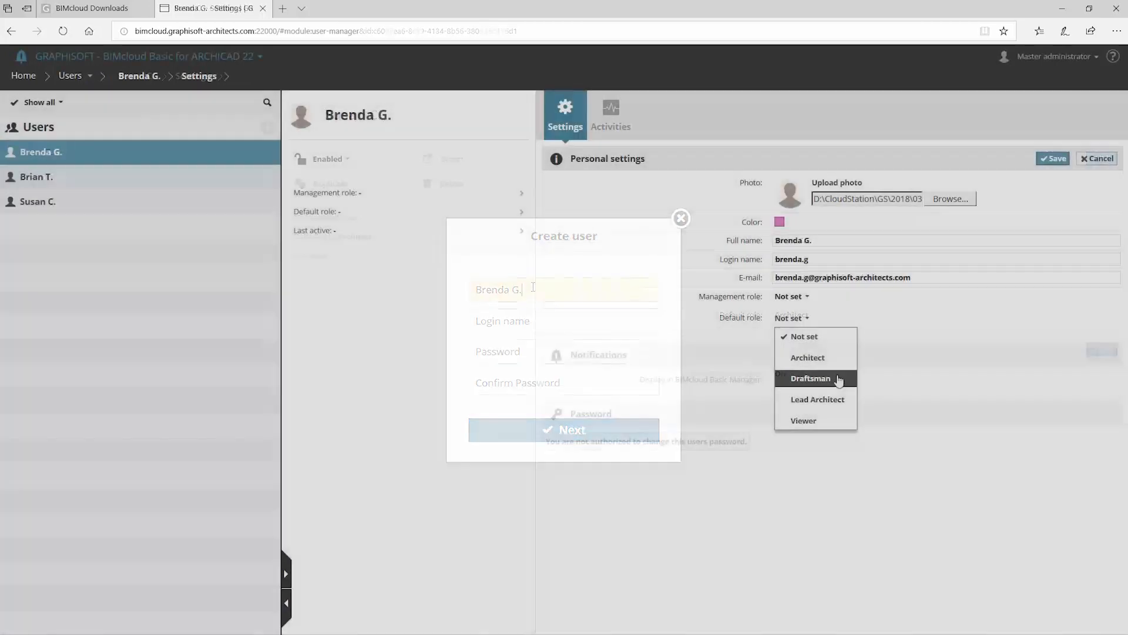
left_click(680, 219)
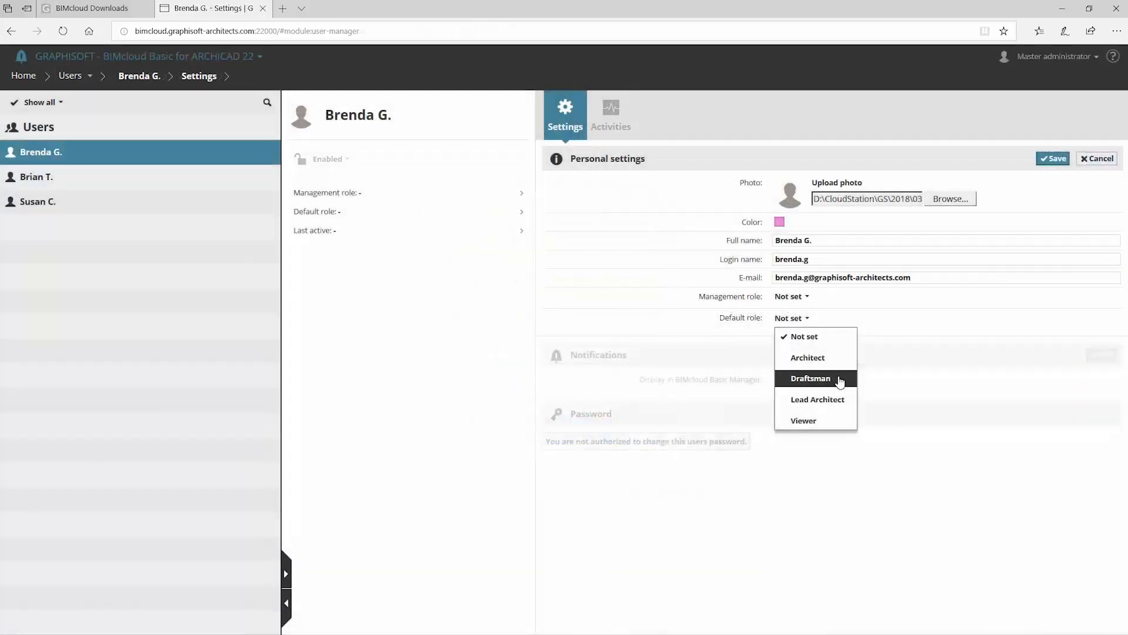
left_click(810, 377)
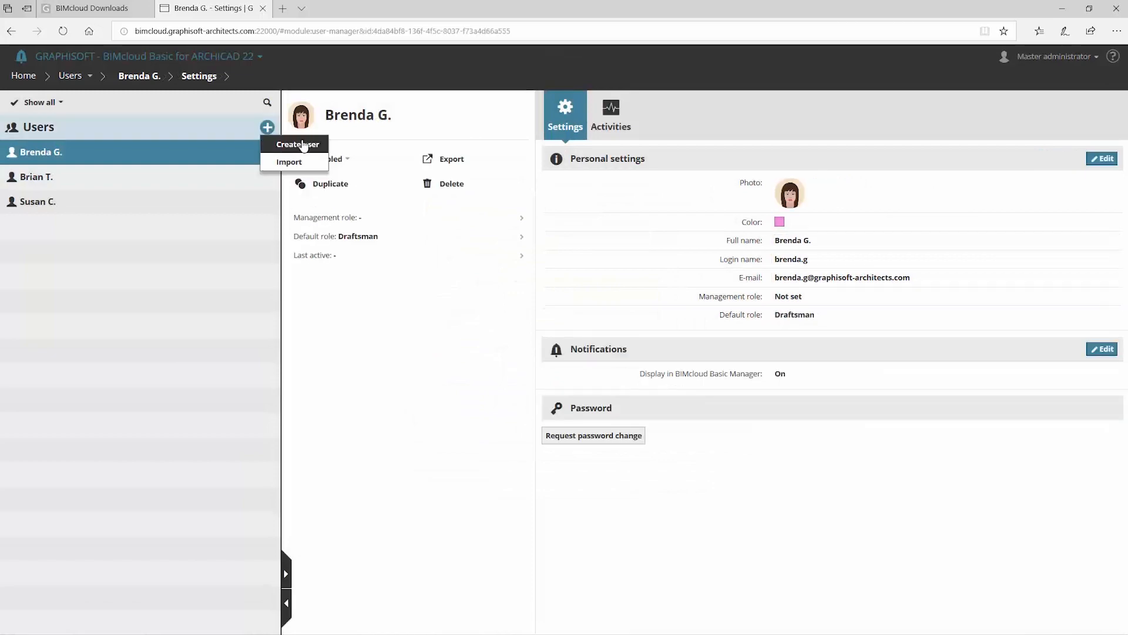
left_click(297, 143)
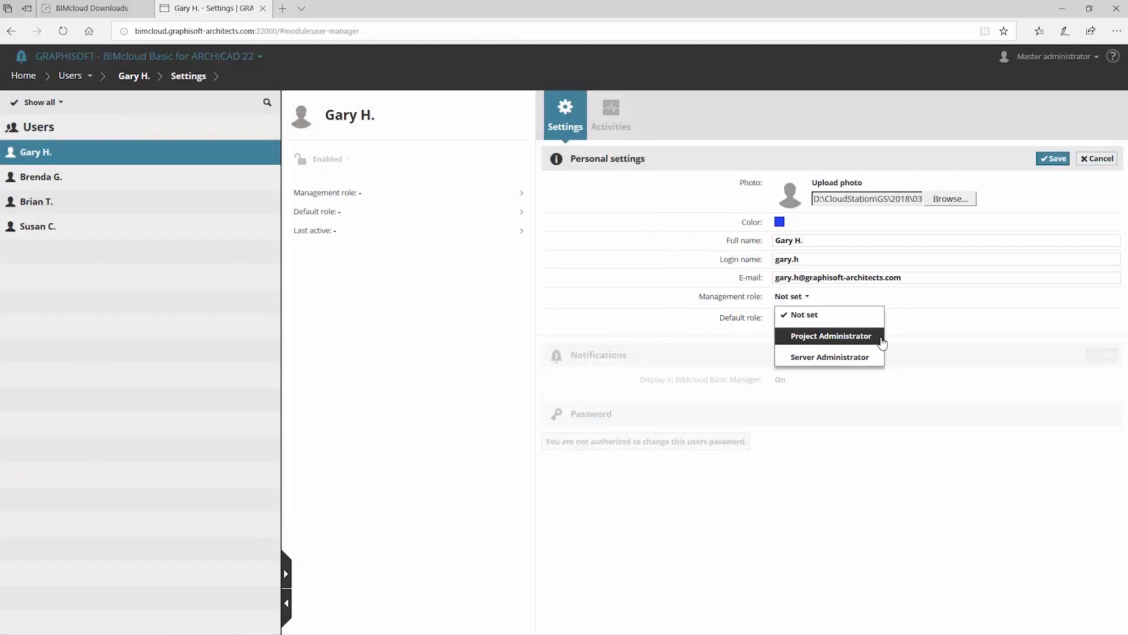
left_click(829, 335)
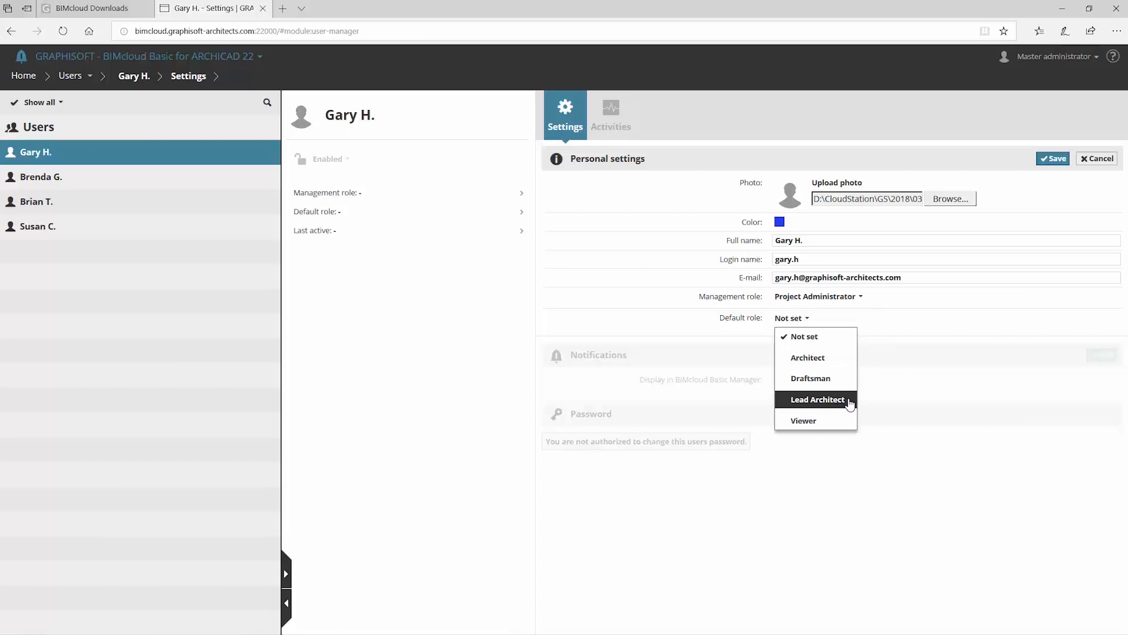
left_click(818, 398)
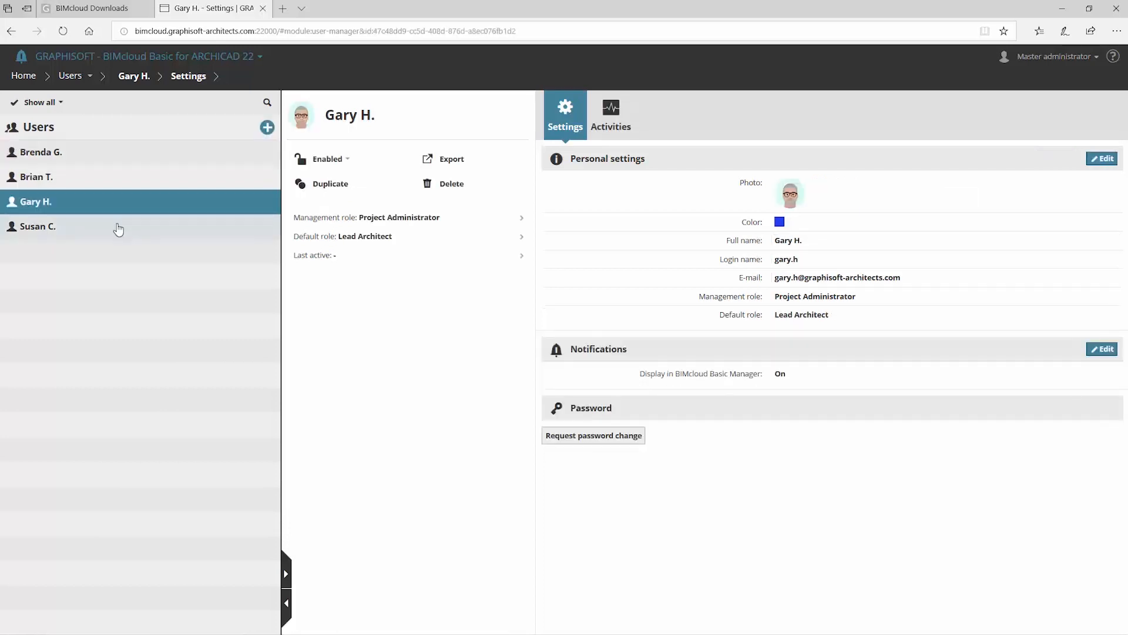
Switch to the Projects area and create the folder 0510-GRAPHISOFT Park.
left_click(41, 151)
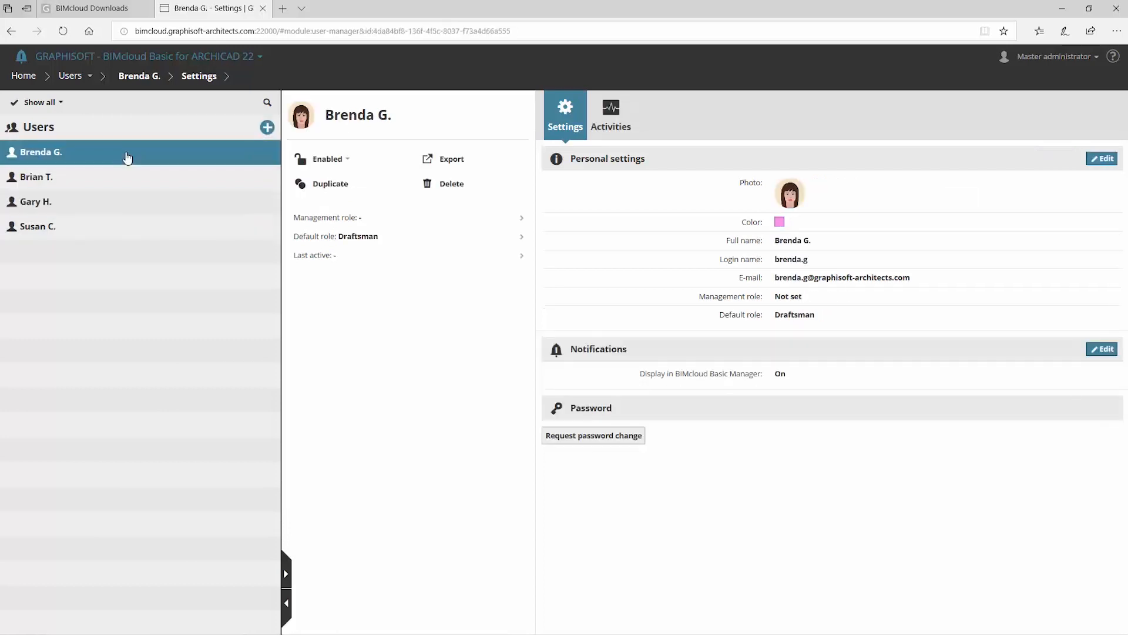
left_click(90, 77)
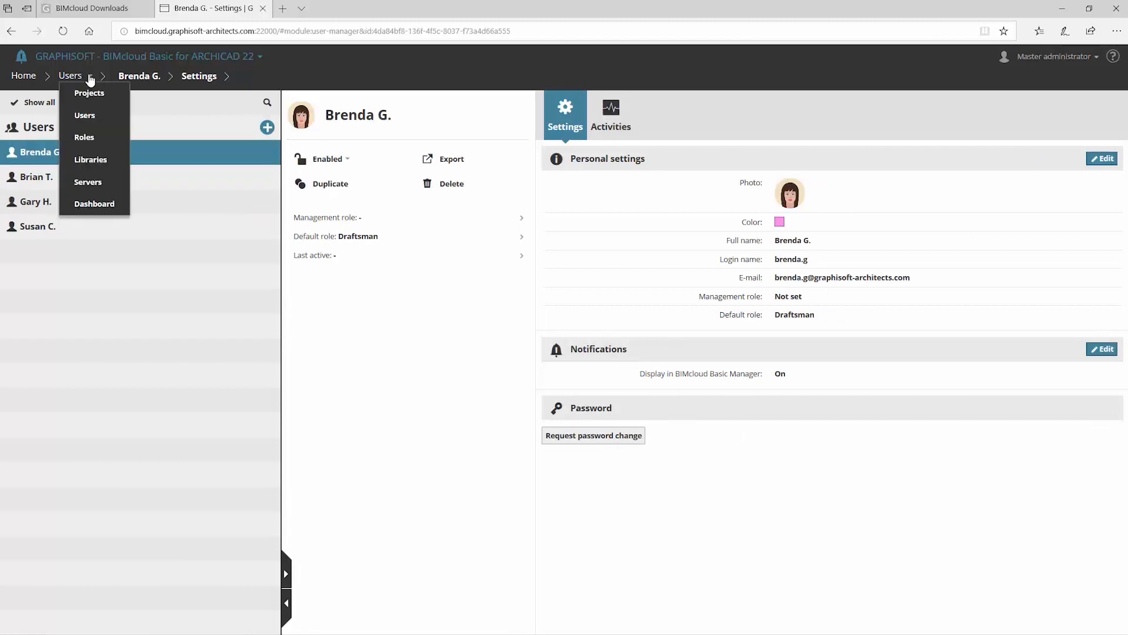
left_click(89, 92)
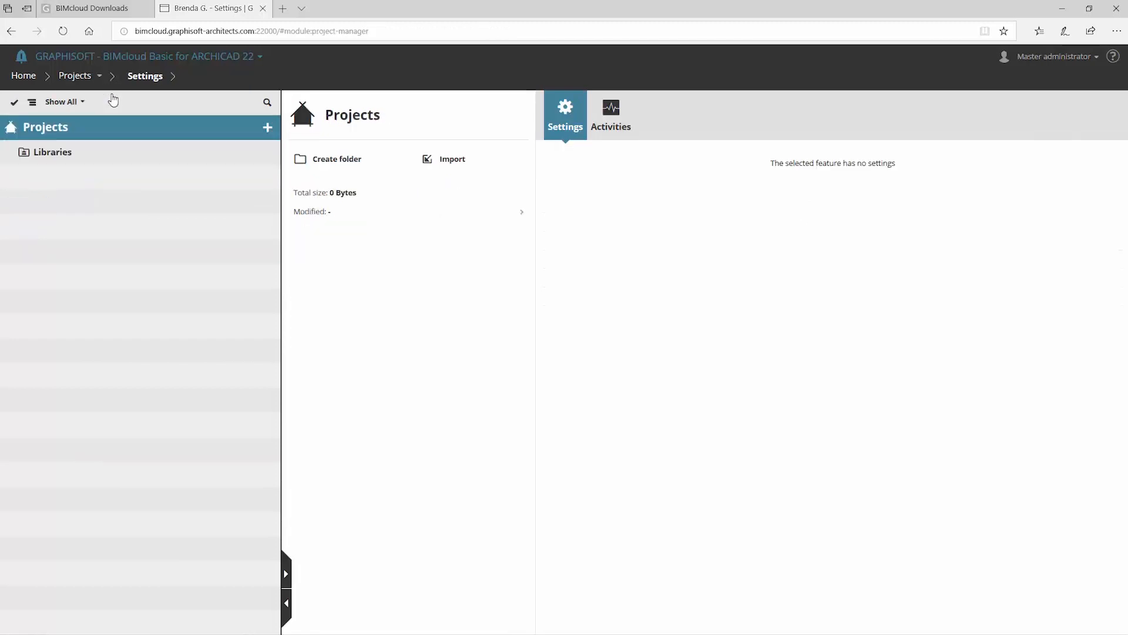
left_click(268, 127)
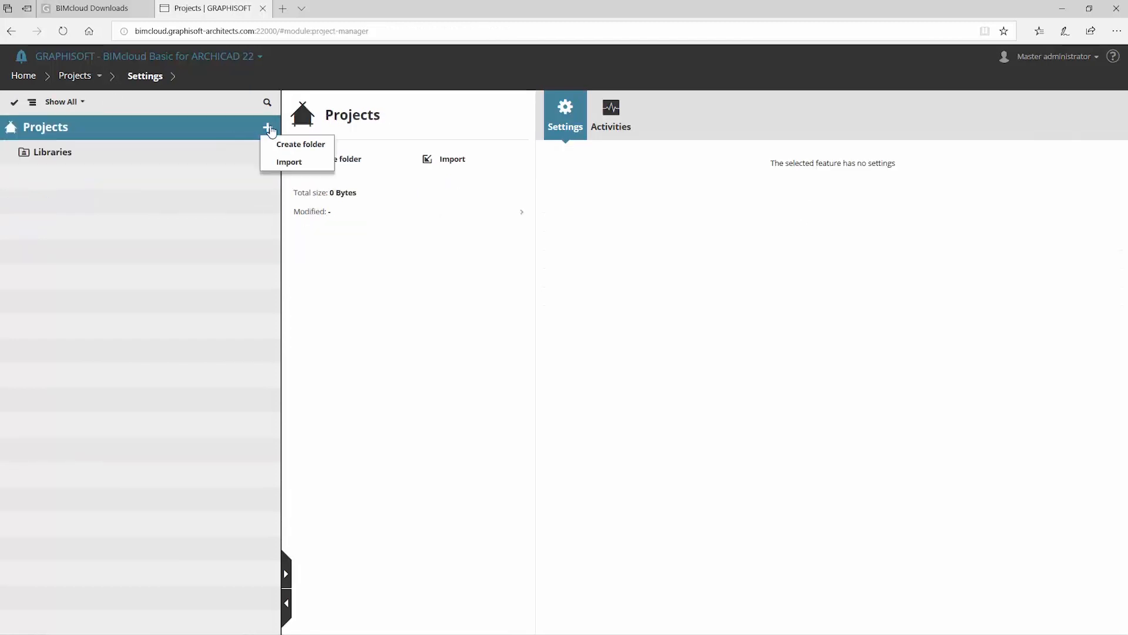
mouse_move(328, 149)
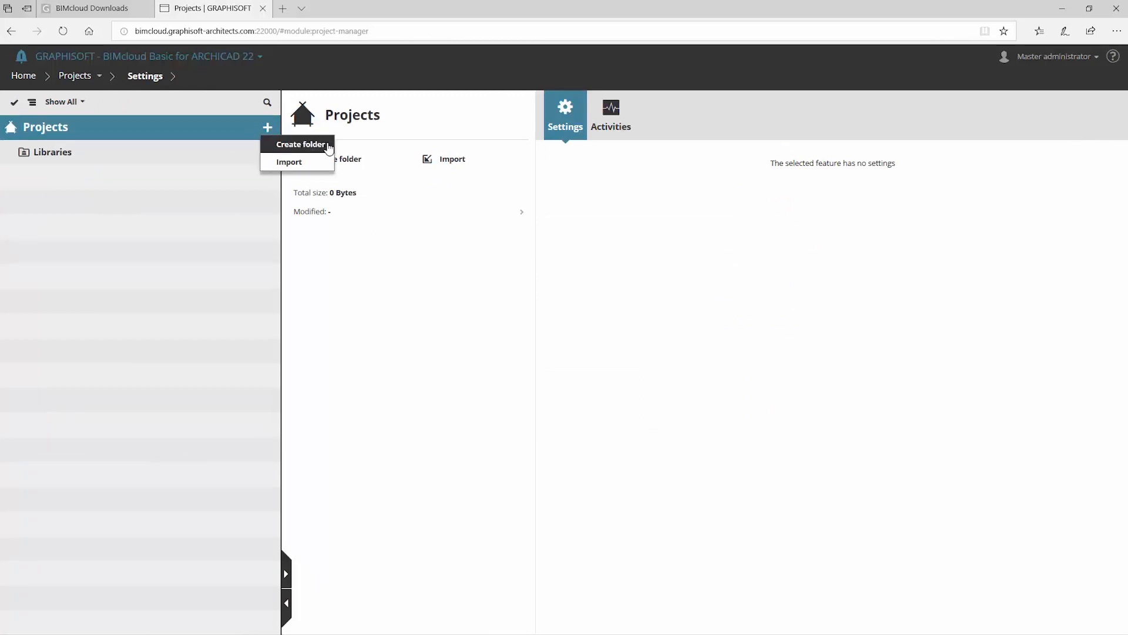
left_click(299, 143)
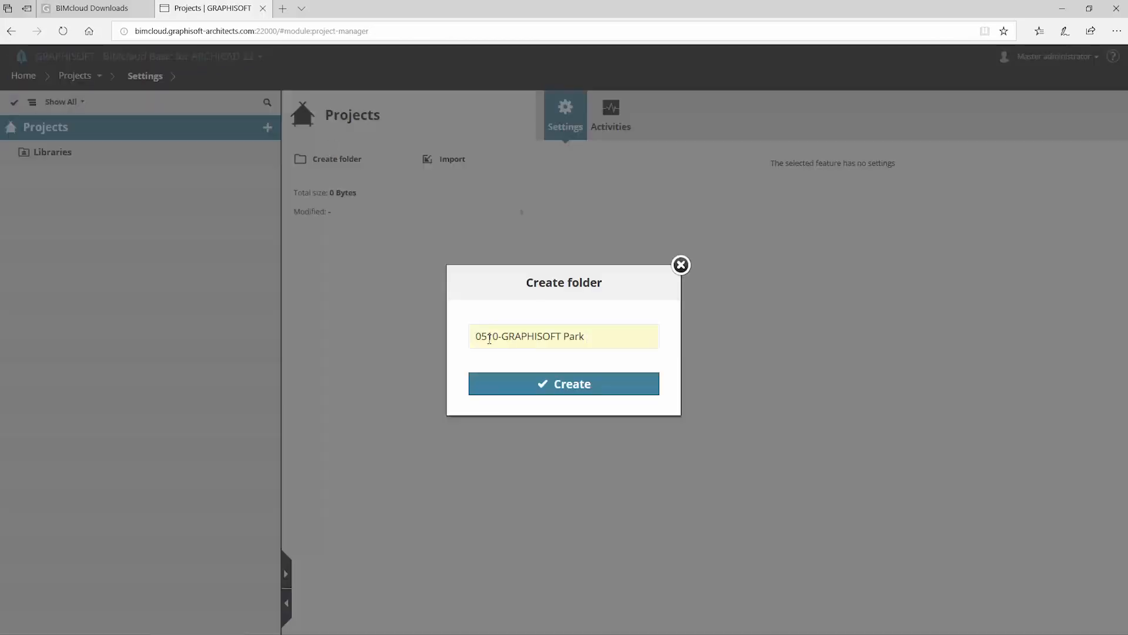
left_click(563, 383)
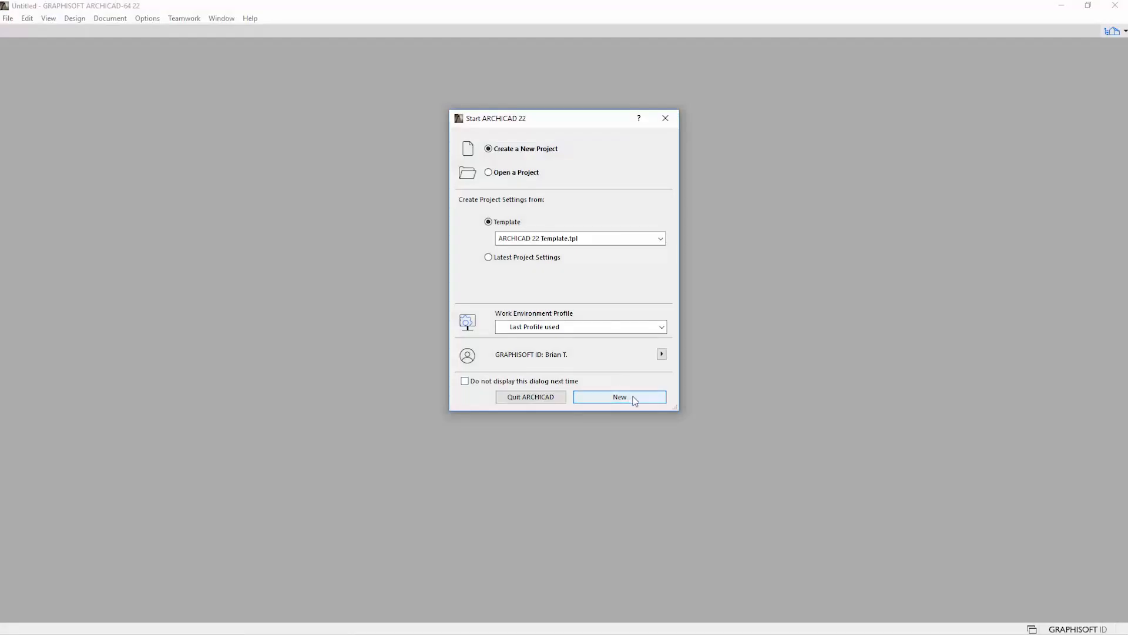
left_click(619, 396)
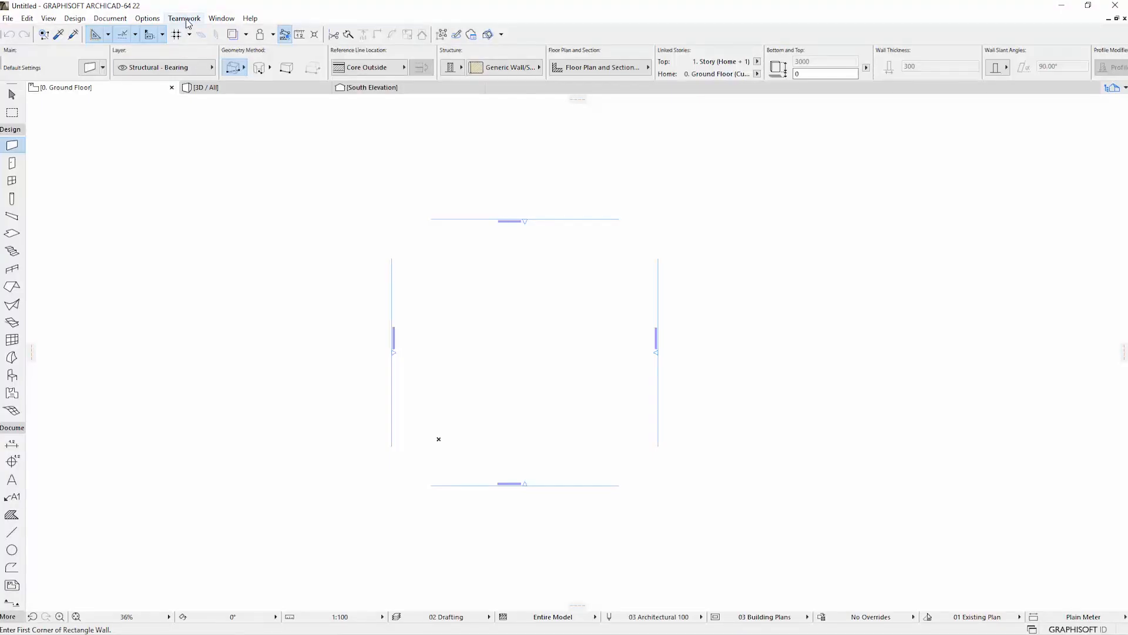
left_click(184, 18)
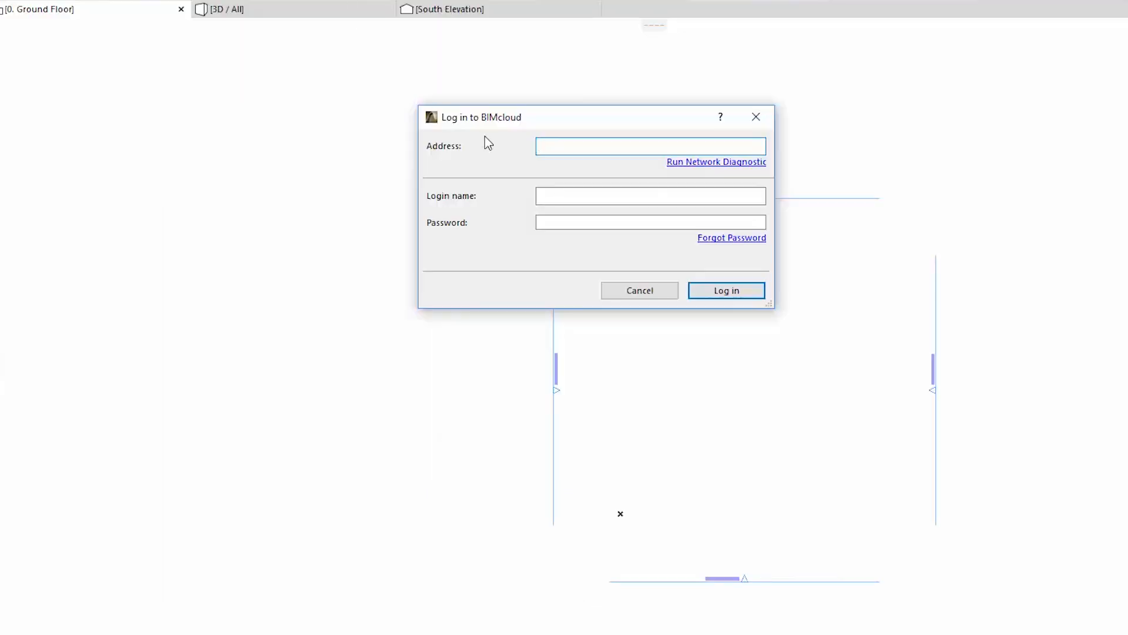
type("htt")
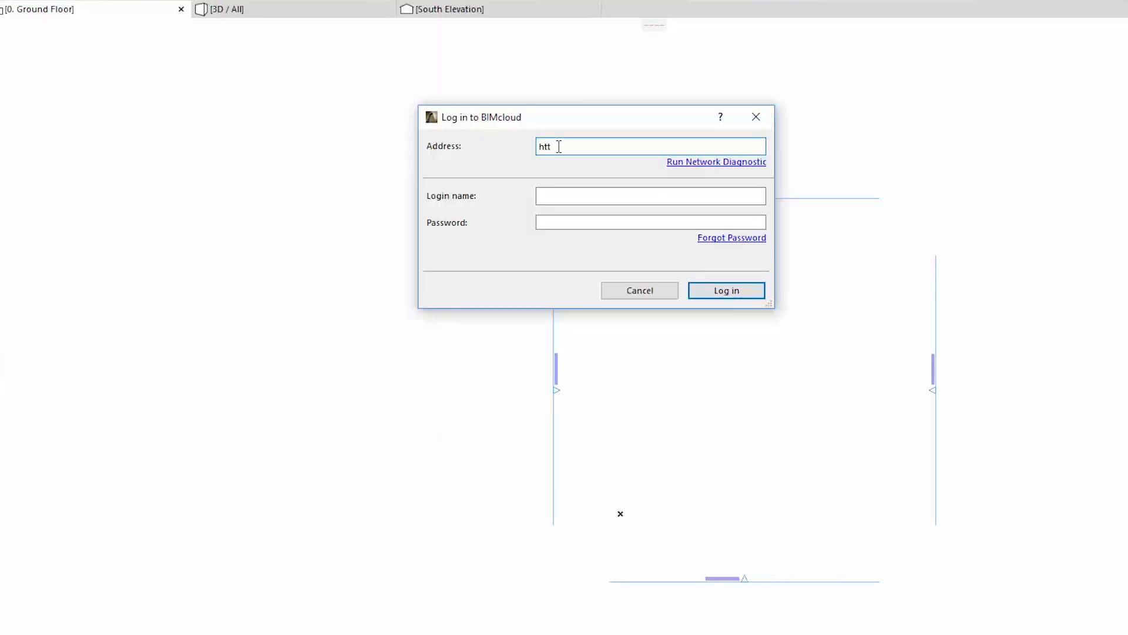
type("p://bimcloud.graphisoft-architects.com:22000")
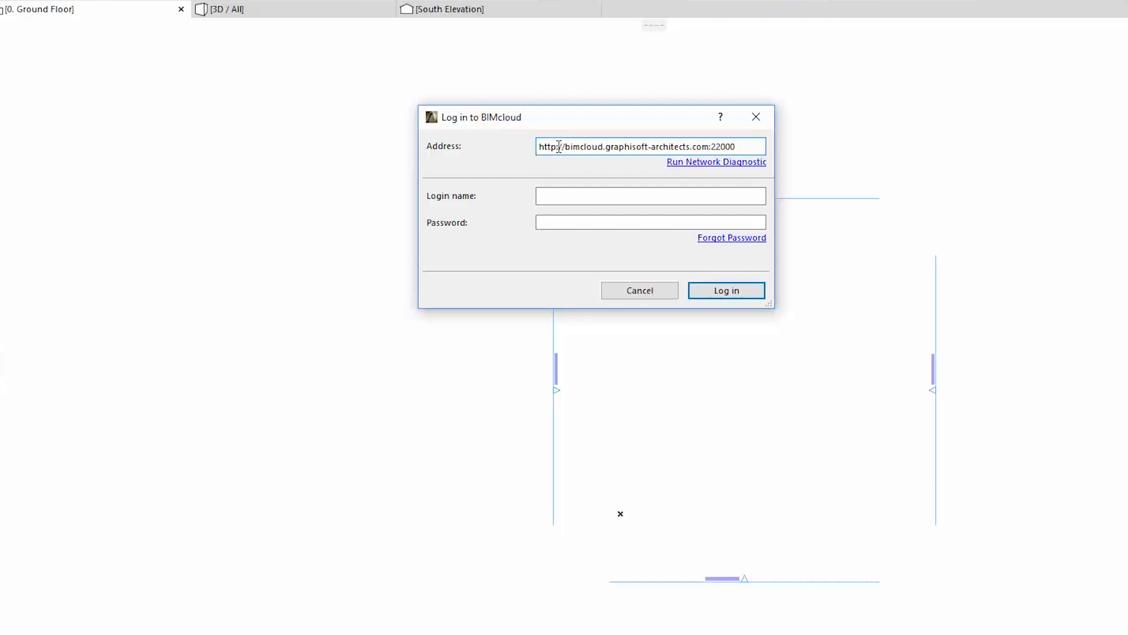
type("gary.h")
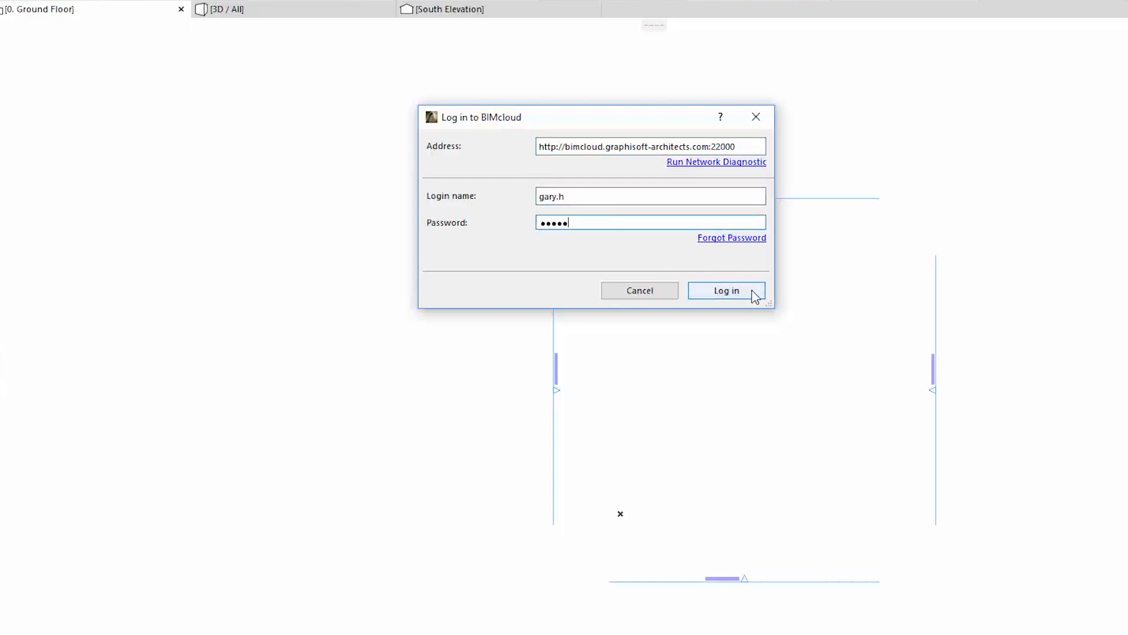
Log in and share the project as 051010-GRAPHISOFT BC Building, uploading ARCHICAD Library 22.
left_click(725, 290)
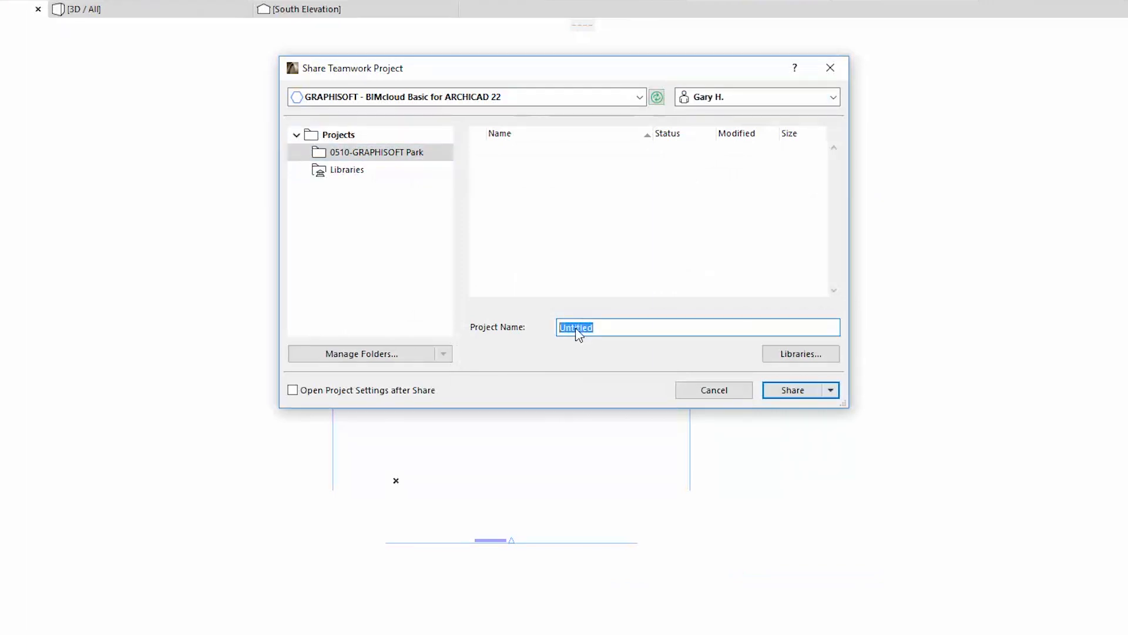
type("051010-GRAPHISOFT BC Building")
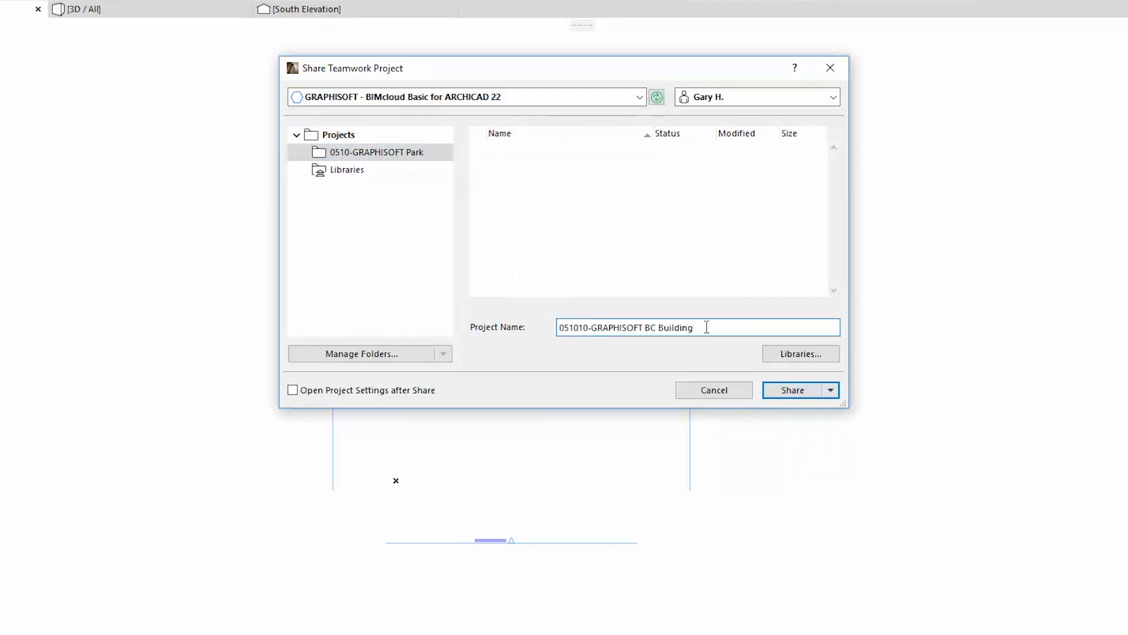
mouse_move(800, 353)
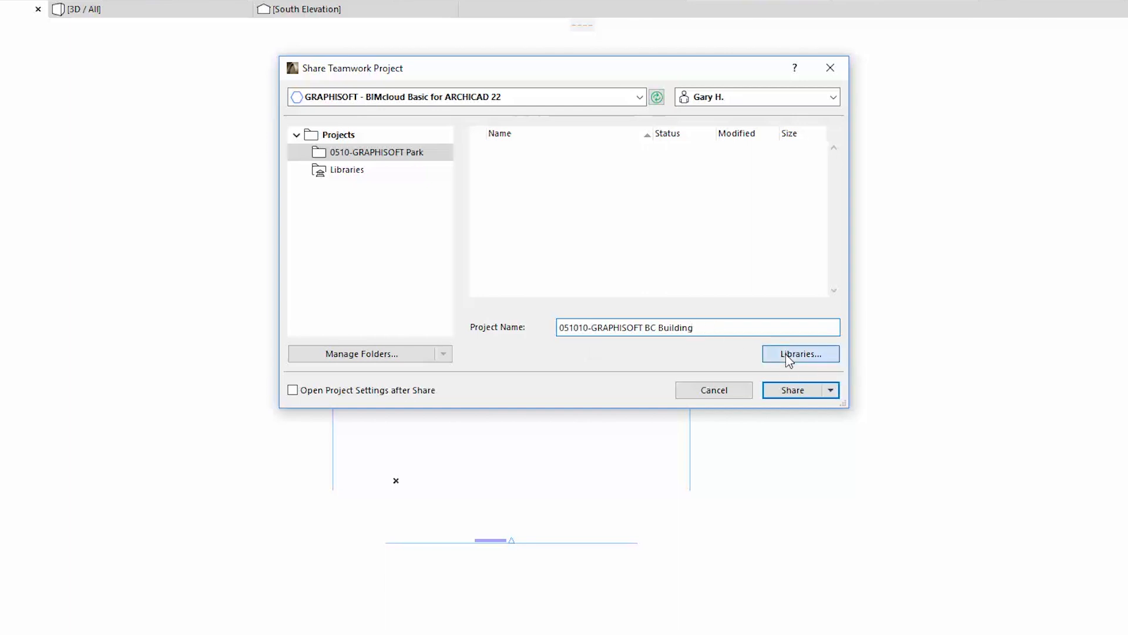
left_click(801, 354)
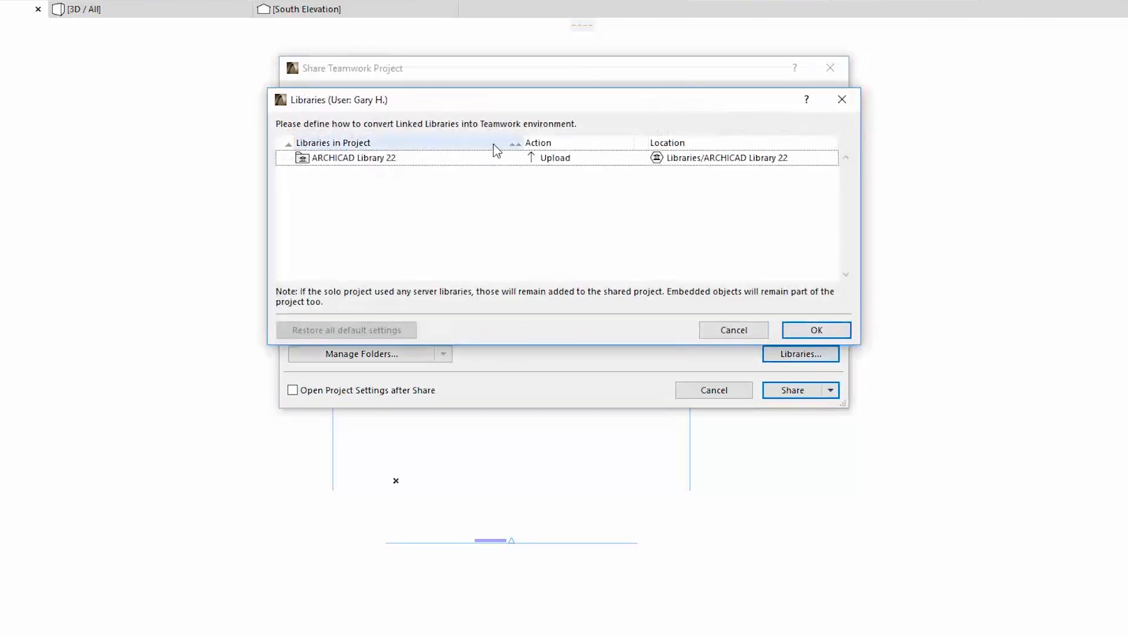
mouse_move(466, 166)
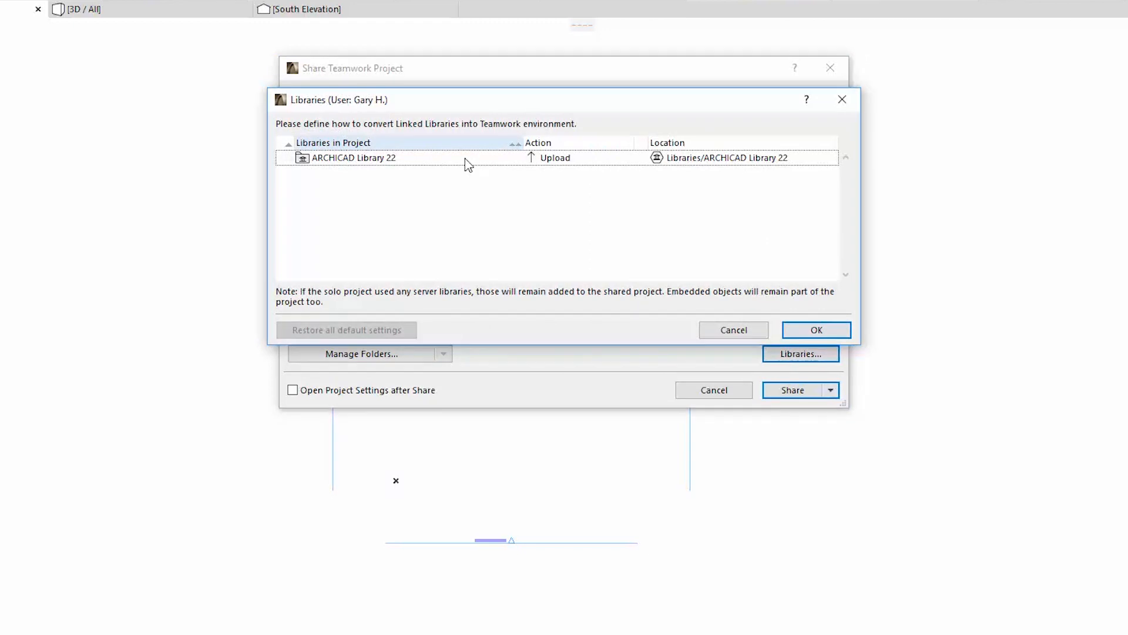
left_click(816, 329)
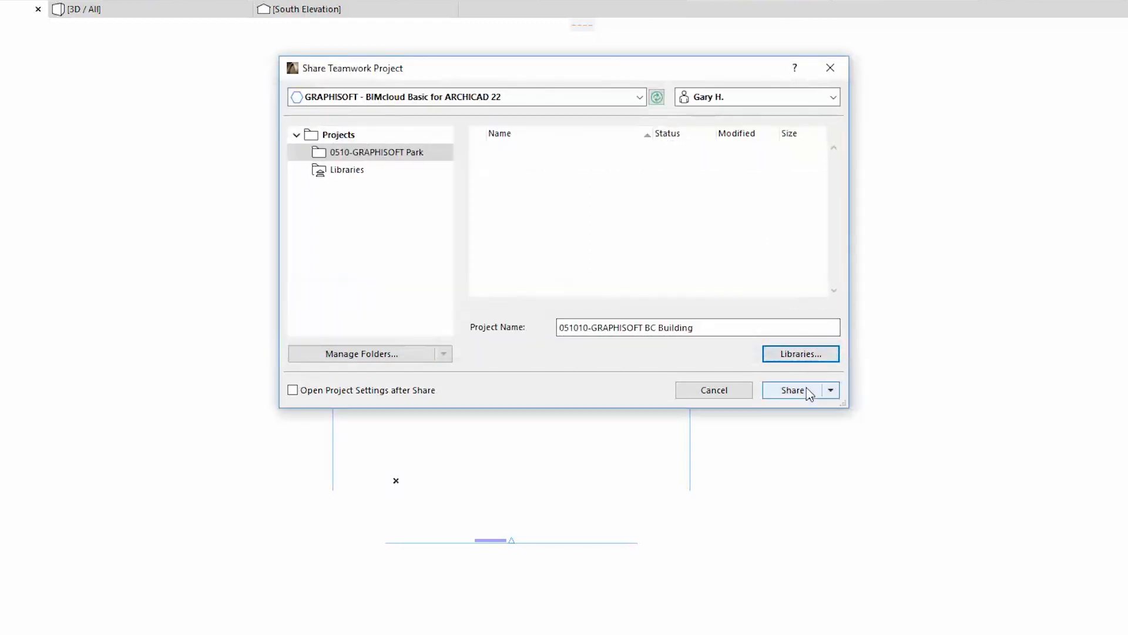
left_click(793, 389)
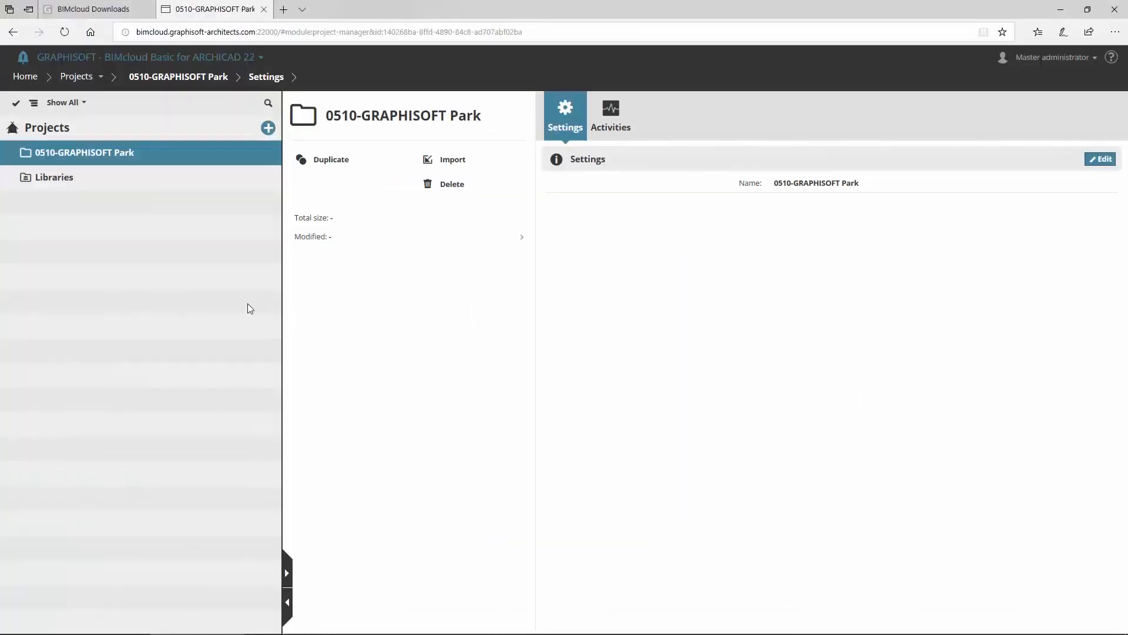
Refresh Projects, expand 0510-GRAPHISOFT Park and show the 051010-GRAPHISOFT BC Building project details.
left_click(78, 76)
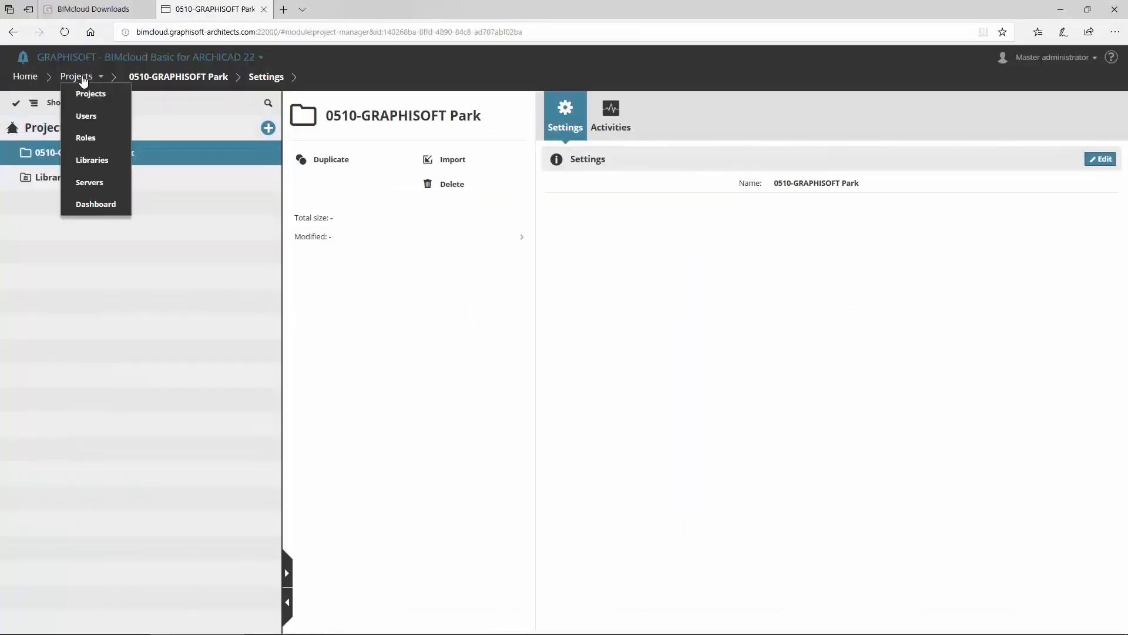
left_click(90, 94)
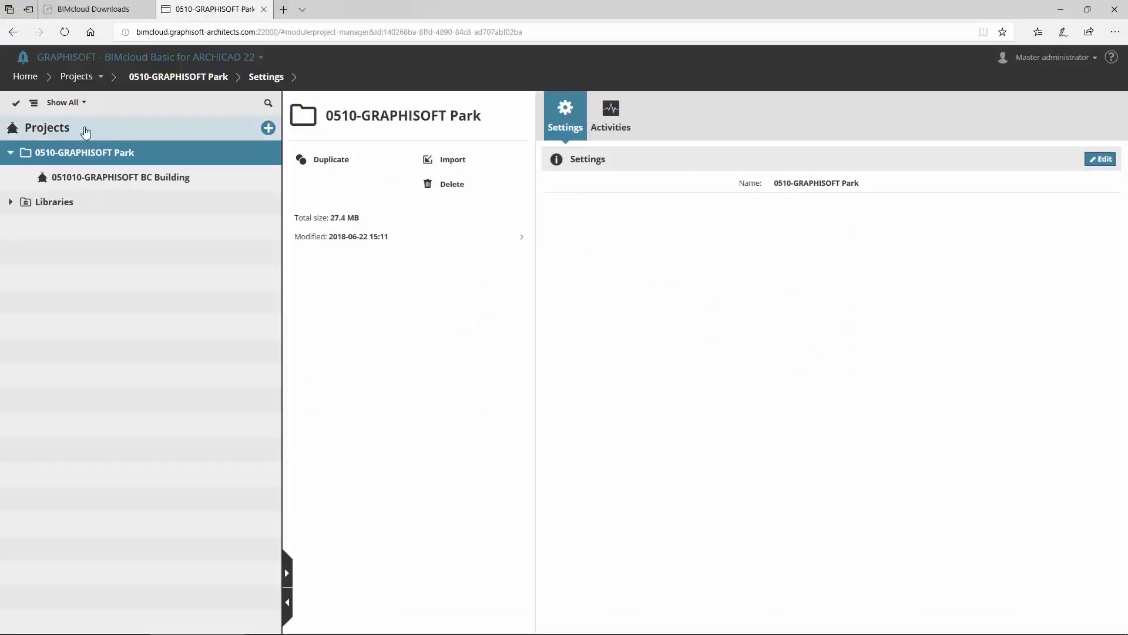
left_click(120, 178)
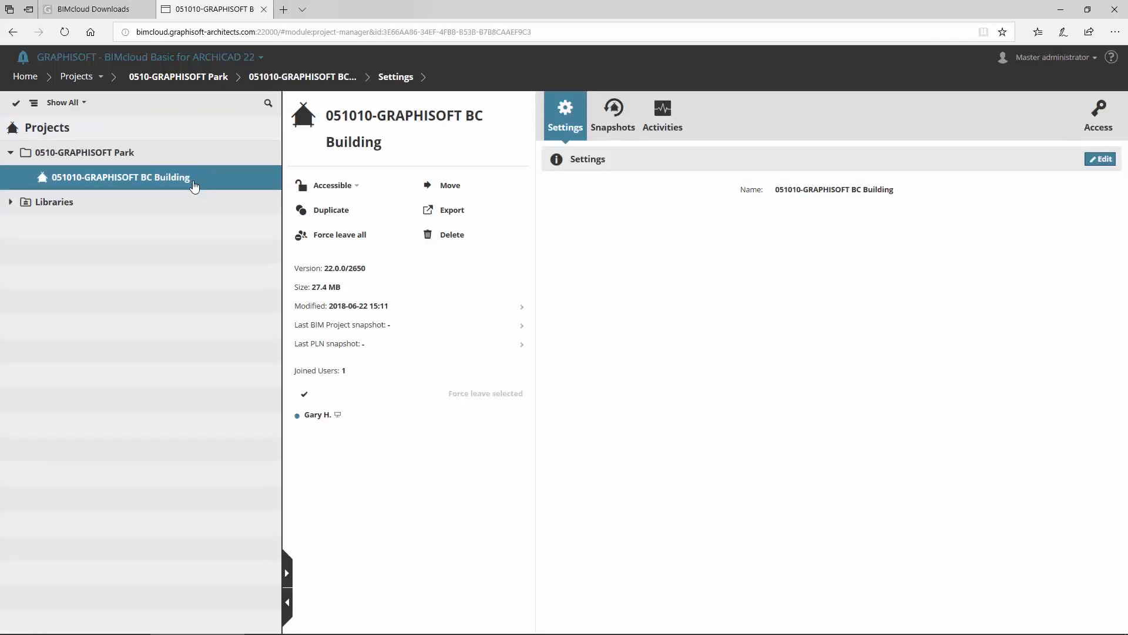
left_click(97, 227)
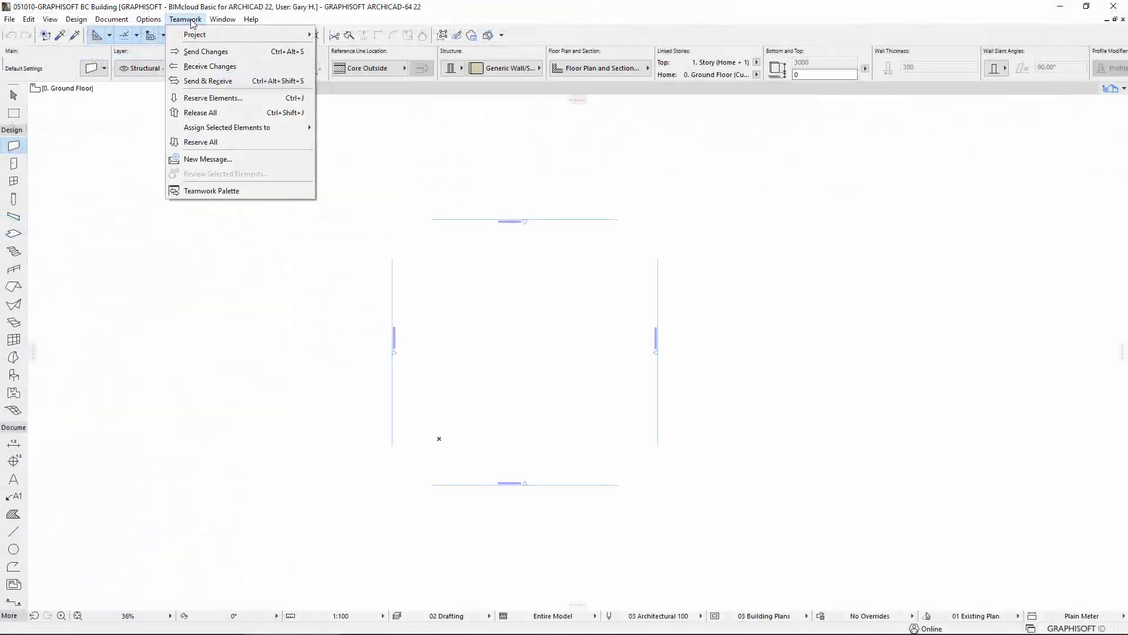
Browse the server for Teamwork projects and choose to log in as a different user.
left_click(211, 190)
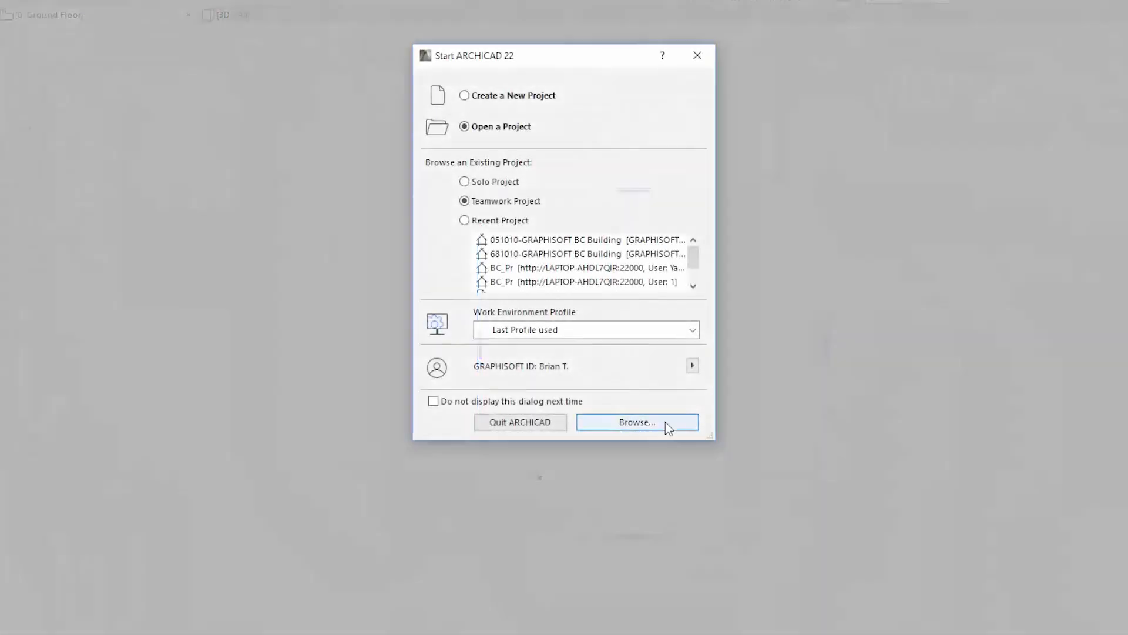
left_click(635, 421)
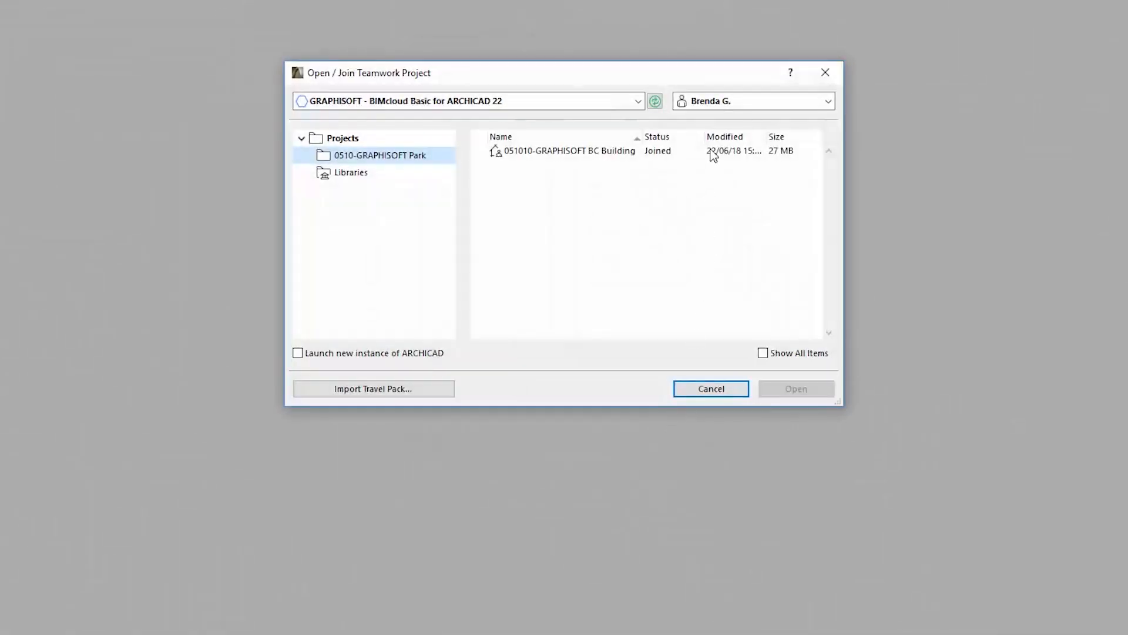
left_click(828, 101)
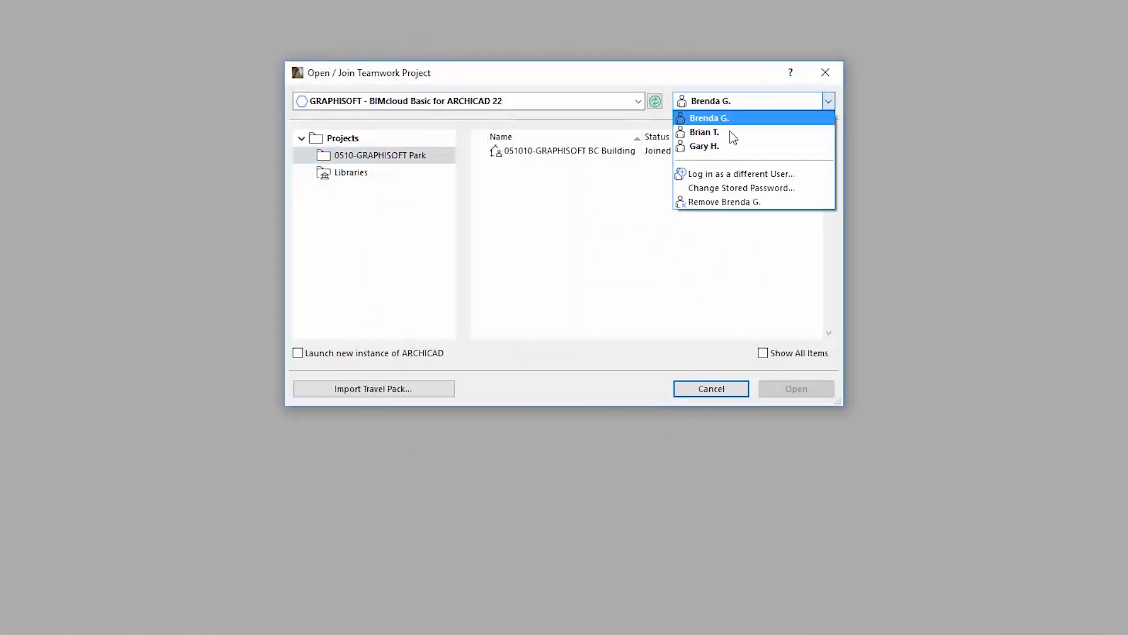
left_click(741, 174)
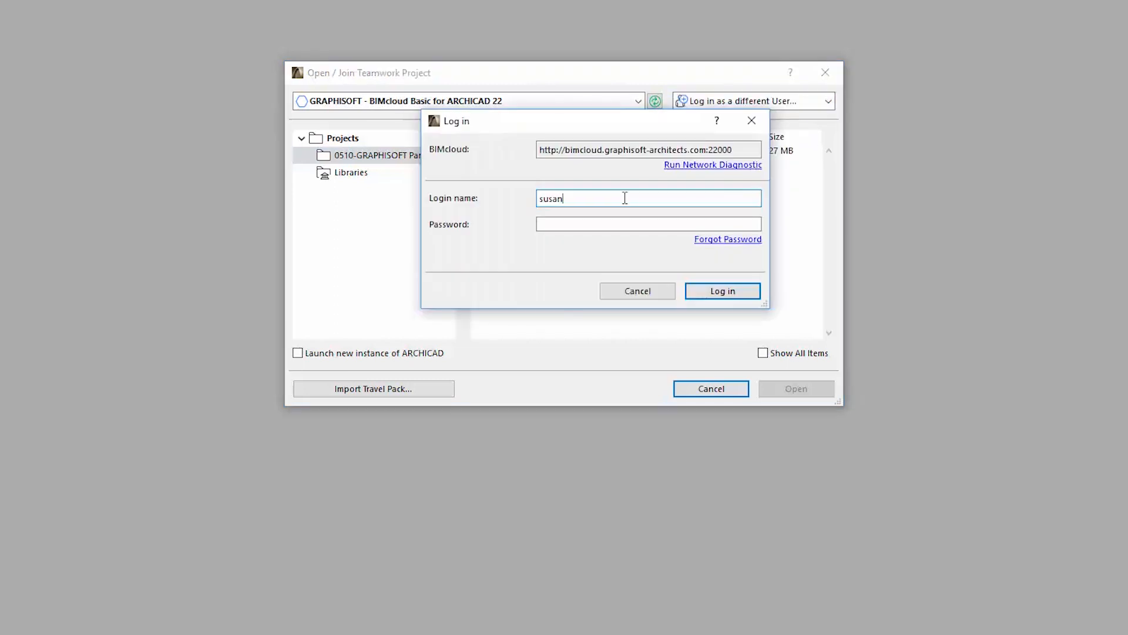
type(".c")
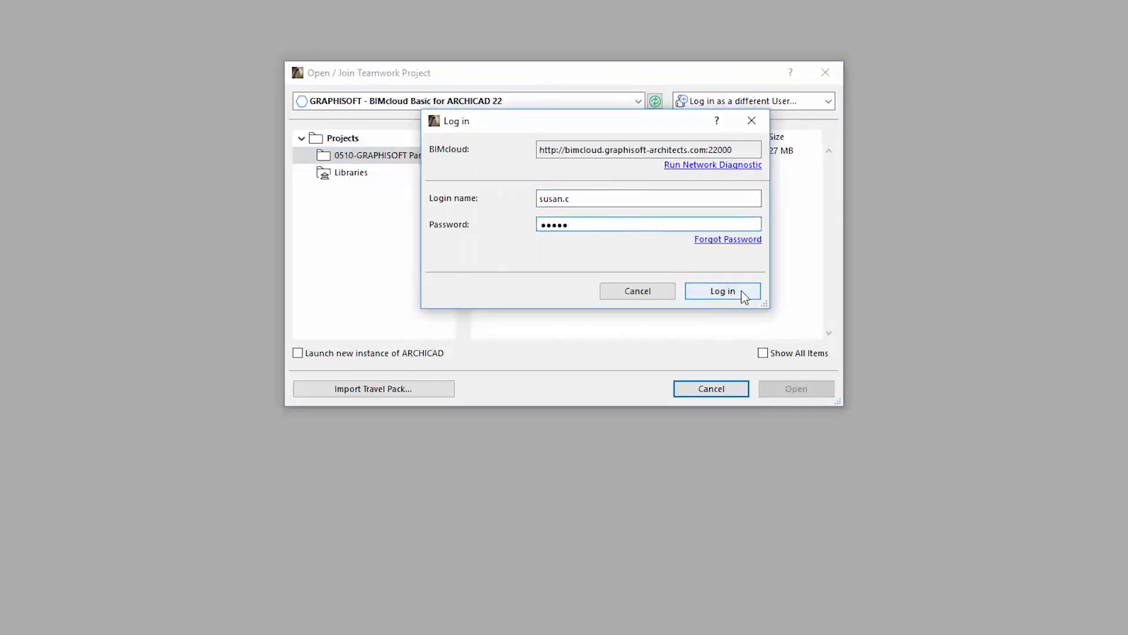
left_click(723, 291)
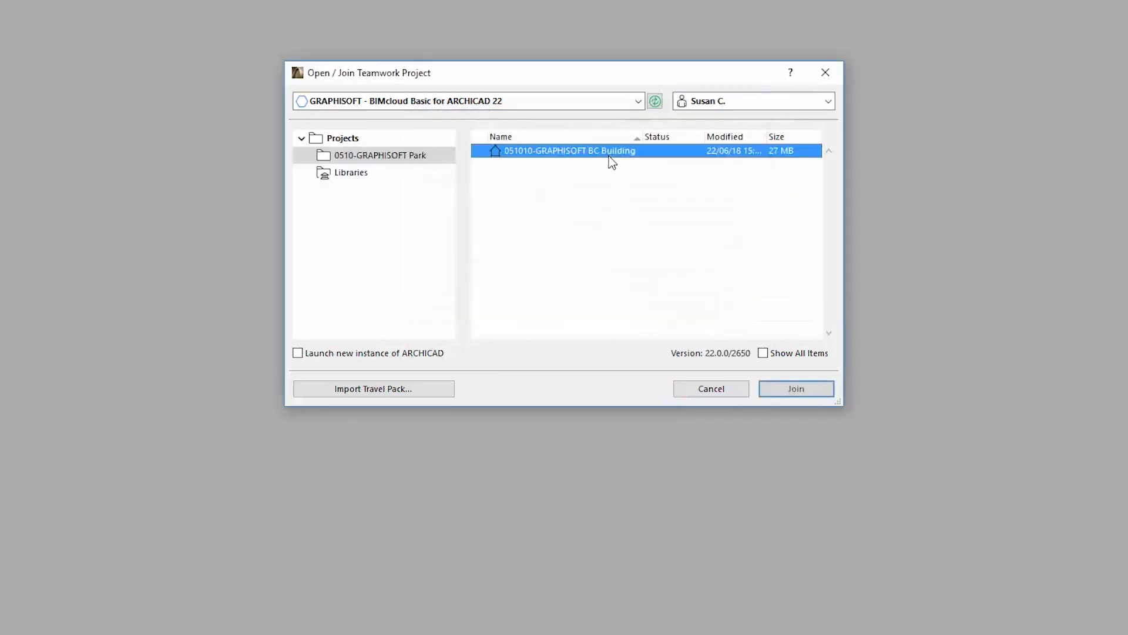
left_click(796, 389)
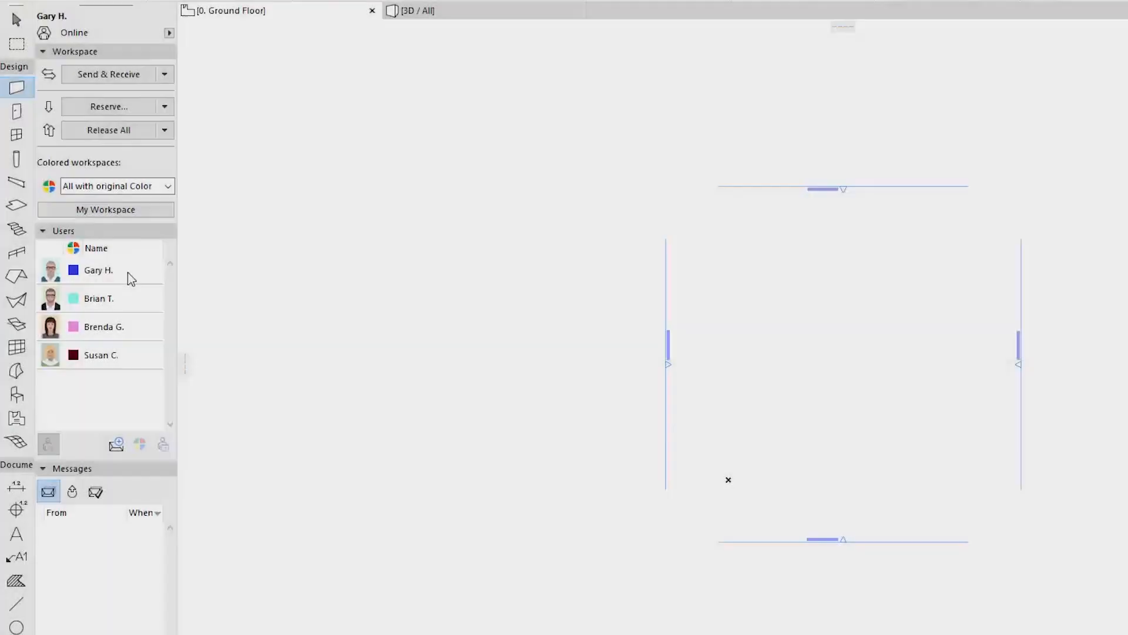
Place windows along the top wall and Send & Receive them to the shared project.
left_click(99, 298)
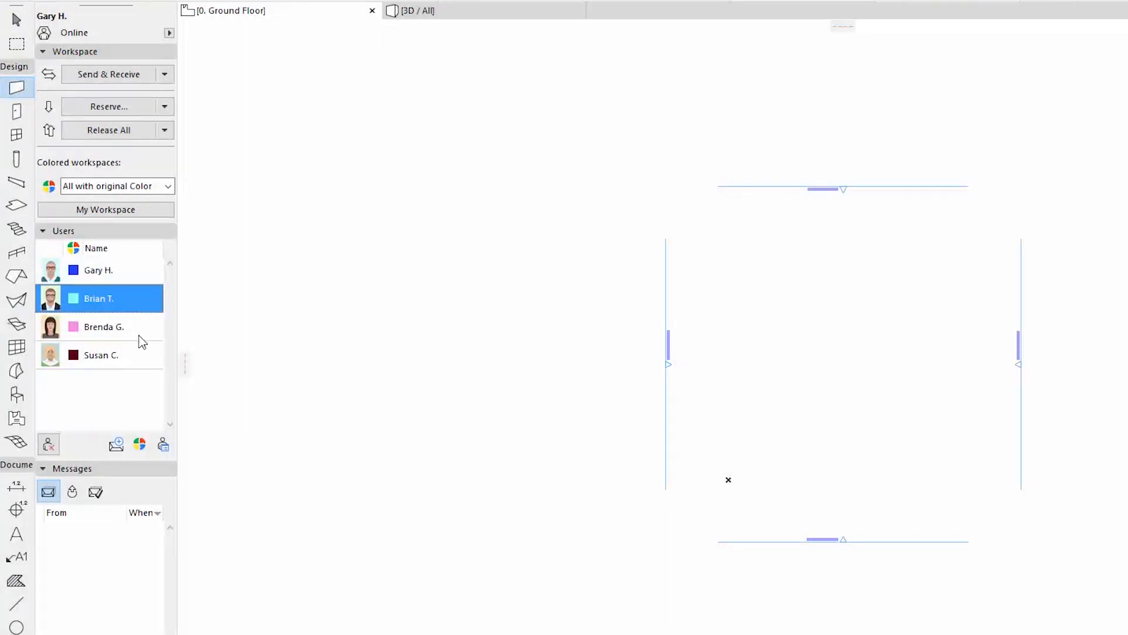
left_click(103, 326)
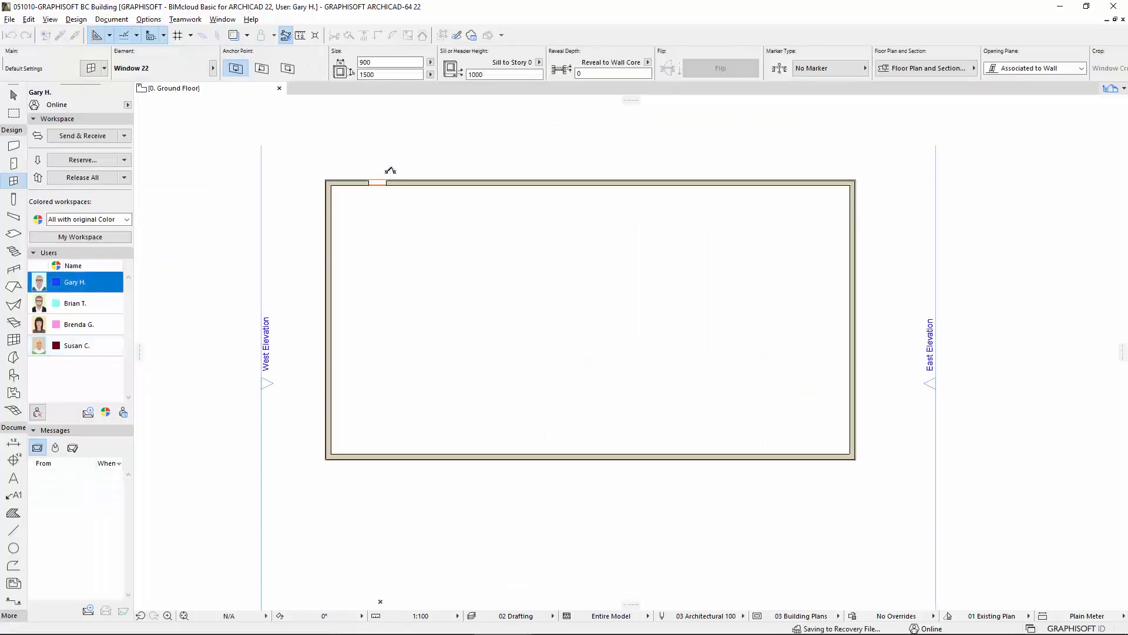
left_click(376, 182)
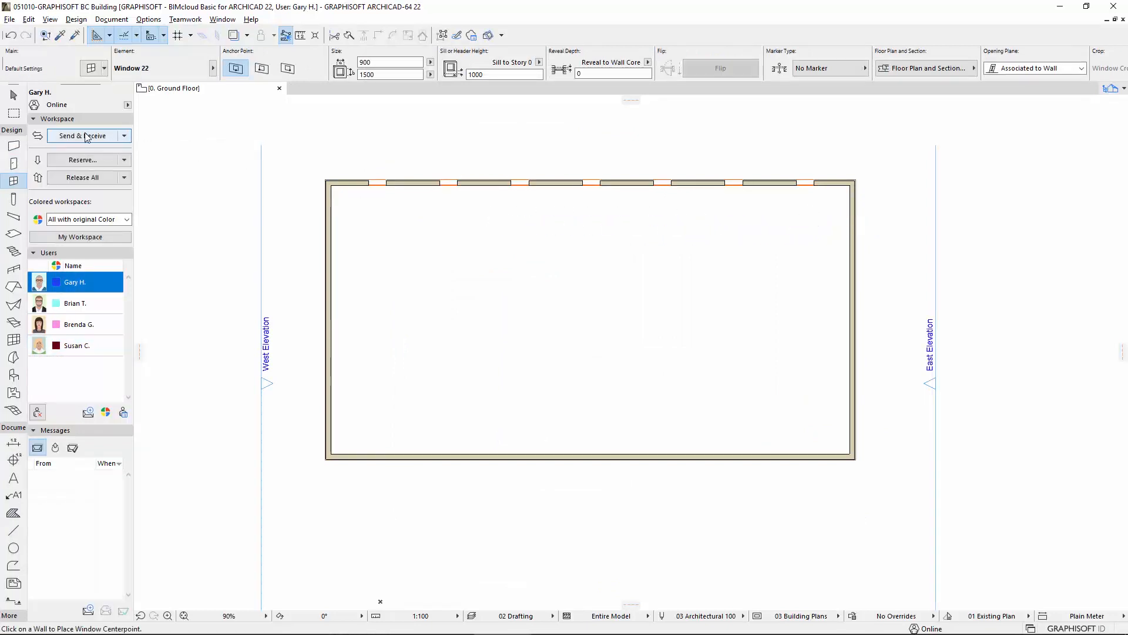
left_click(78, 325)
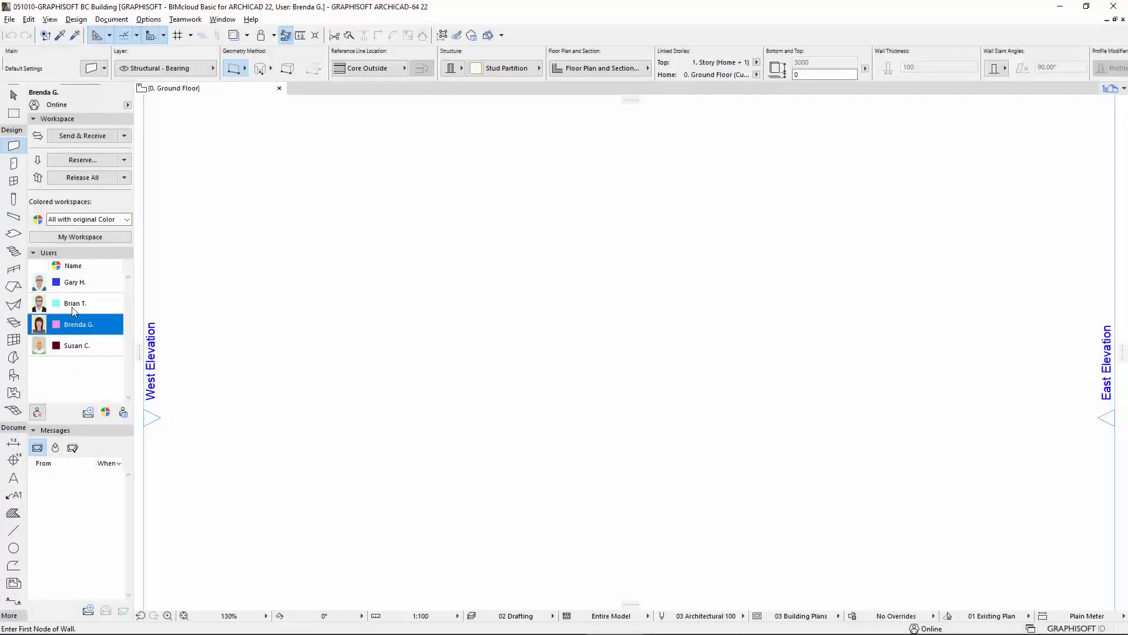
mouse_move(98, 136)
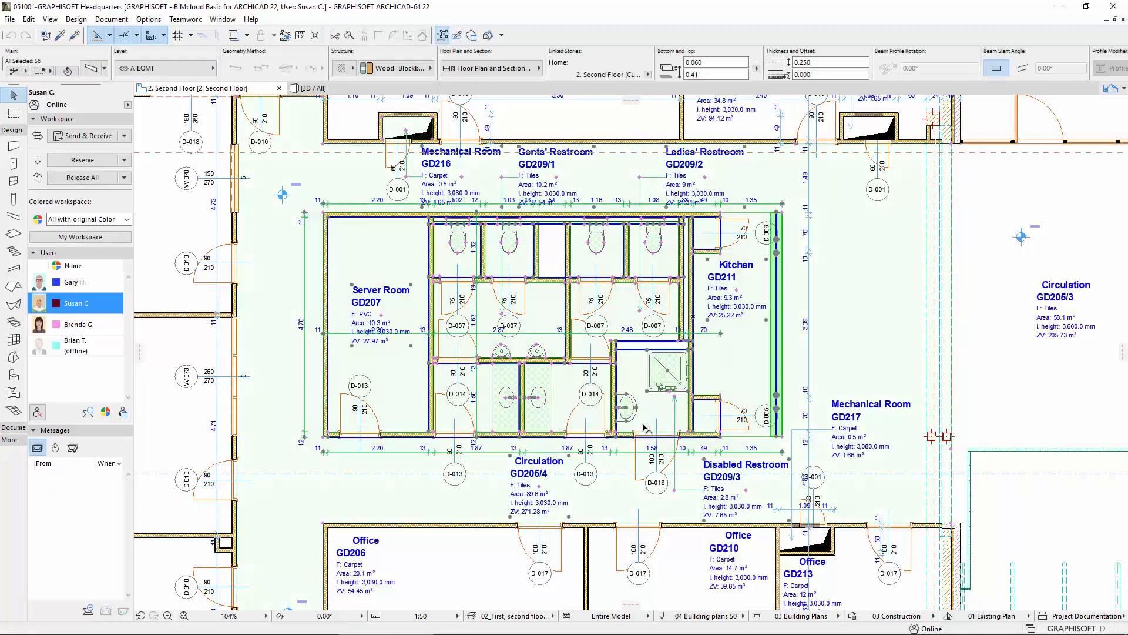
mouse_move(82, 160)
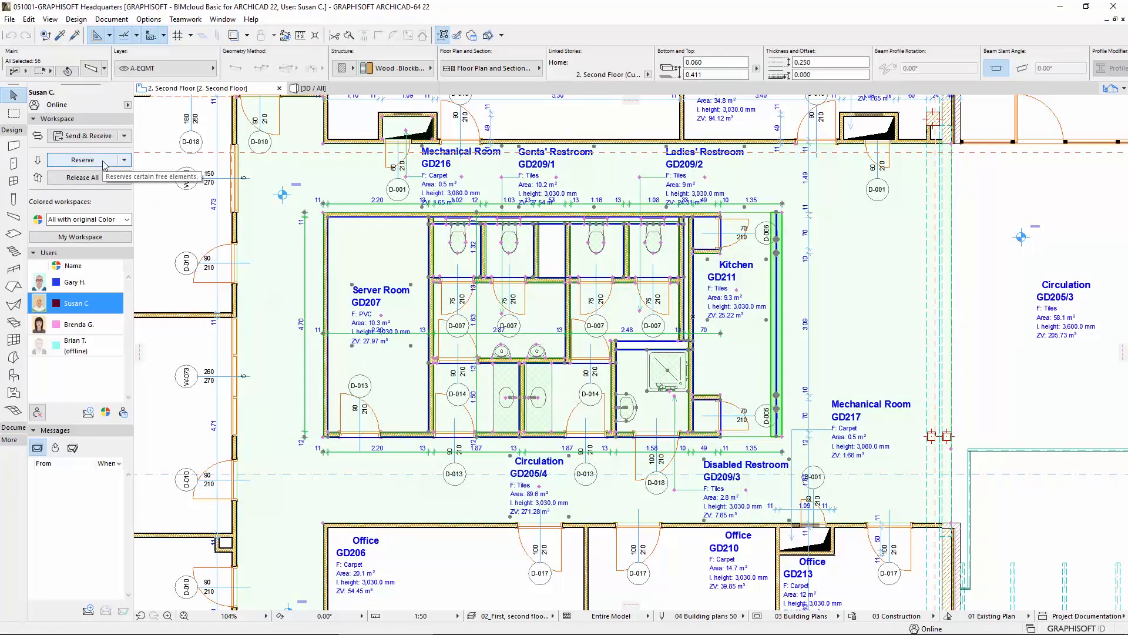
Reserve the selected restroom elements with Receive & Reserve to download their current state first.
left_click(82, 160)
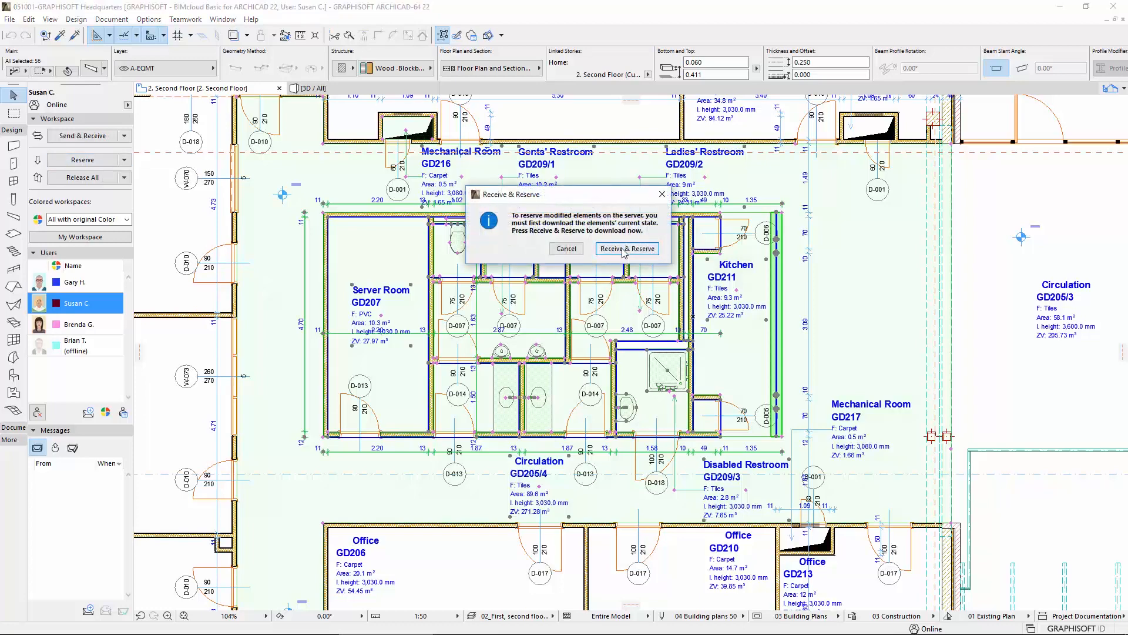
left_click(625, 248)
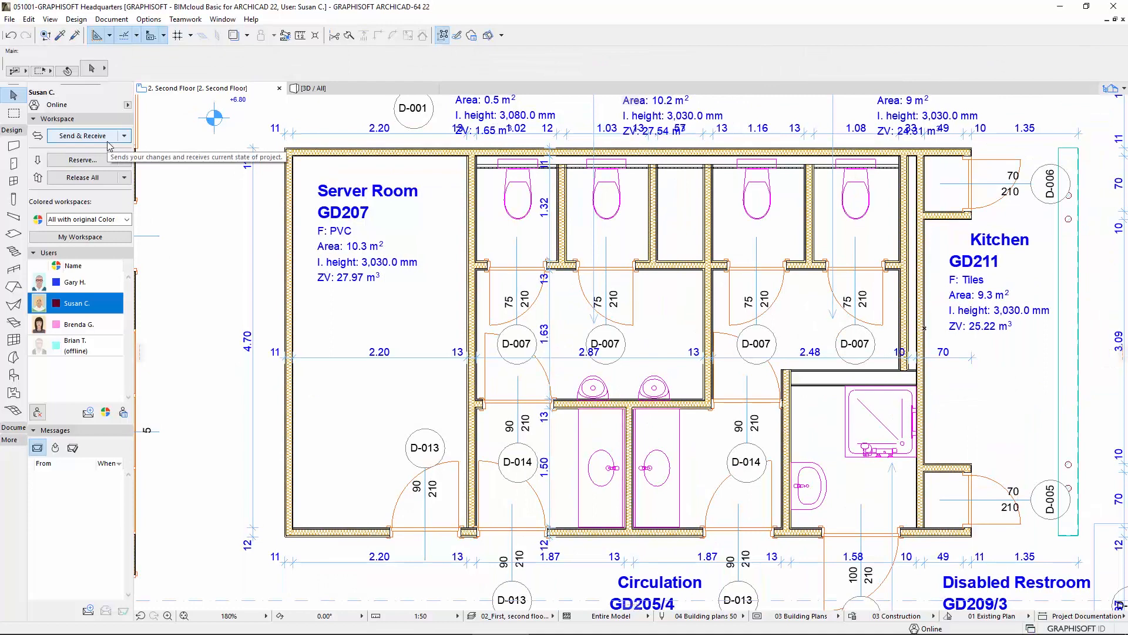
mouse_move(108, 144)
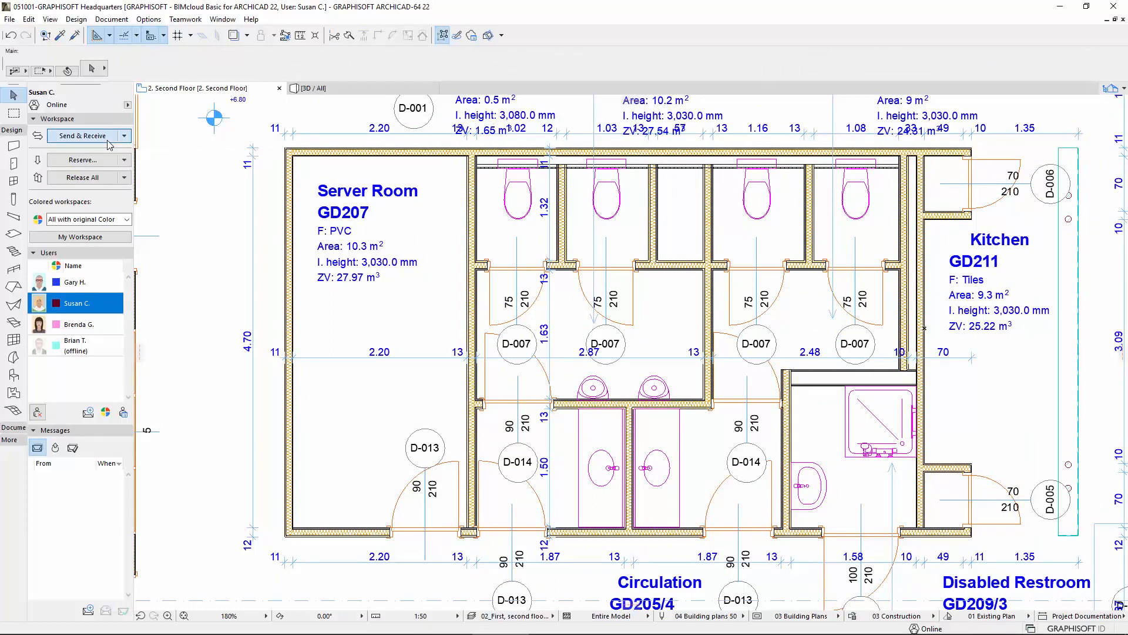
mouse_move(147, 161)
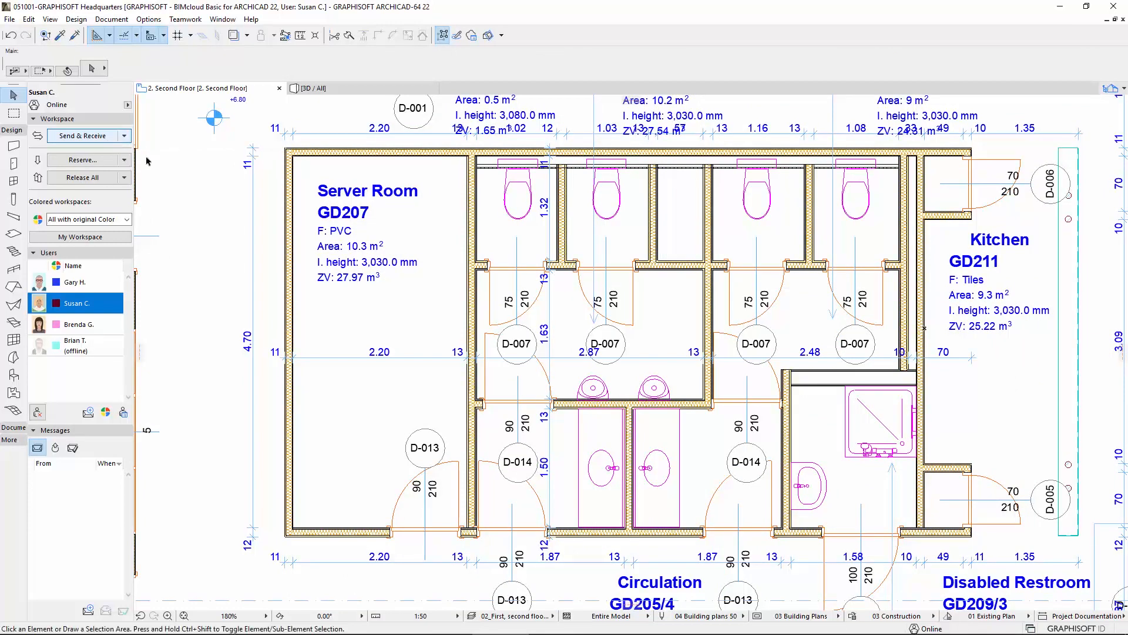
mouse_move(78, 177)
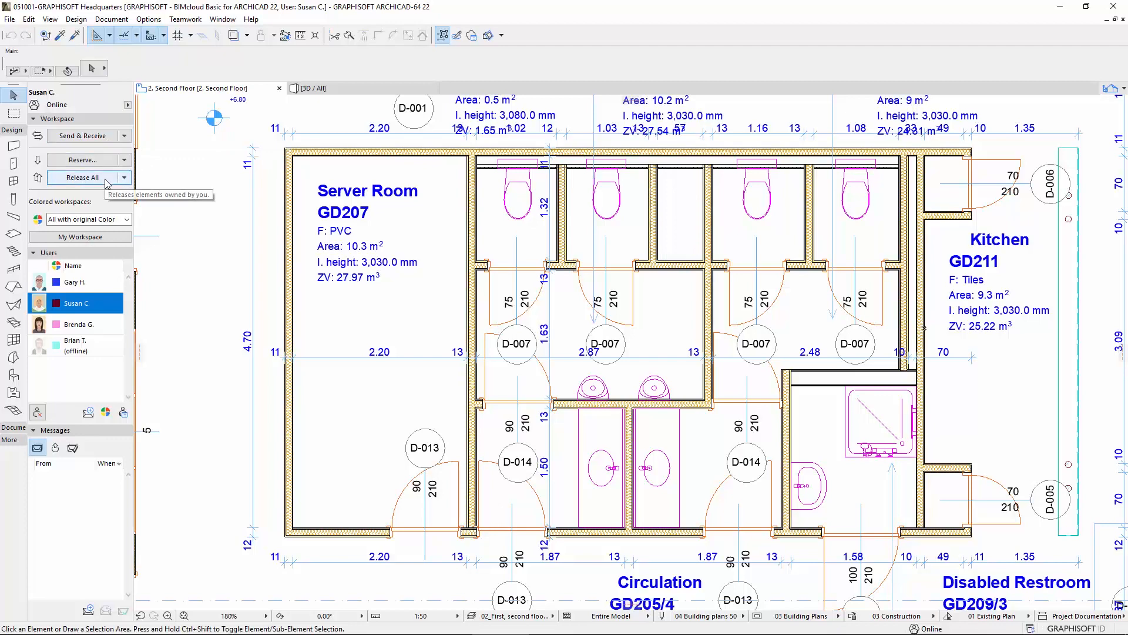
mouse_move(106, 184)
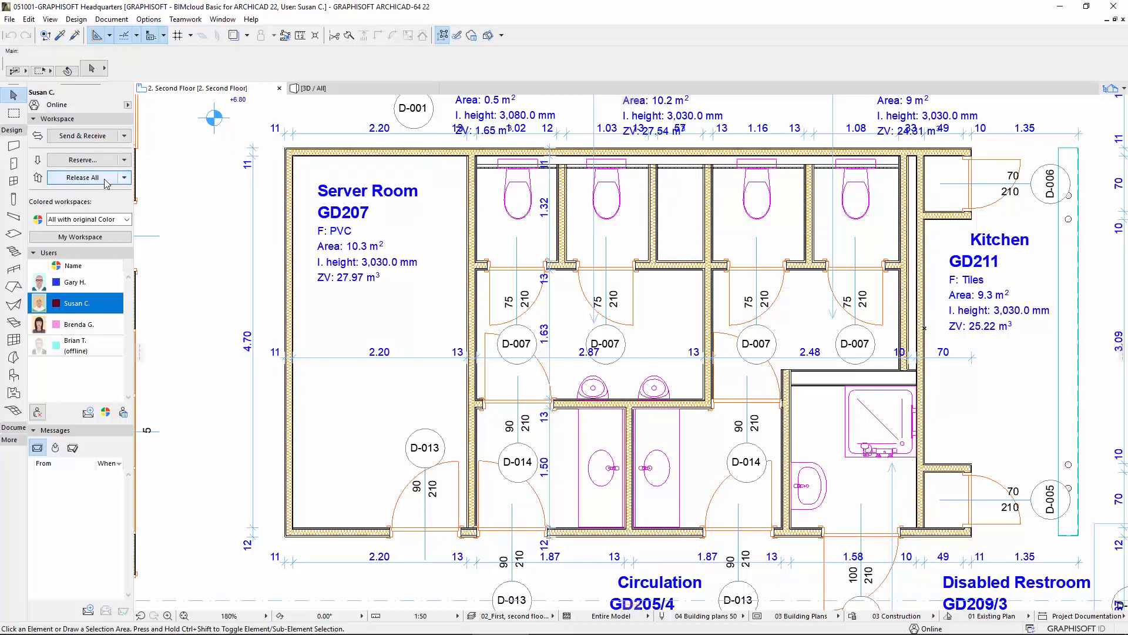